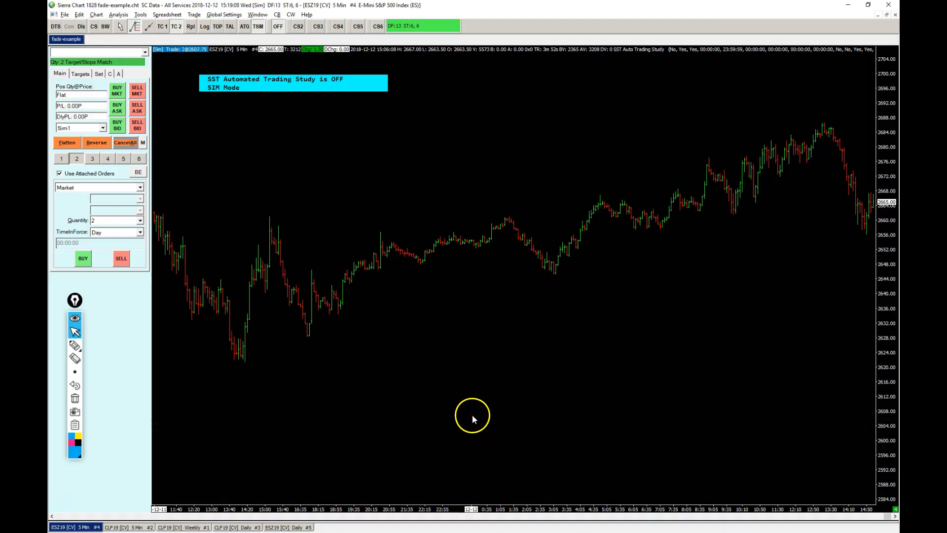
{"action": "mouse_move", "coordinate": [474, 416]}
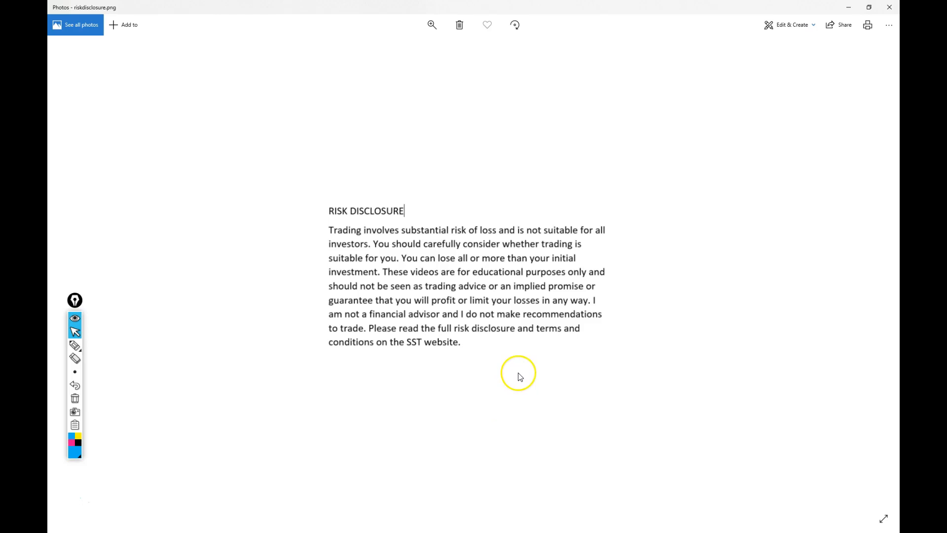
{"action": "mouse_move", "coordinate": [521, 376]}
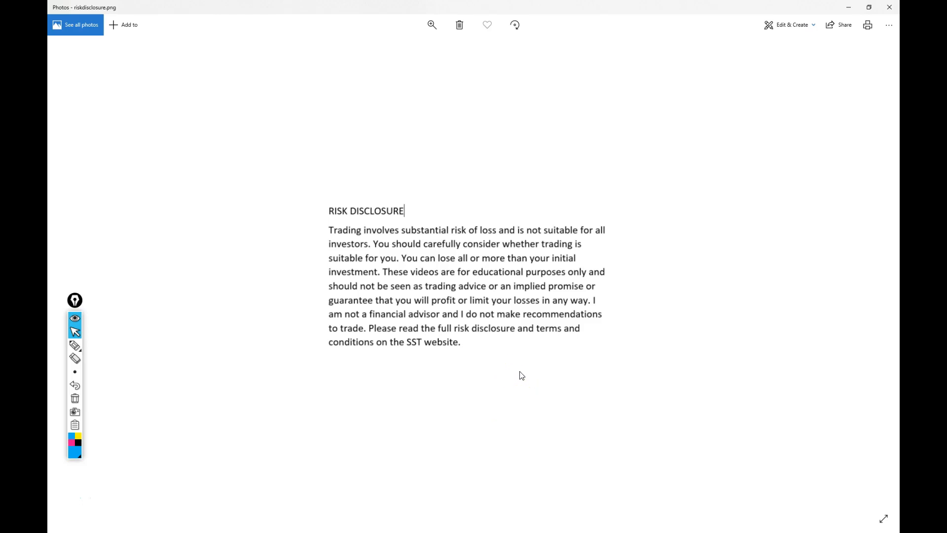
{"action": "mouse_move", "coordinate": [889, 9]}
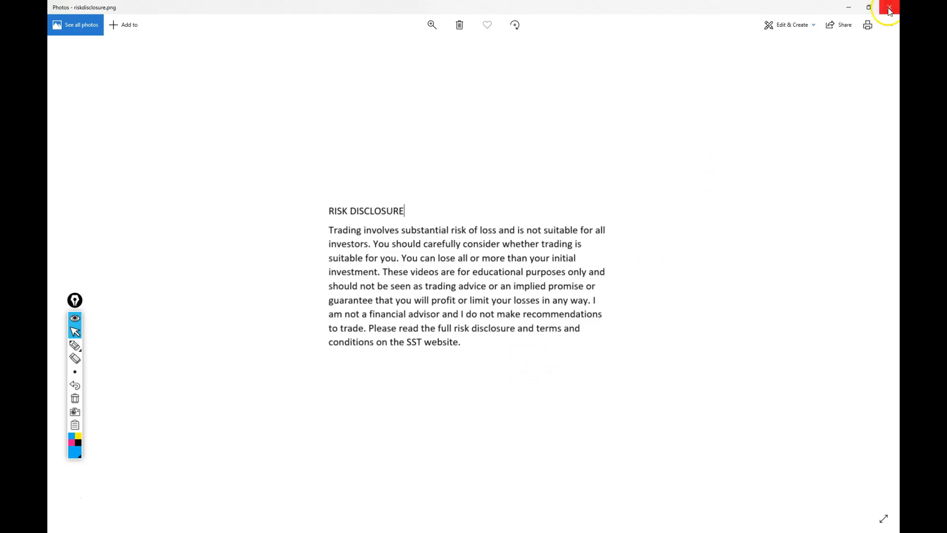
- Close the risk disclosure image and highlight 'Fade Signal Study' in the WordPad notes
{"action": "left_click", "coordinate": [888, 7]}
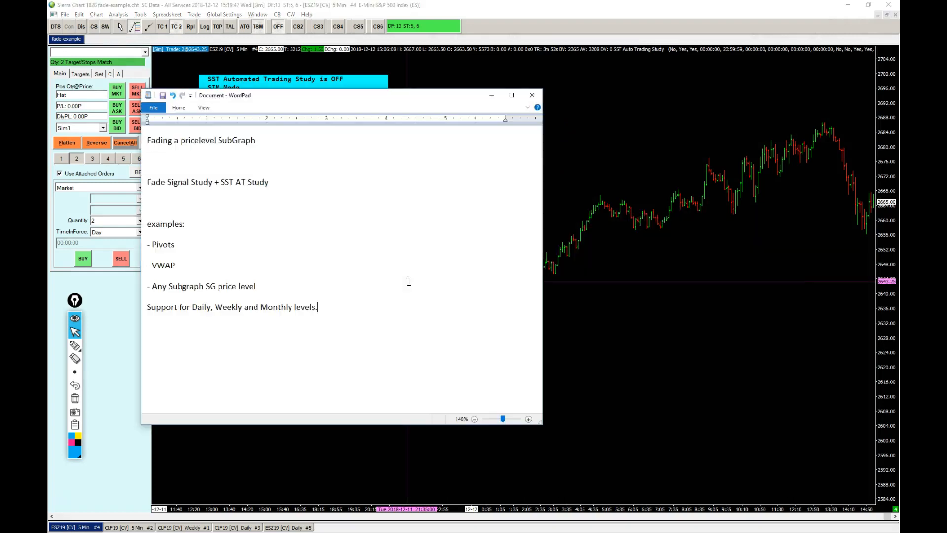
{"action": "double_click", "coordinate": [180, 182]}
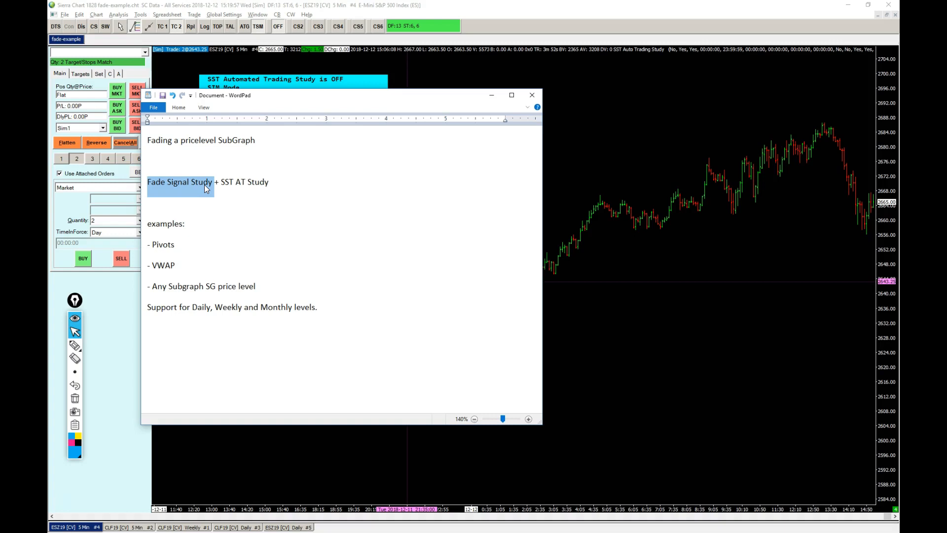
{"action": "mouse_move", "coordinate": [261, 140]}
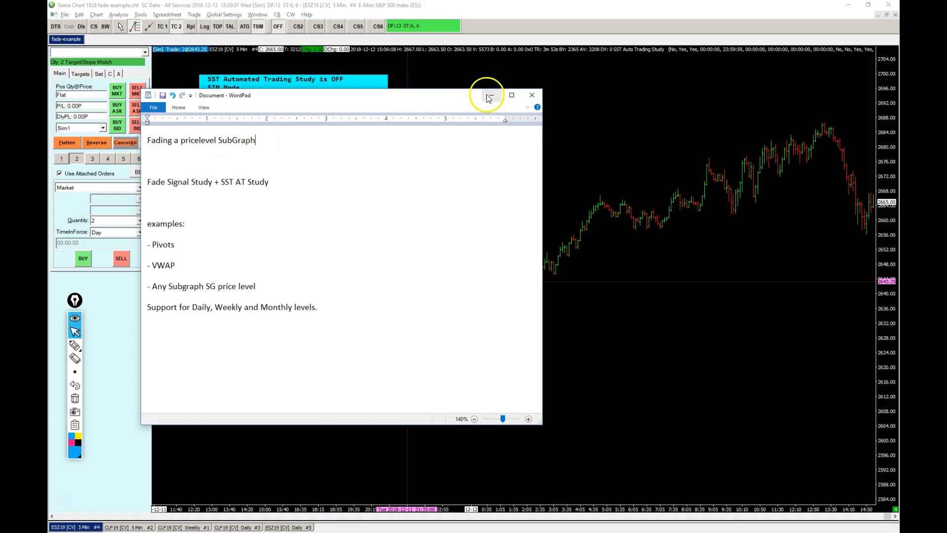
- Unhide the Pivot Points-Daily study and show its prices in the Chart Values window
{"action": "left_click", "coordinate": [532, 95]}
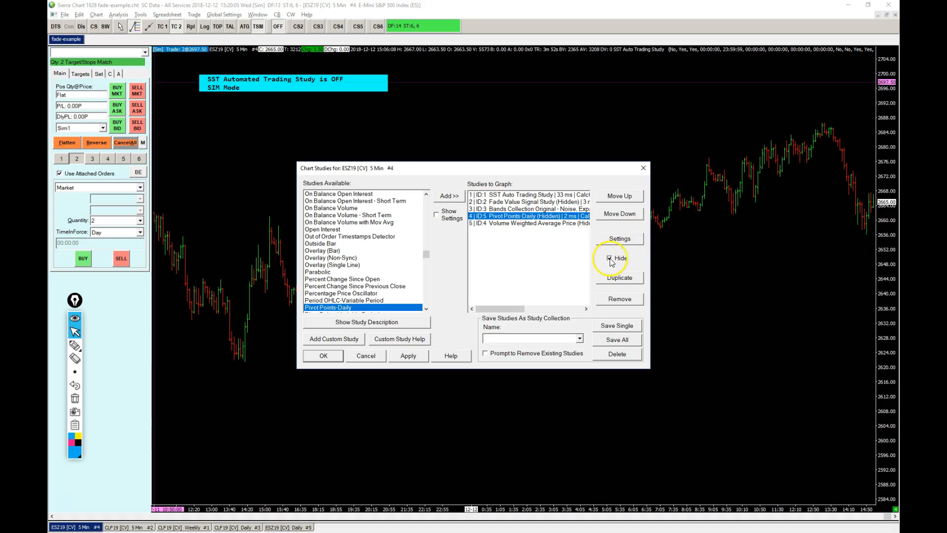
{"action": "left_click", "coordinate": [323, 355]}
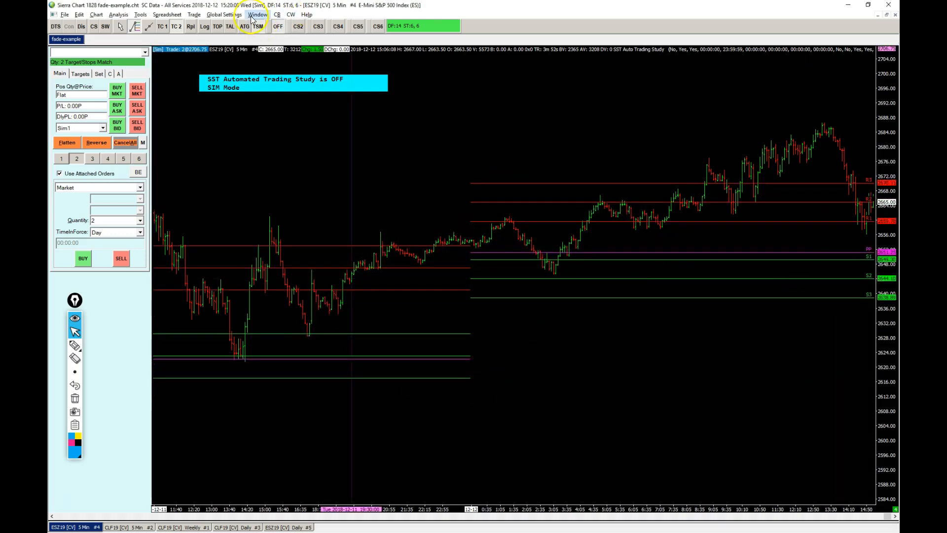
{"action": "left_click", "coordinate": [257, 15]}
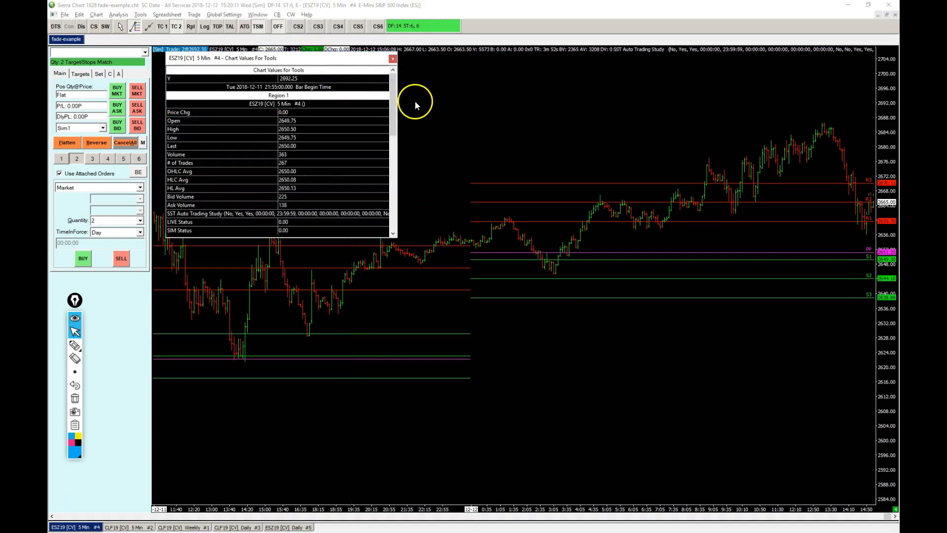
{"action": "scroll", "scroll_direction": "down", "scroll_amount": 3}
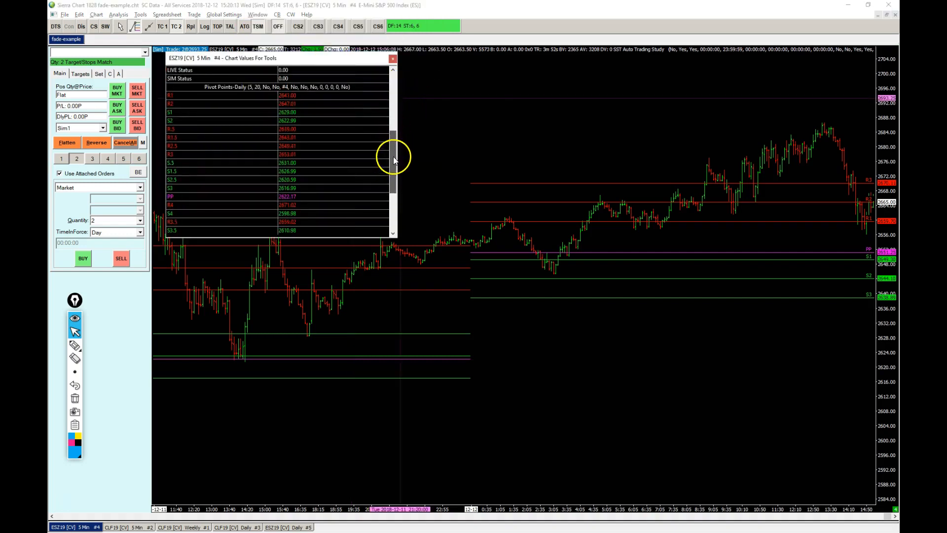
{"action": "scroll", "scroll_direction": "up", "scroll_amount": 3}
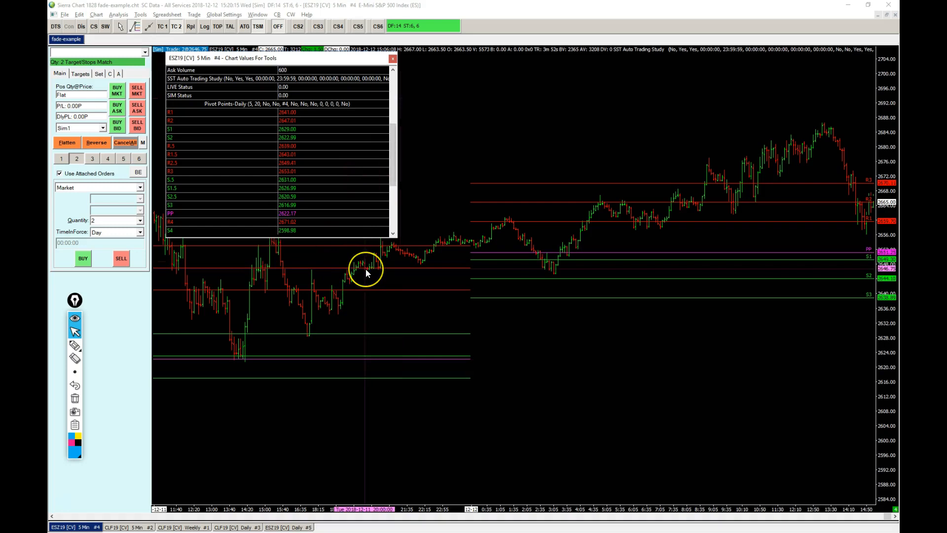
{"action": "mouse_move", "coordinate": [365, 272]}
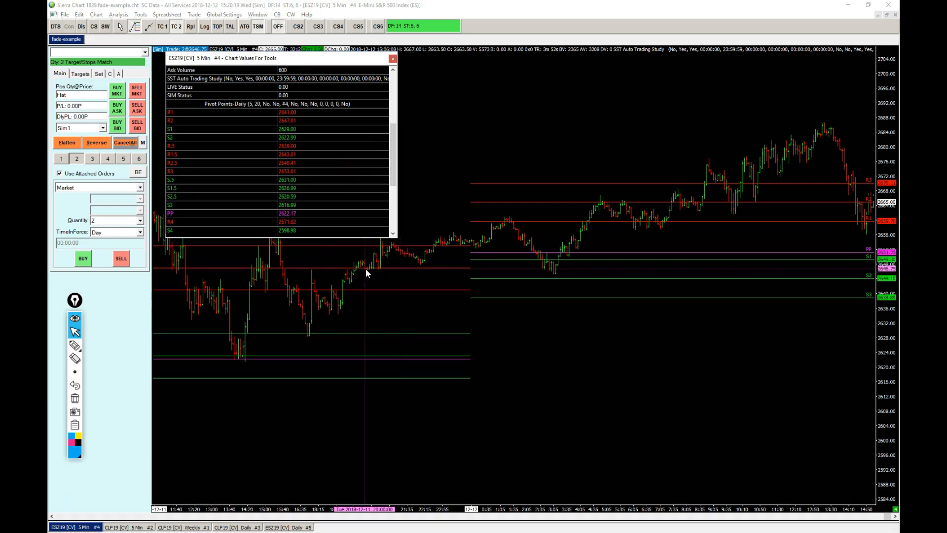
{"action": "mouse_move", "coordinate": [446, 277]}
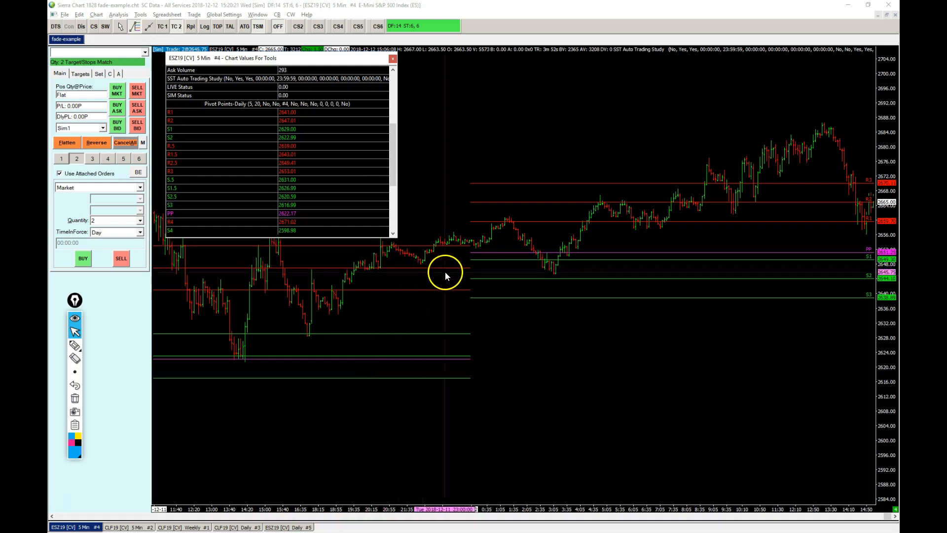
{"action": "mouse_move", "coordinate": [504, 354]}
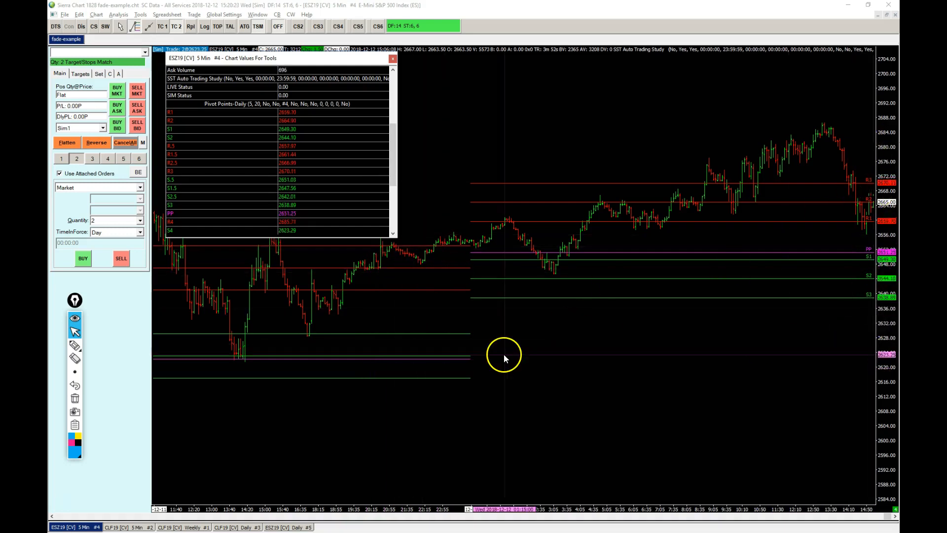
{"action": "mouse_move", "coordinate": [373, 270]}
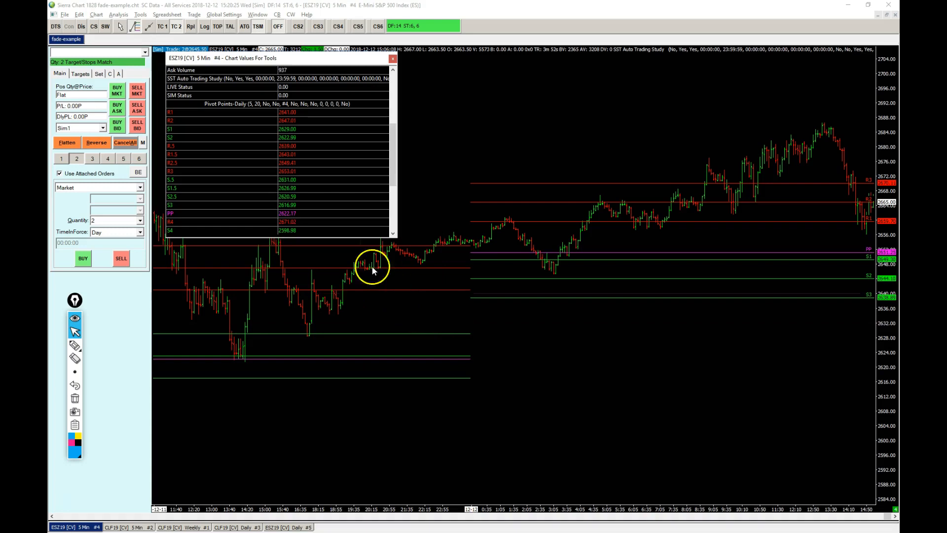
- Close the Chart Values window to return to the ES chart with pivot lines
{"action": "left_click", "coordinate": [392, 58]}
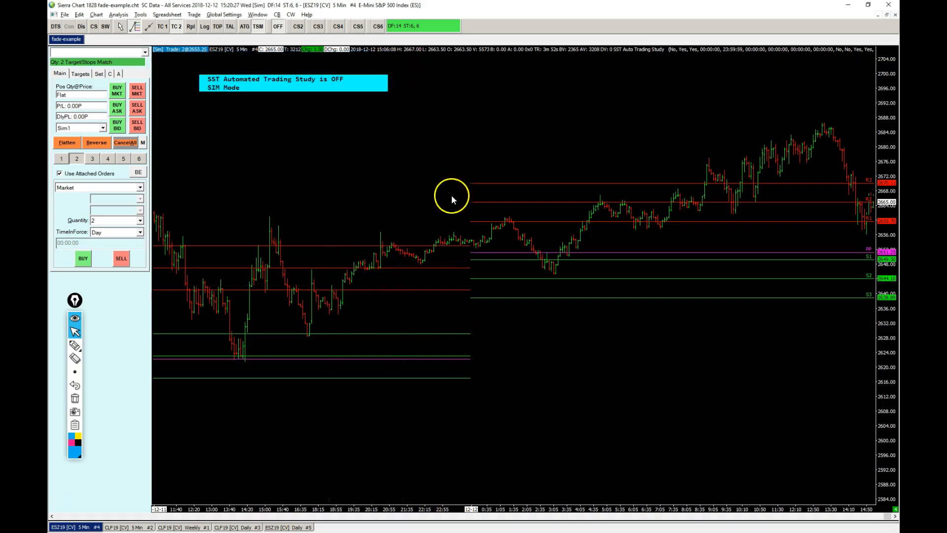
{"action": "mouse_move", "coordinate": [651, 506]}
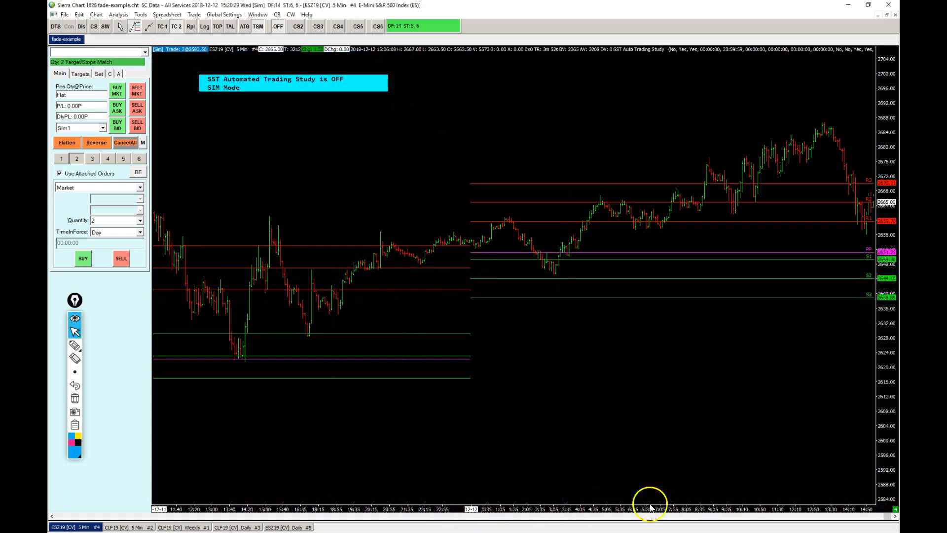
{"action": "mouse_move", "coordinate": [882, 516]}
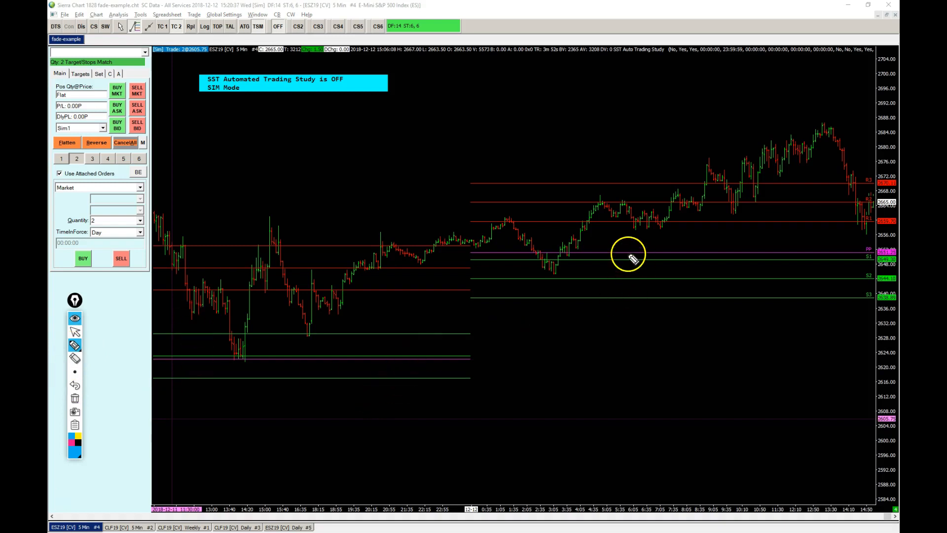
{"action": "mouse_move", "coordinate": [609, 193]}
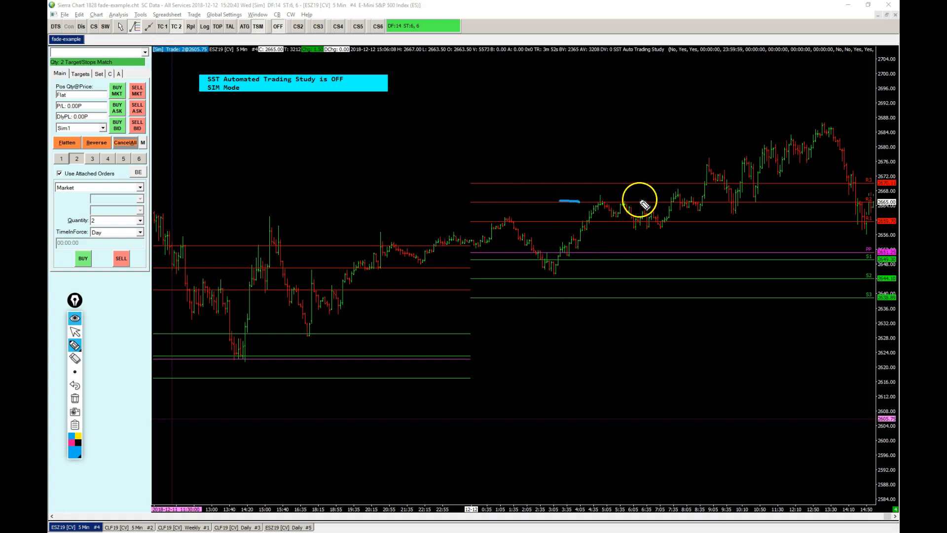
{"action": "mouse_move", "coordinate": [580, 205]}
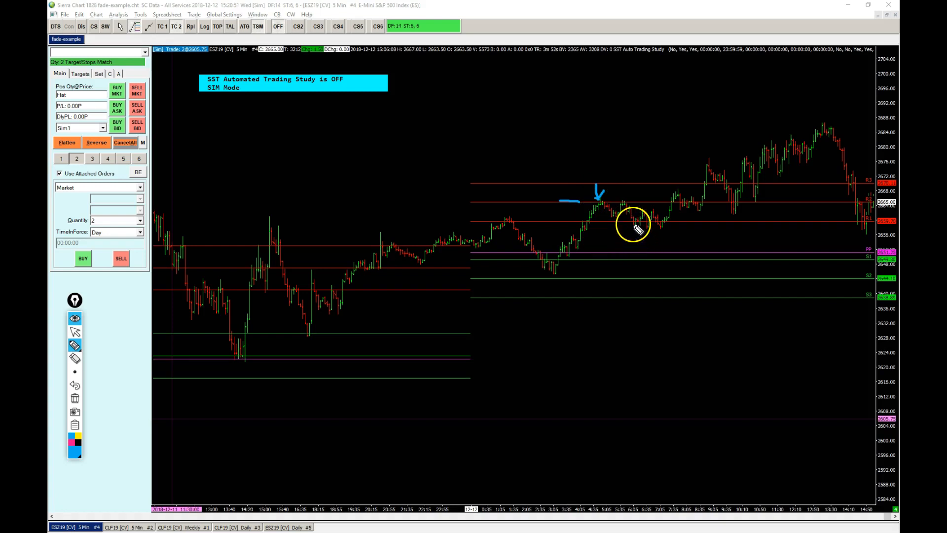
{"action": "mouse_move", "coordinate": [632, 224]}
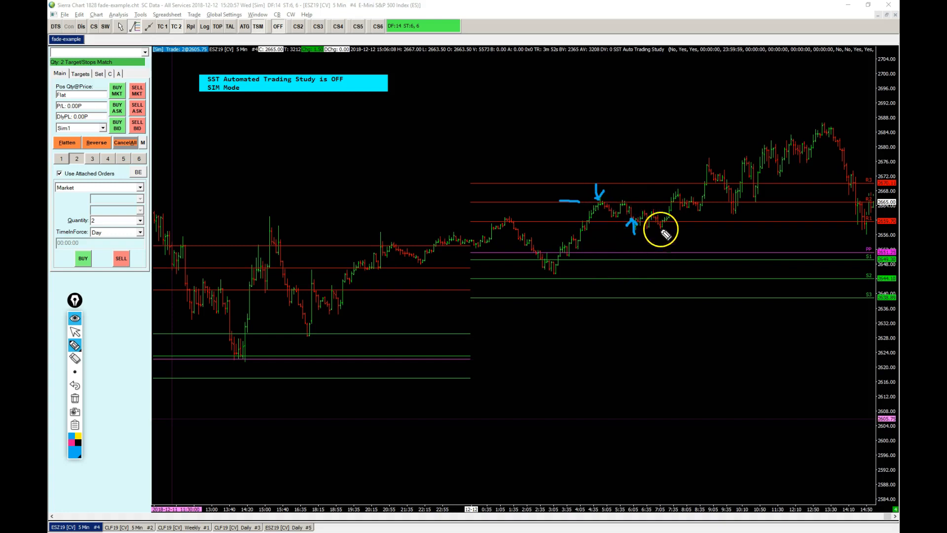
{"action": "mouse_move", "coordinate": [669, 196]}
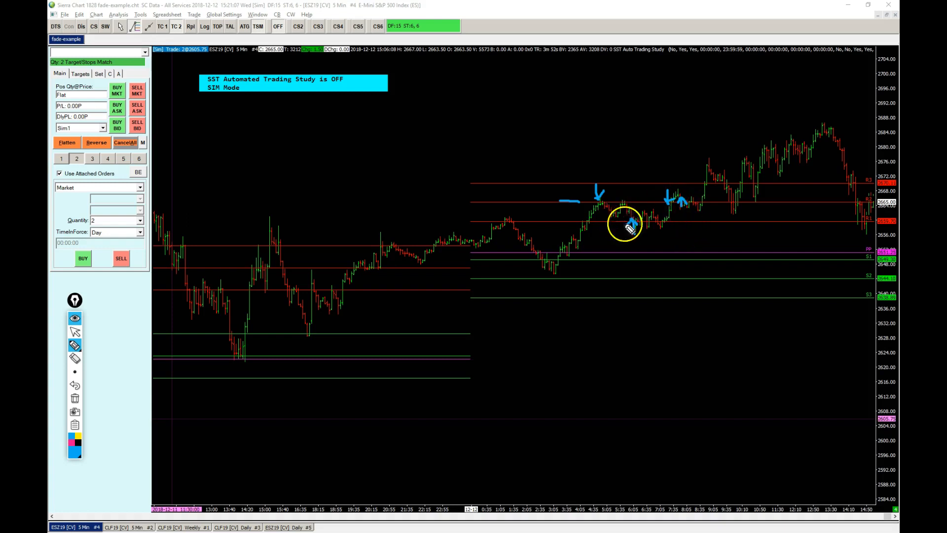
{"action": "mouse_move", "coordinate": [534, 279]}
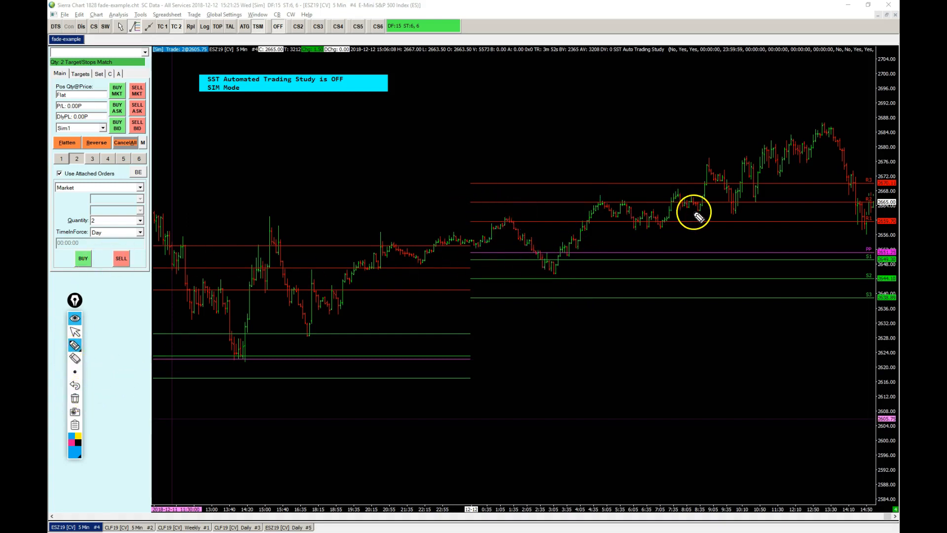
{"action": "mouse_move", "coordinate": [591, 266]}
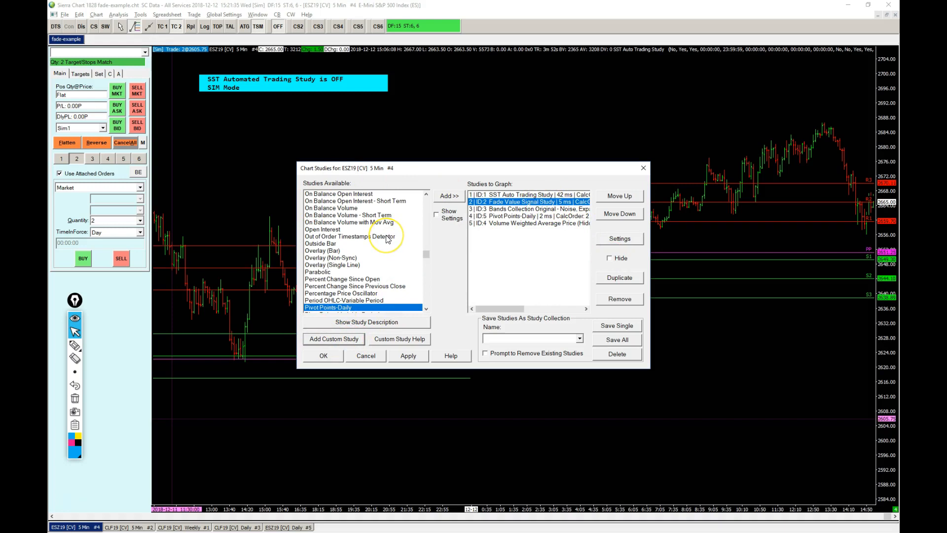
- Add the Fade Value Signal Study from SST_AutoTrading to the ES chart
{"action": "left_click", "coordinate": [448, 196]}
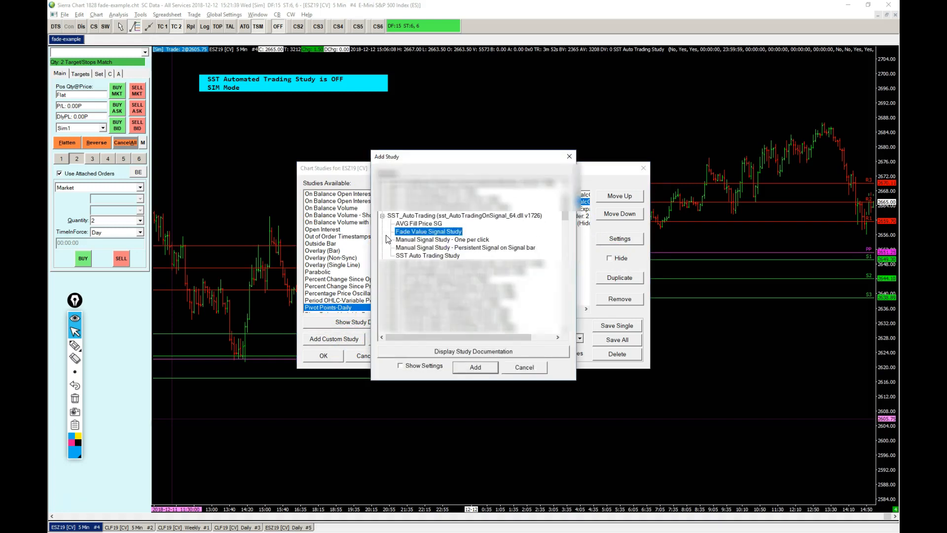
{"action": "mouse_move", "coordinate": [397, 220]}
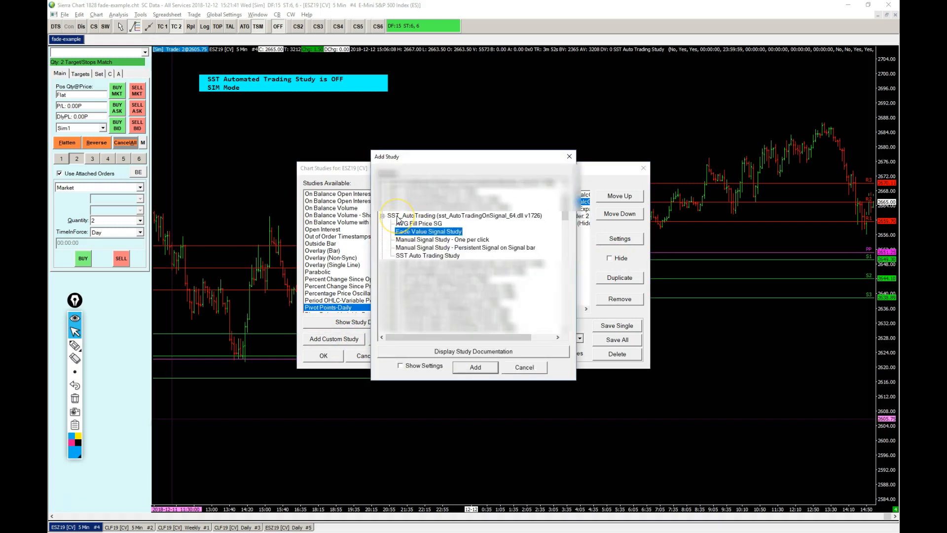
{"action": "mouse_move", "coordinate": [415, 219]}
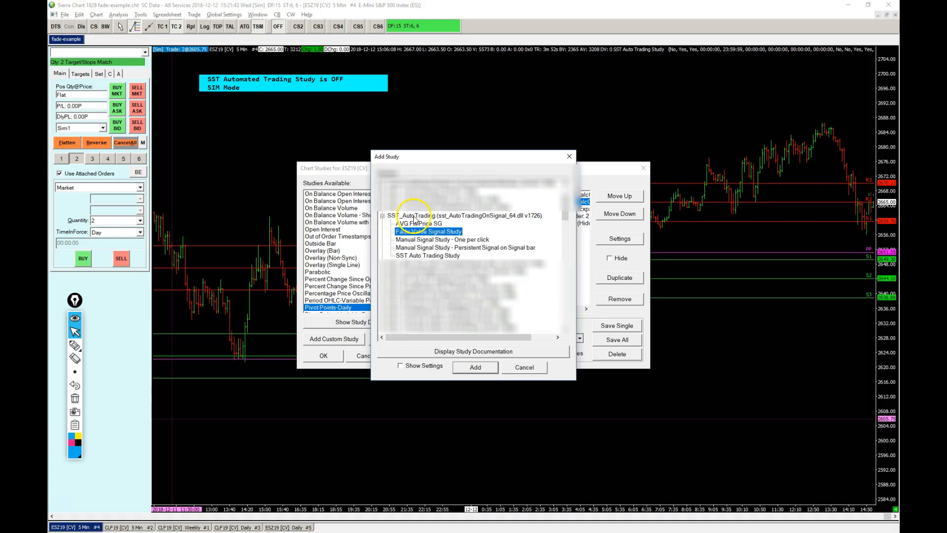
{"action": "mouse_move", "coordinate": [423, 235]}
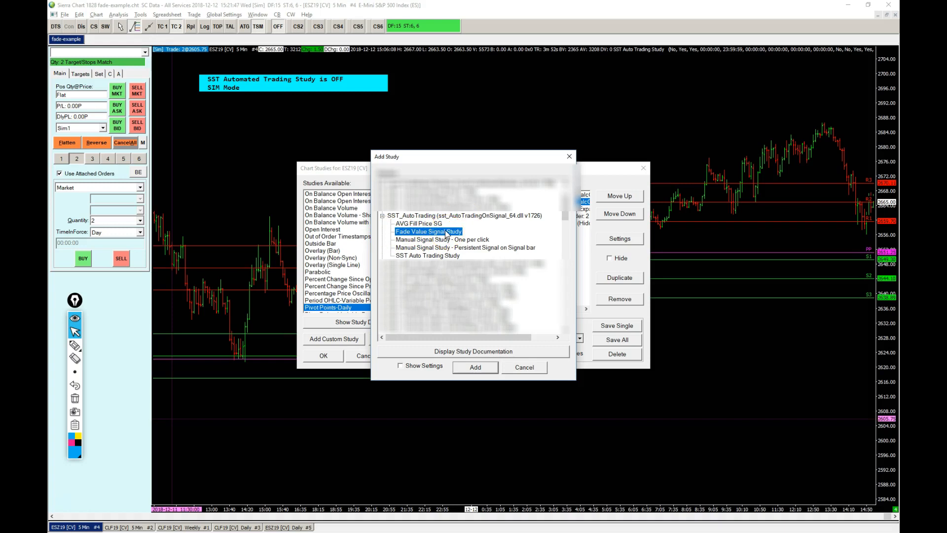
{"action": "mouse_move", "coordinate": [434, 236]}
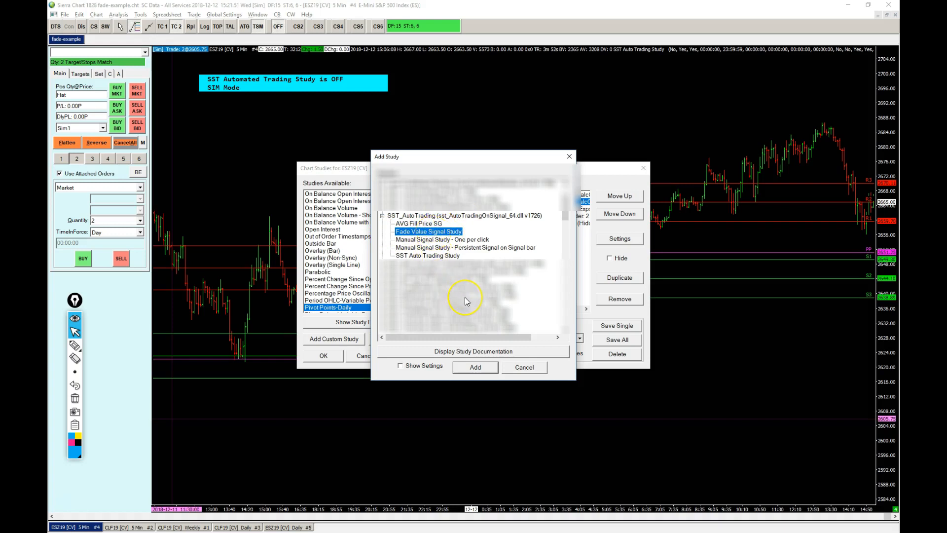
{"action": "mouse_move", "coordinate": [429, 220]}
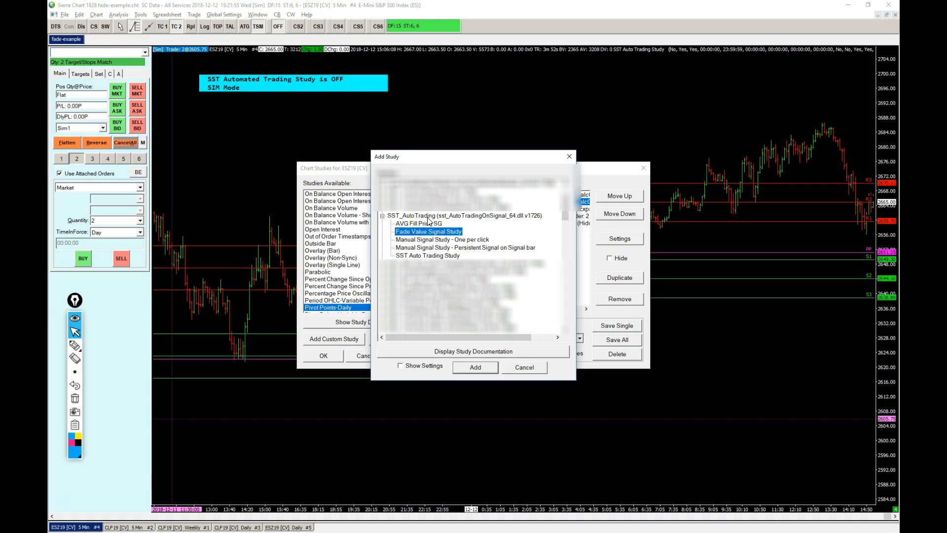
{"action": "mouse_move", "coordinate": [475, 367]}
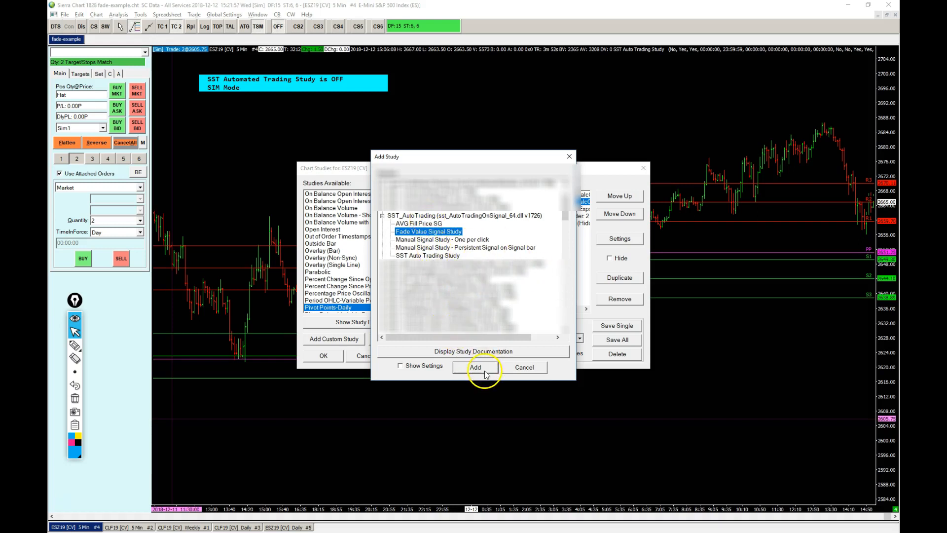
{"action": "left_click", "coordinate": [475, 367]}
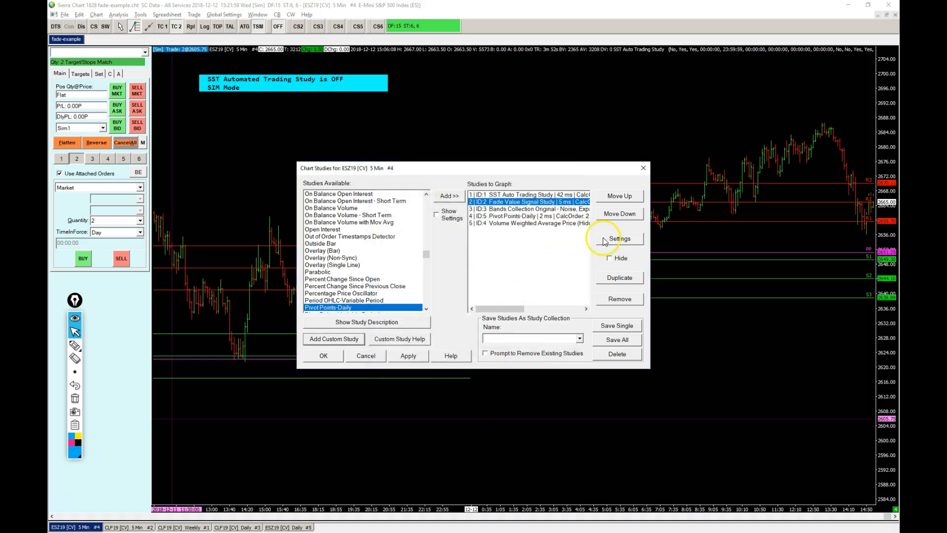
- Review the study inputs: fade Pivot Points-Daily R1, Day period, ready distance 20, trigger distance 5 ticks
{"action": "left_click", "coordinate": [619, 238]}
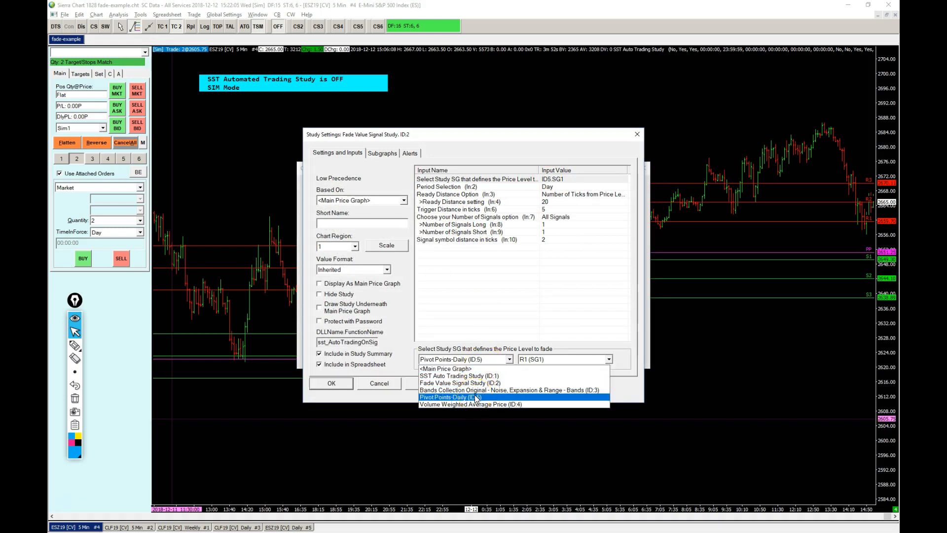
{"action": "mouse_move", "coordinate": [444, 399]}
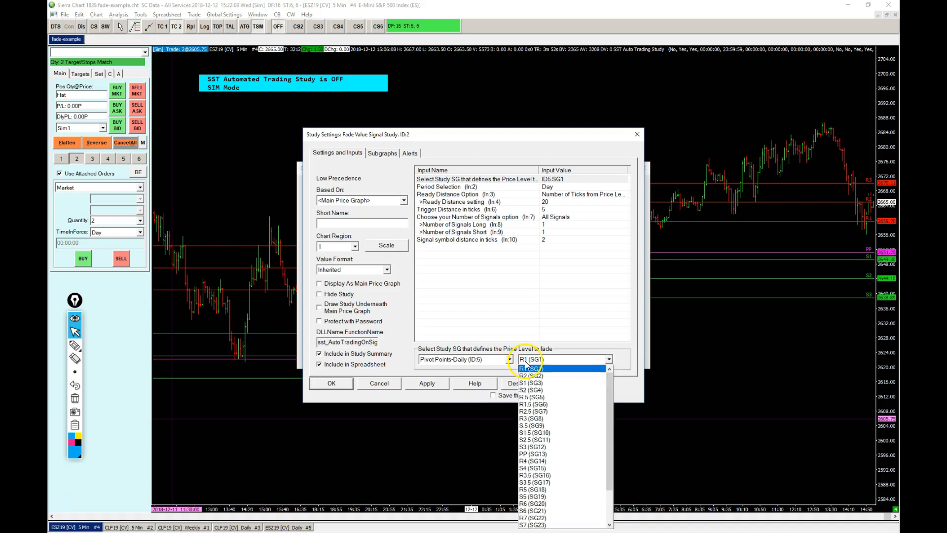
{"action": "left_click", "coordinate": [529, 359]}
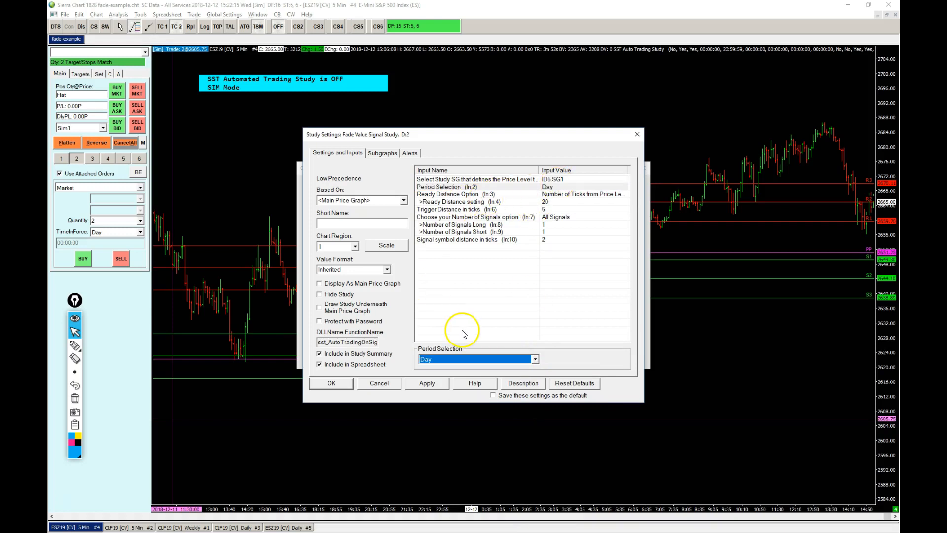
{"action": "mouse_move", "coordinate": [552, 188]}
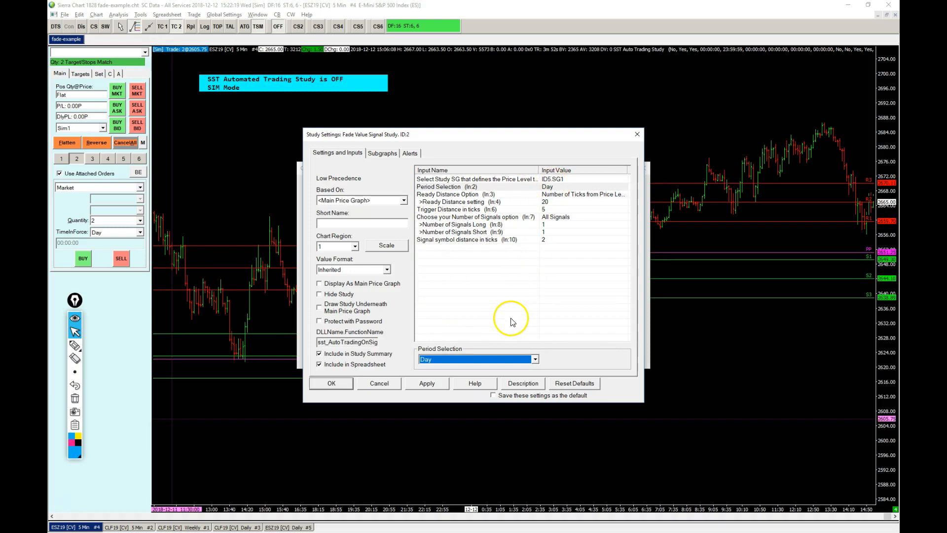
{"action": "mouse_move", "coordinate": [548, 196]}
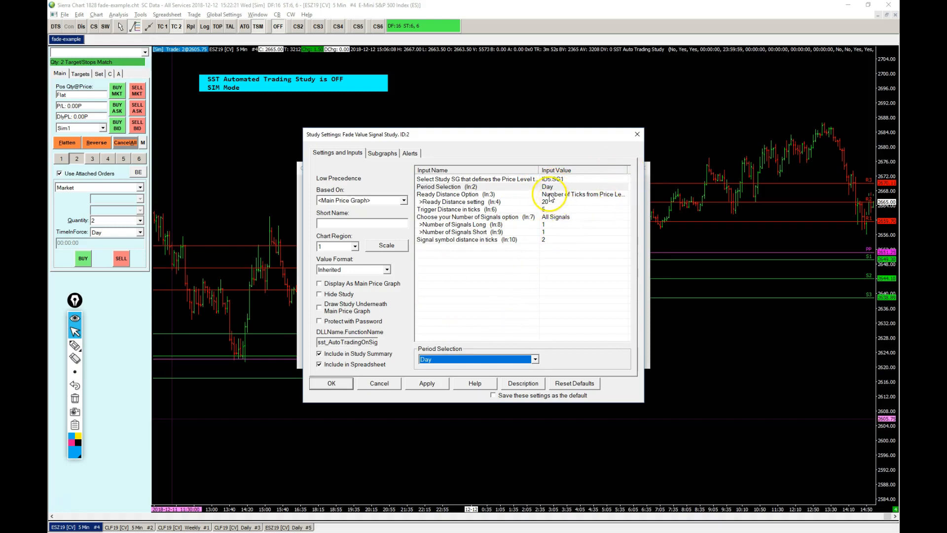
{"action": "mouse_move", "coordinate": [484, 359]}
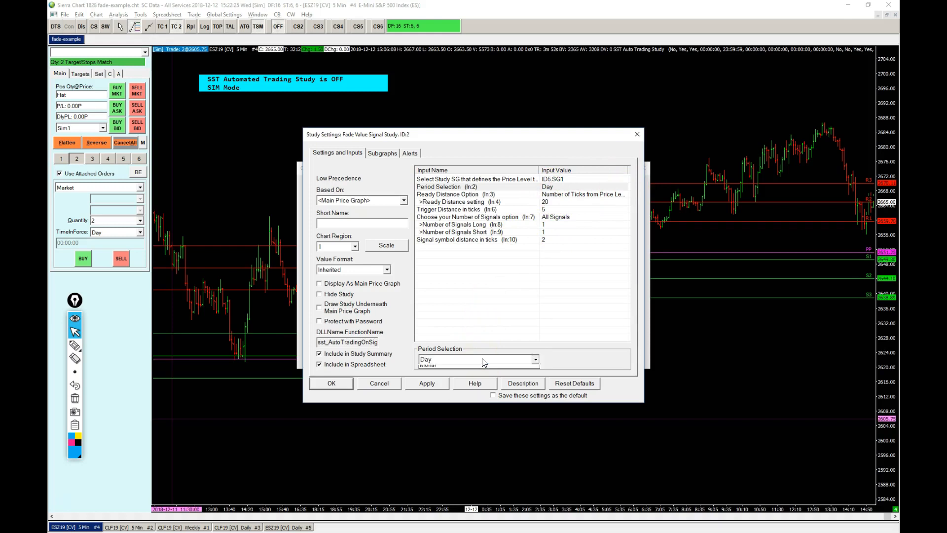
{"action": "left_click", "coordinate": [533, 359]}
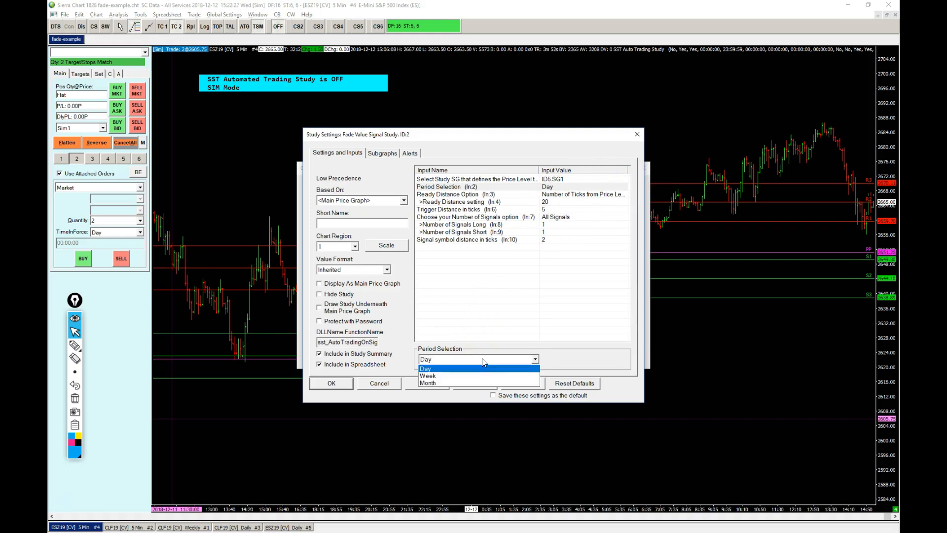
{"action": "left_click", "coordinate": [425, 368]}
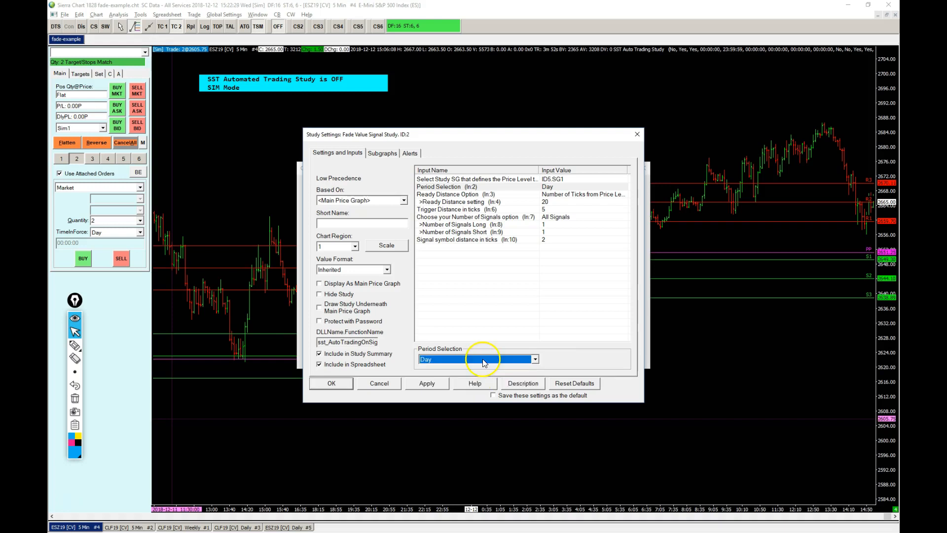
{"action": "left_click", "coordinate": [476, 194]}
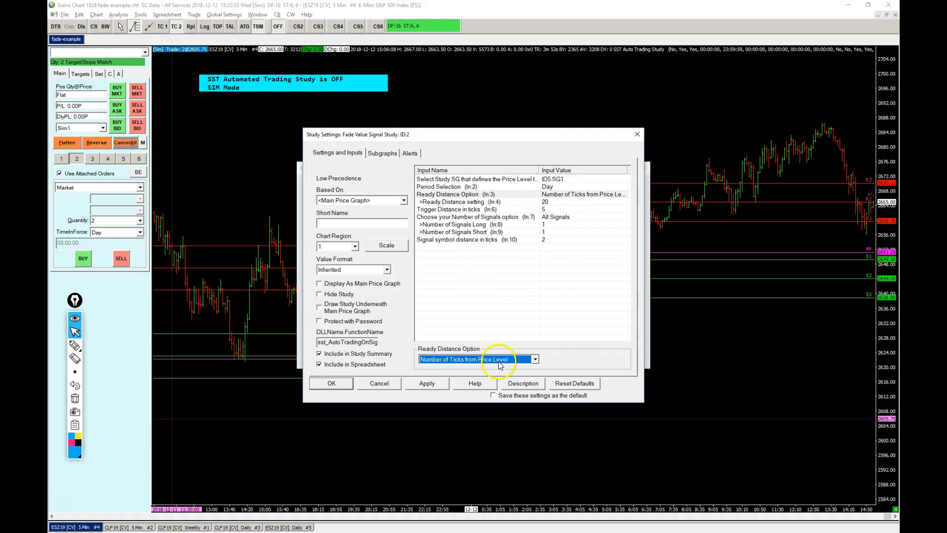
{"action": "left_click", "coordinate": [533, 359]}
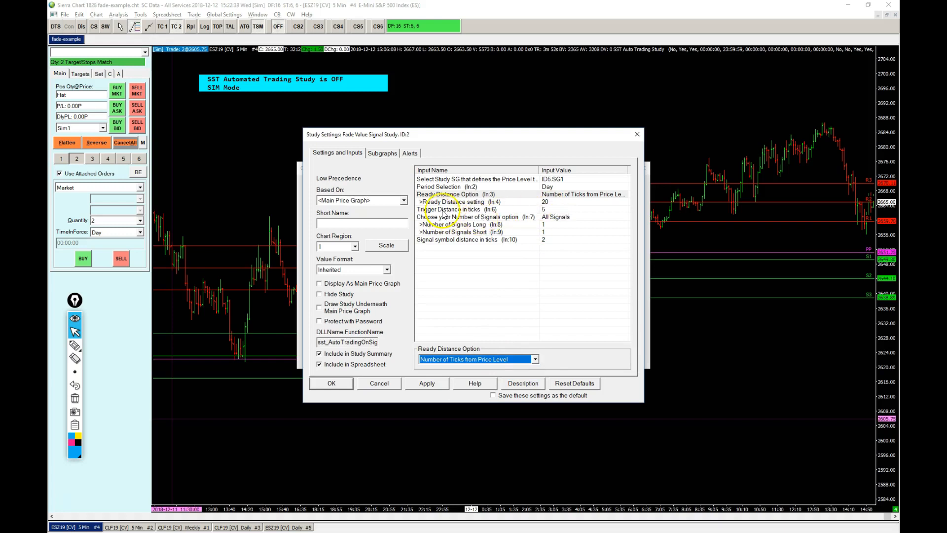
{"action": "left_click", "coordinate": [448, 209]}
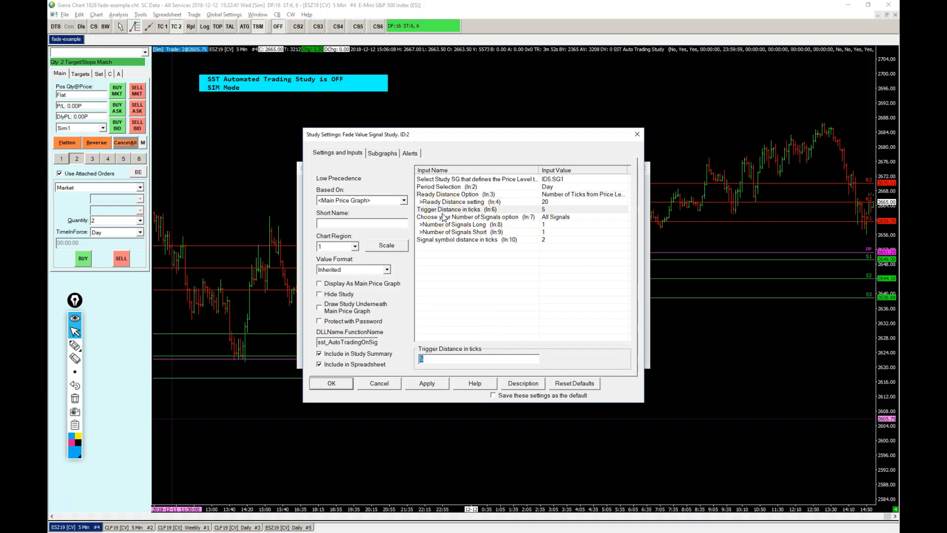
{"action": "left_click", "coordinate": [475, 216]}
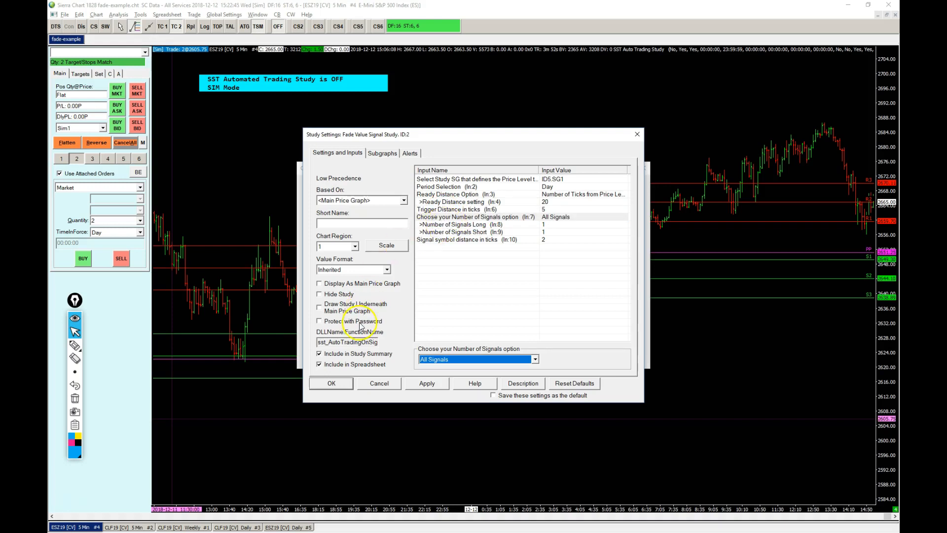
{"action": "left_click", "coordinate": [467, 239]}
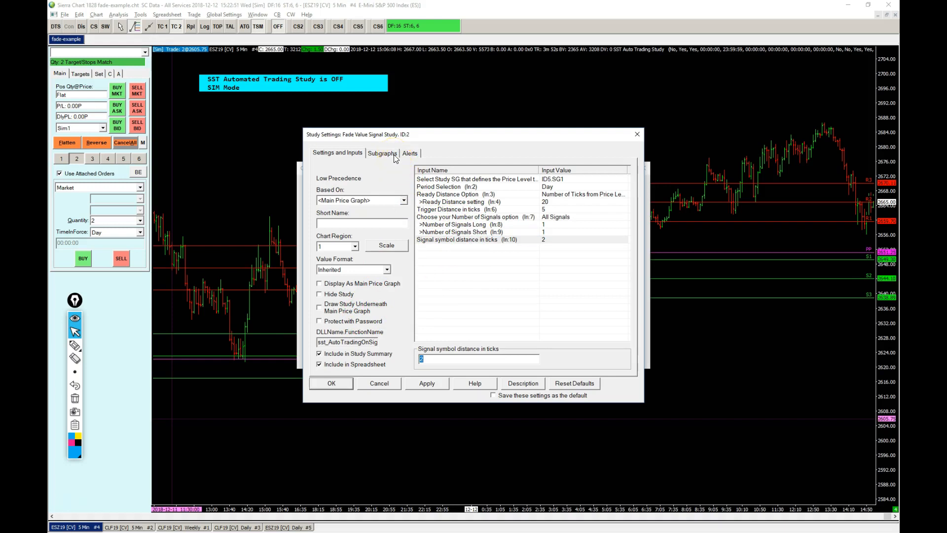
- Inspect the Subgraphs long and short arrow signal symbols, then return to the inputs
{"action": "left_click", "coordinate": [381, 153]}
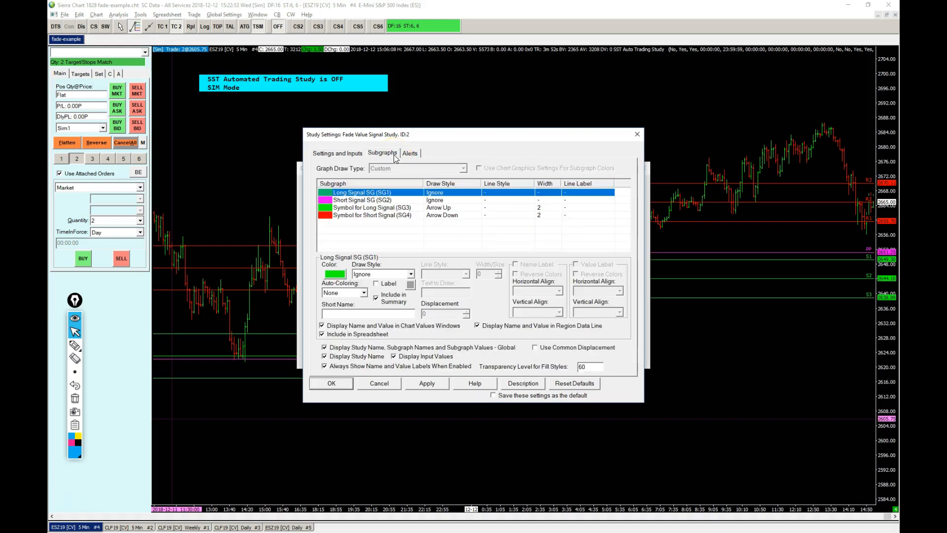
{"action": "left_click", "coordinate": [372, 207]}
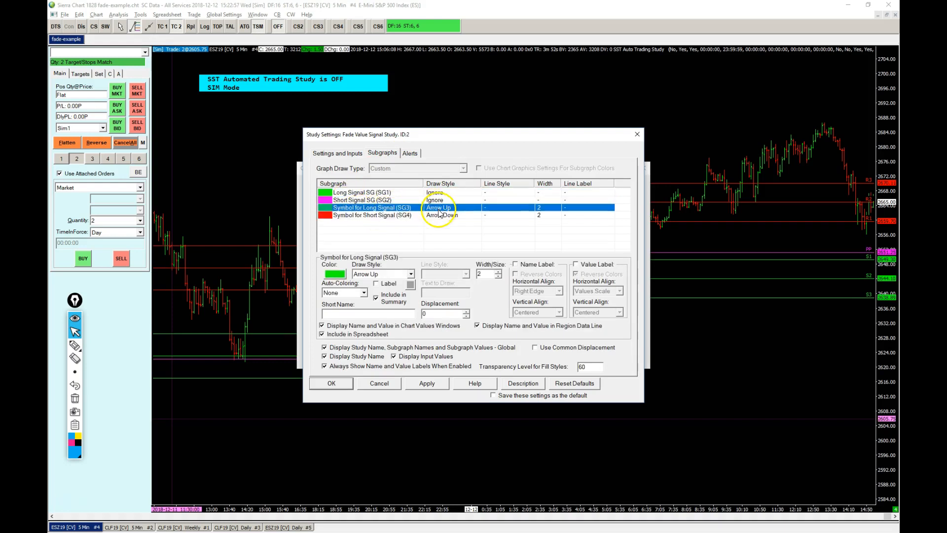
{"action": "left_click", "coordinate": [373, 215]}
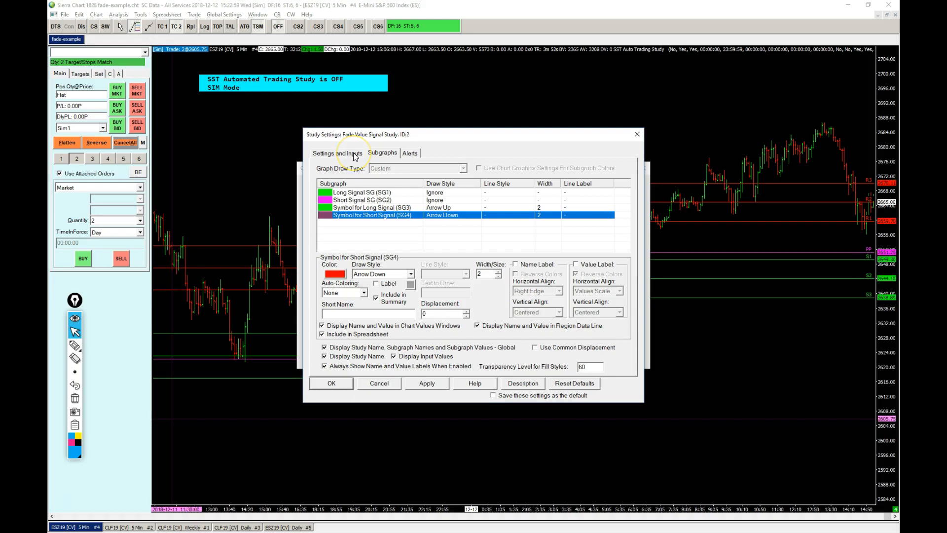
{"action": "left_click", "coordinate": [337, 152]}
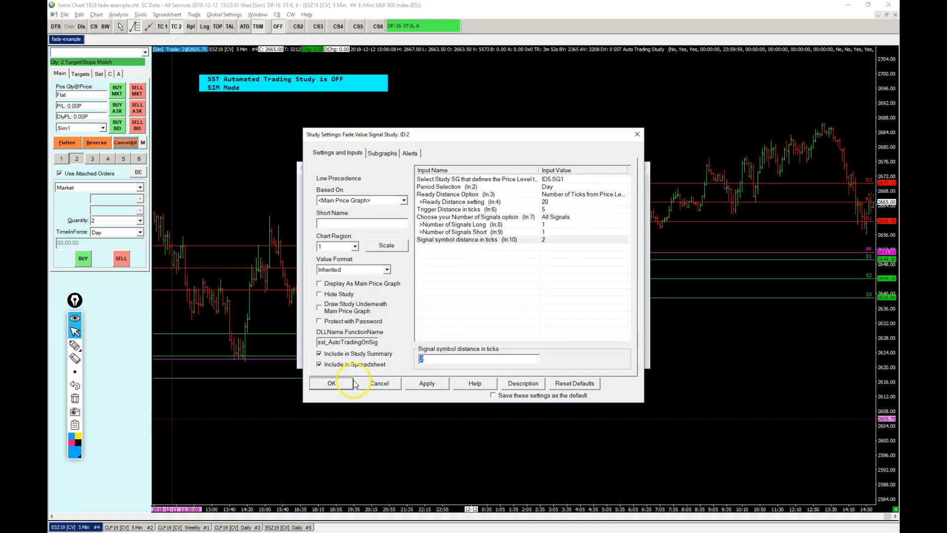
- Accept the Fade Value Signal Study settings so green and red arrows appear on the chart
{"action": "left_click", "coordinate": [331, 383]}
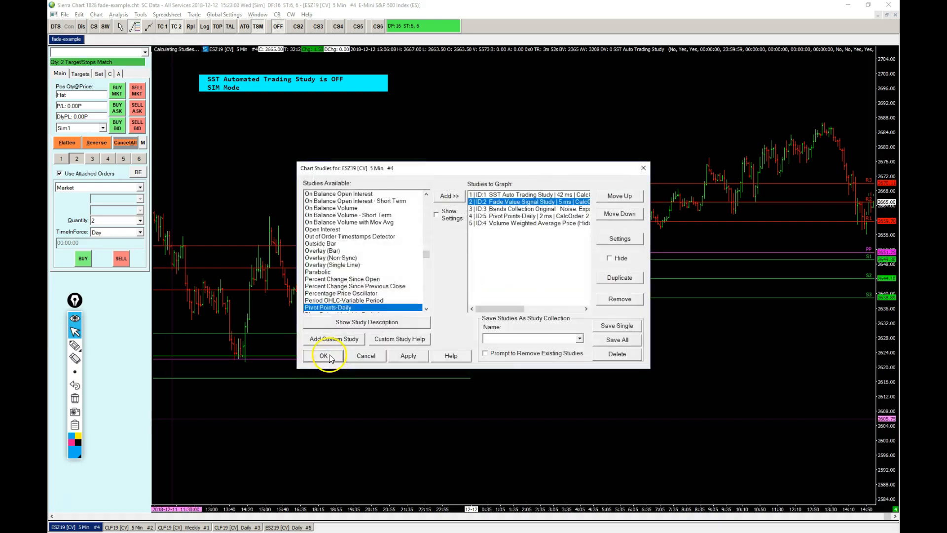
{"action": "left_click", "coordinate": [323, 355]}
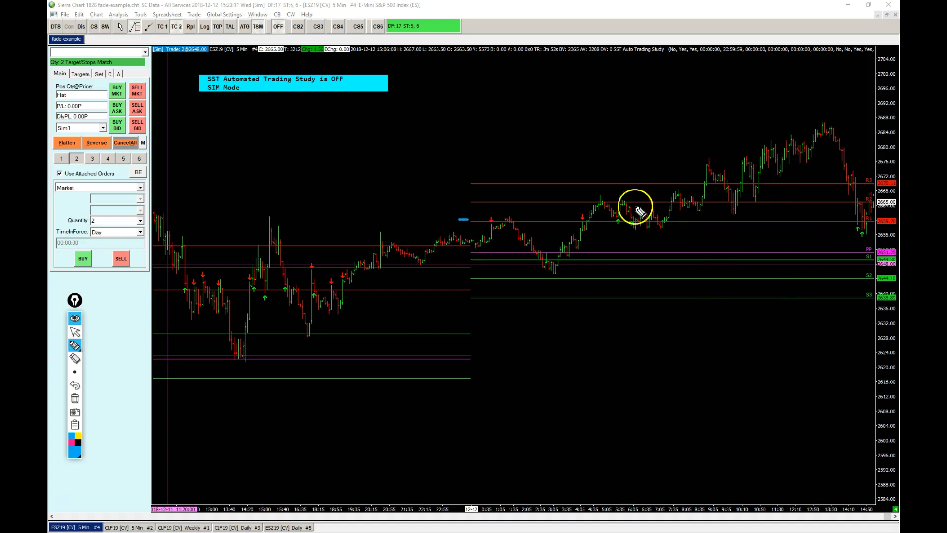
{"action": "mouse_move", "coordinate": [322, 357]}
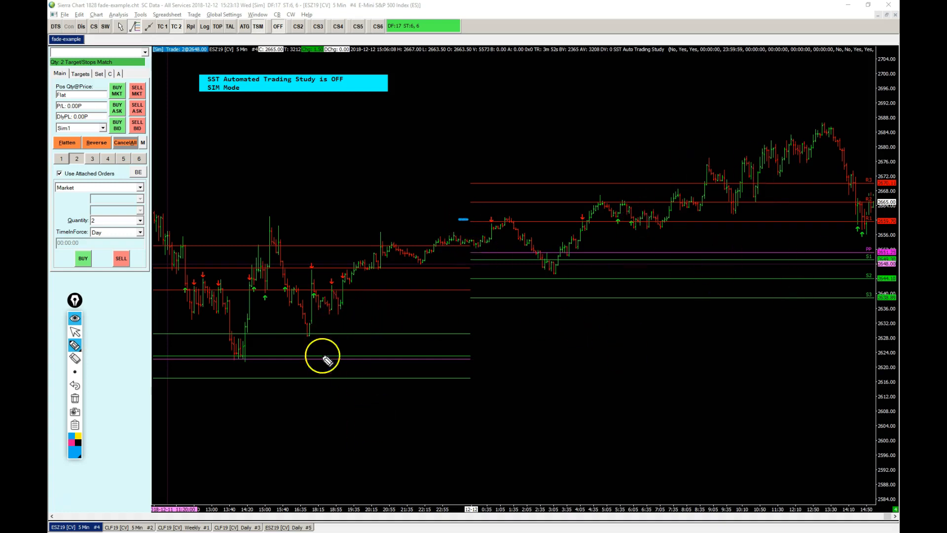
{"action": "mouse_move", "coordinate": [402, 290]}
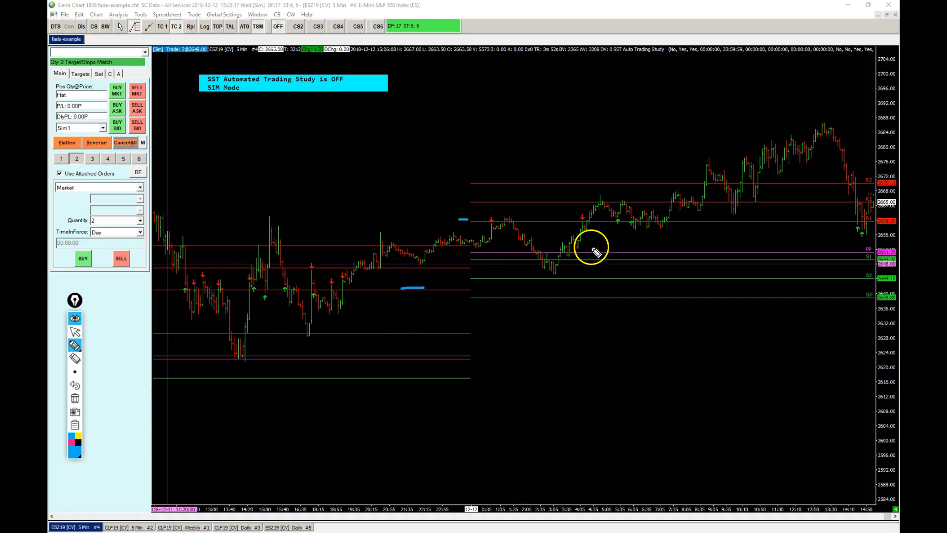
{"action": "mouse_move", "coordinate": [430, 234]}
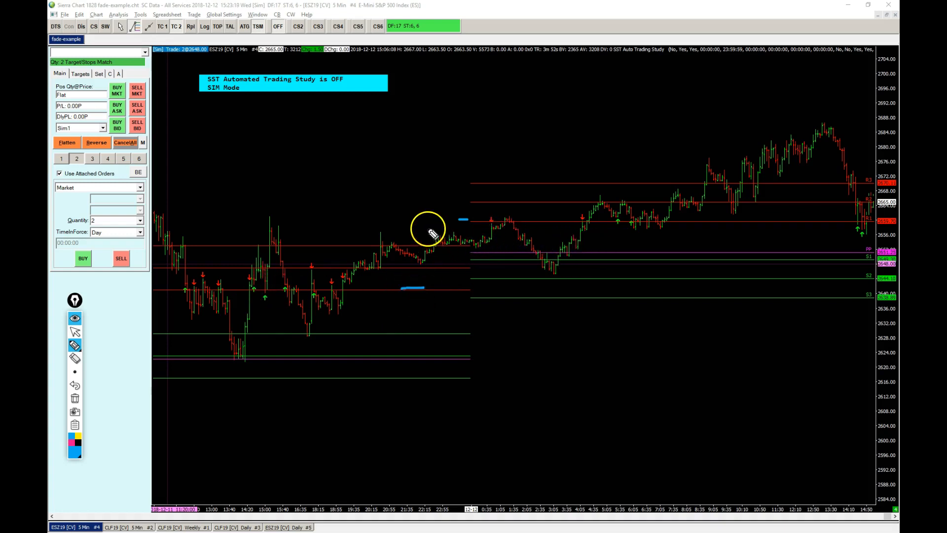
{"action": "mouse_move", "coordinate": [474, 247]}
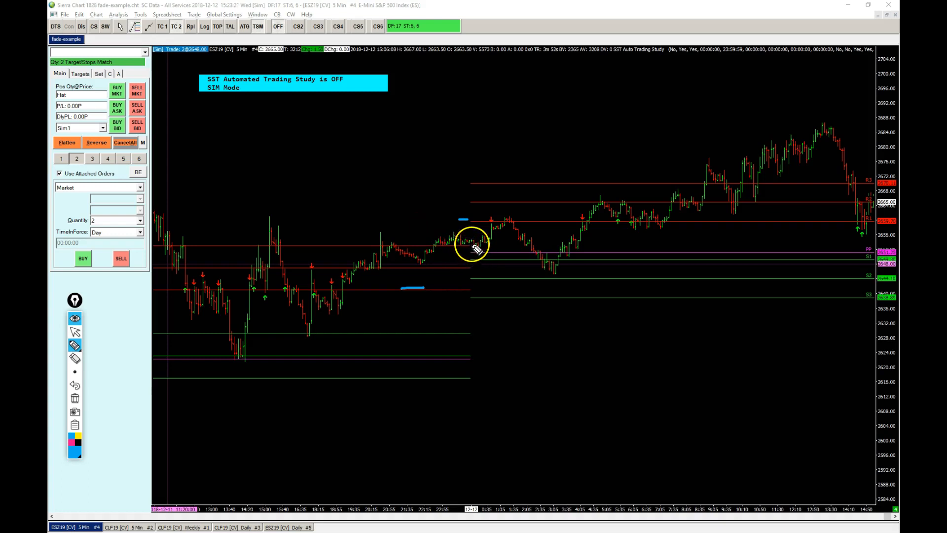
{"action": "mouse_move", "coordinate": [456, 241]}
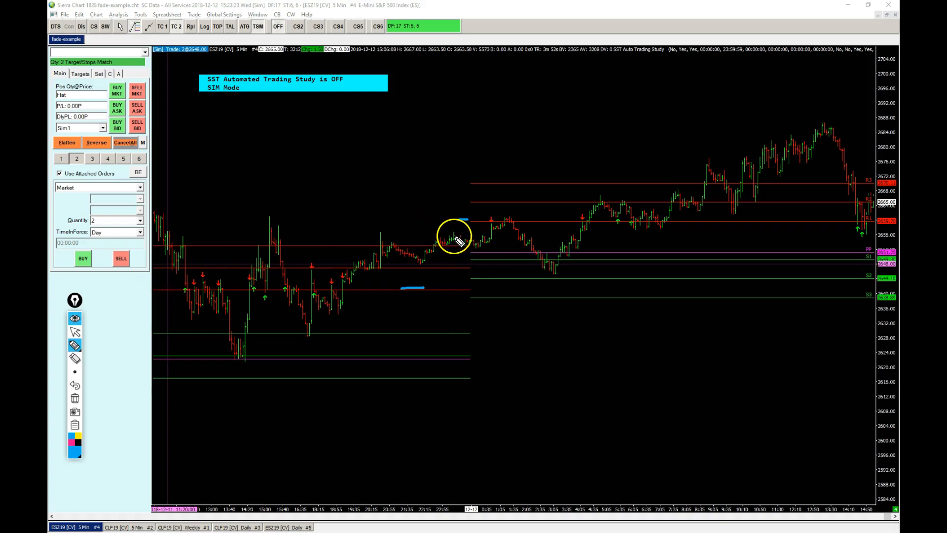
{"action": "mouse_move", "coordinate": [482, 232]}
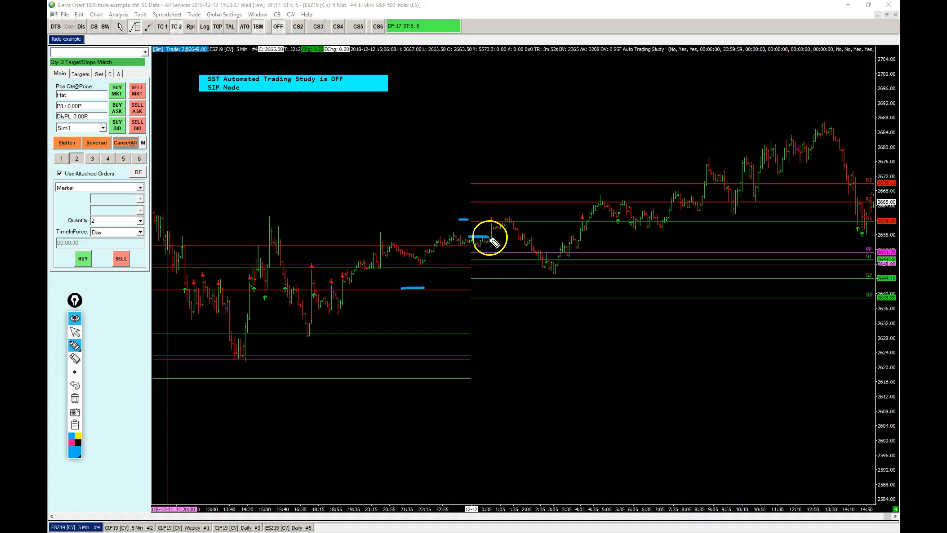
{"action": "mouse_move", "coordinate": [490, 231]}
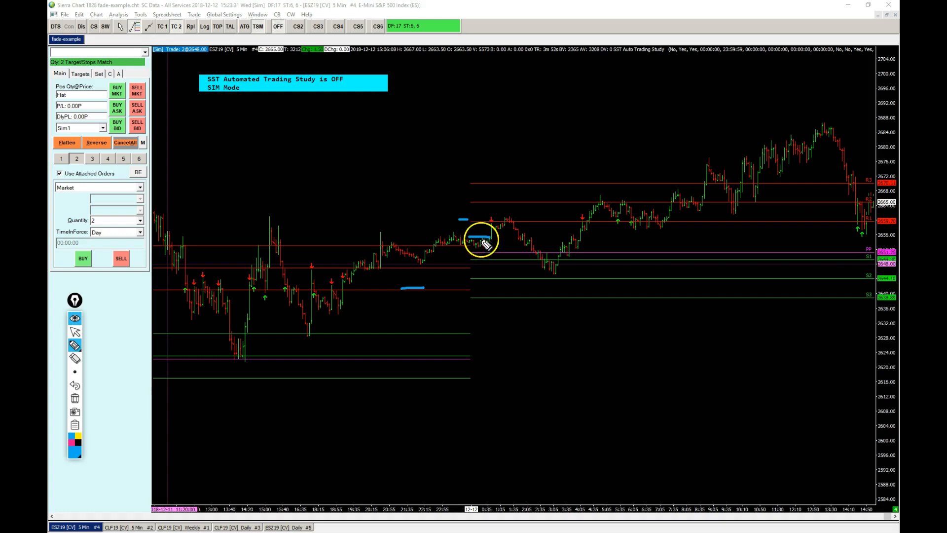
{"action": "mouse_move", "coordinate": [472, 244]}
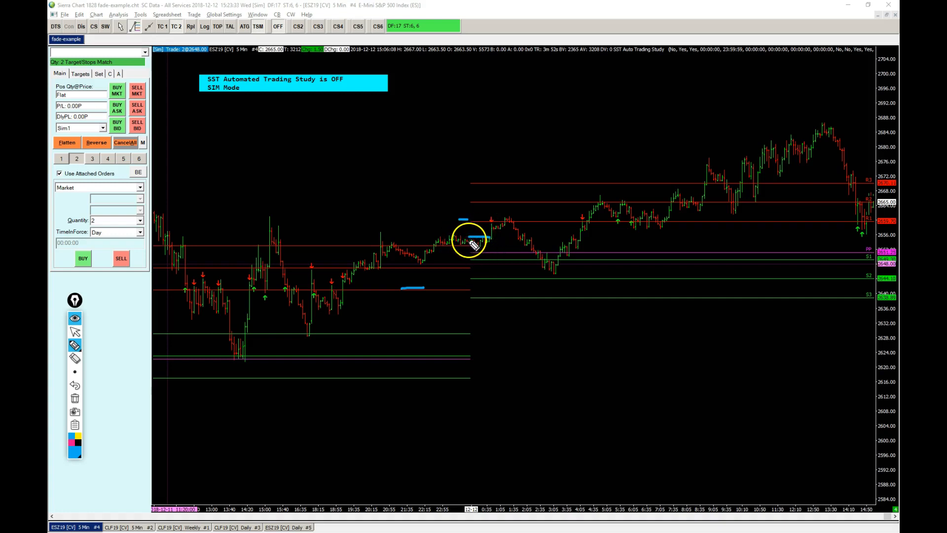
{"action": "mouse_move", "coordinate": [487, 233]}
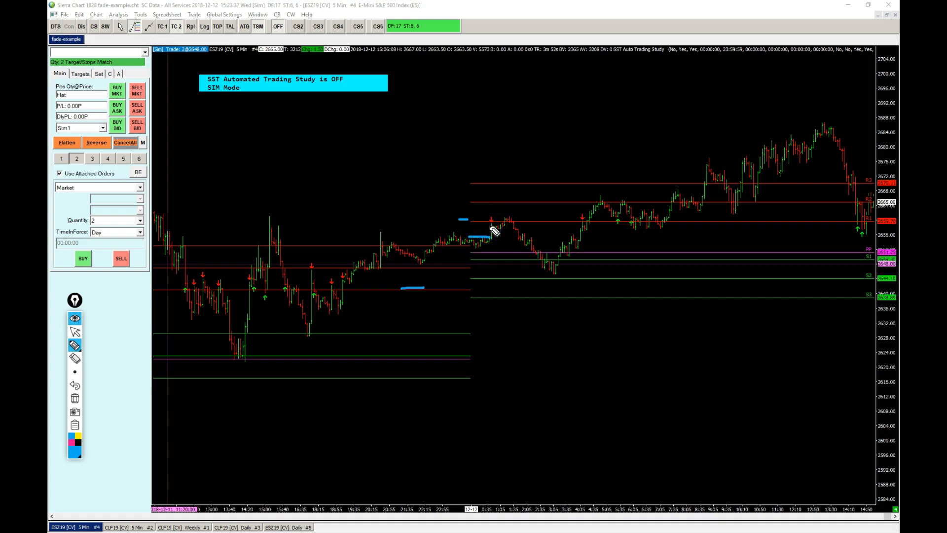
{"action": "mouse_move", "coordinate": [489, 227]}
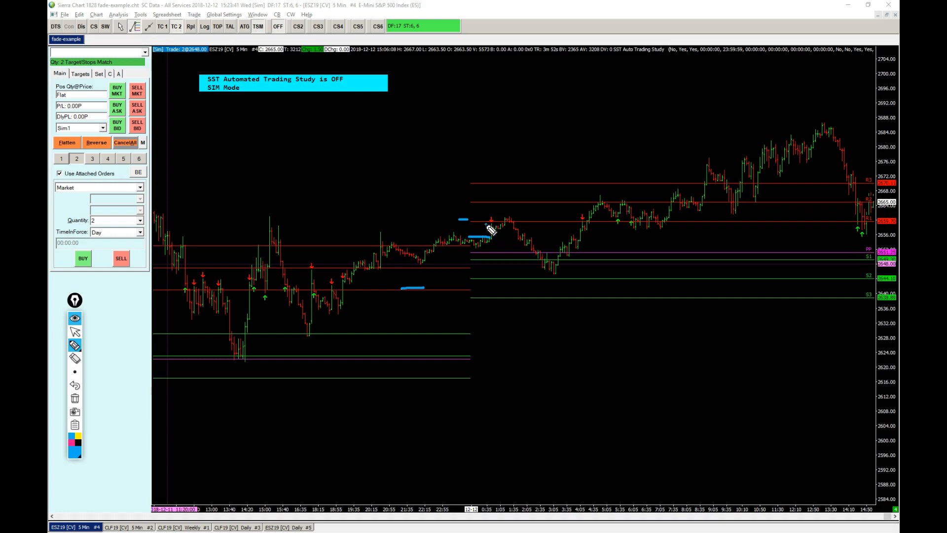
{"action": "mouse_move", "coordinate": [498, 229]}
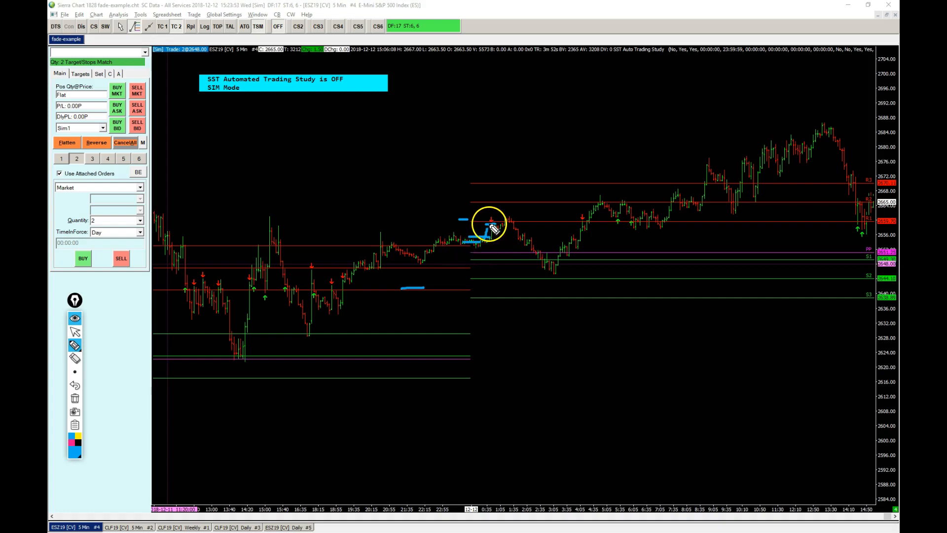
{"action": "mouse_move", "coordinate": [492, 209]}
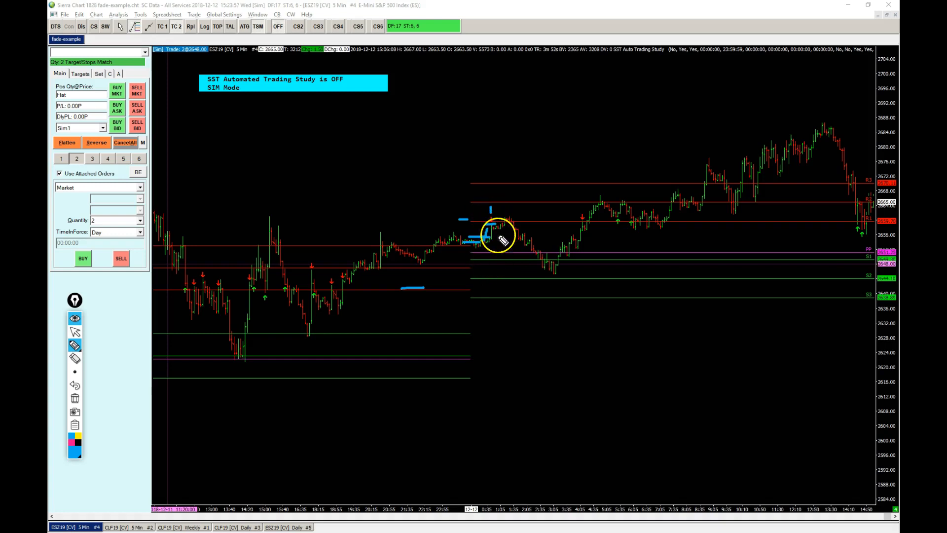
{"action": "mouse_move", "coordinate": [495, 235]}
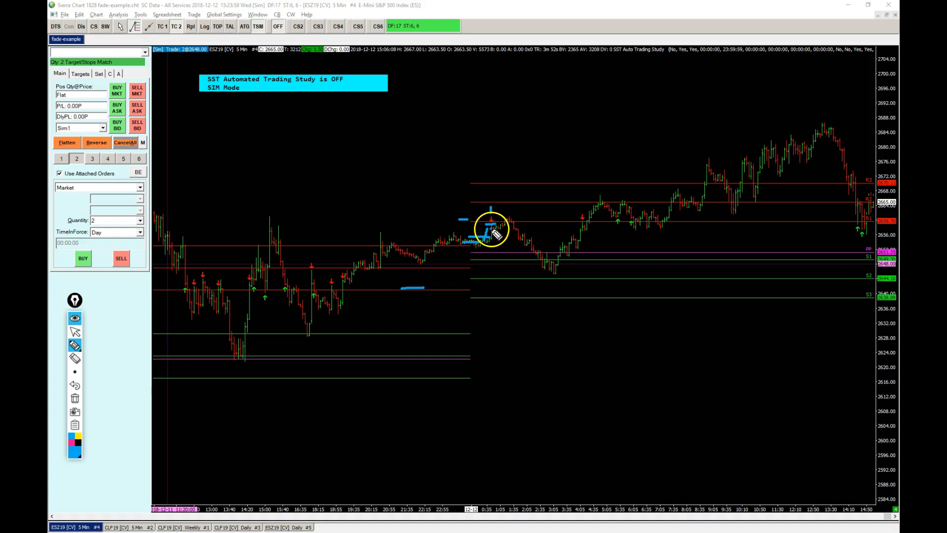
{"action": "mouse_move", "coordinate": [504, 233]}
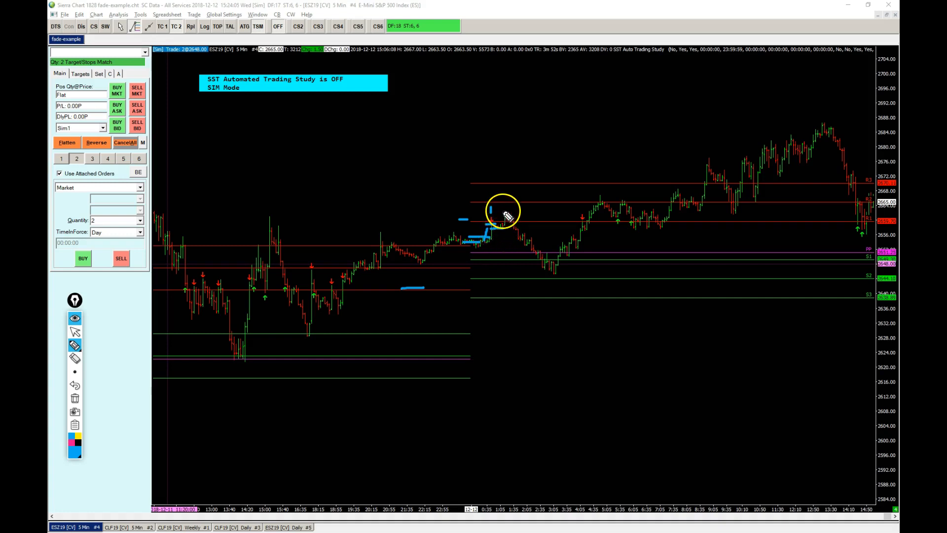
{"action": "mouse_move", "coordinate": [504, 251]}
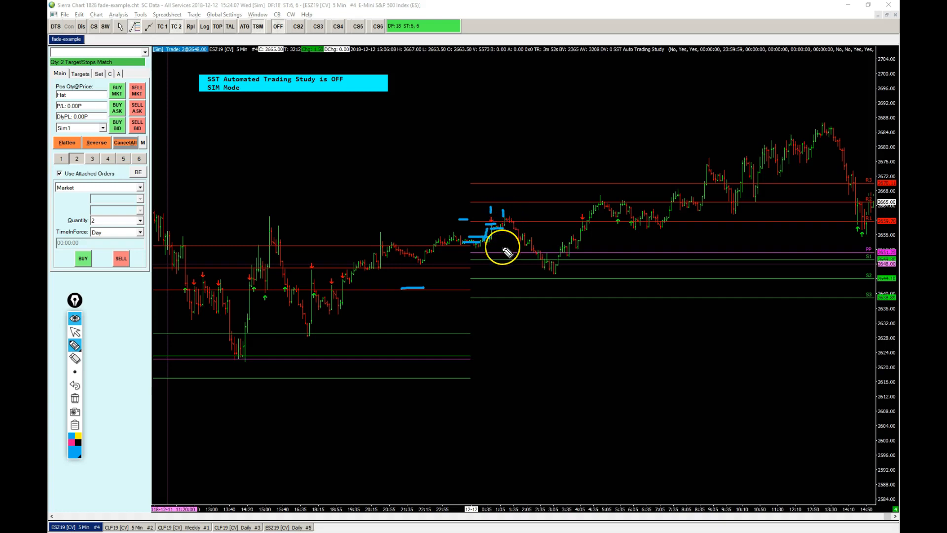
{"action": "mouse_move", "coordinate": [556, 265]}
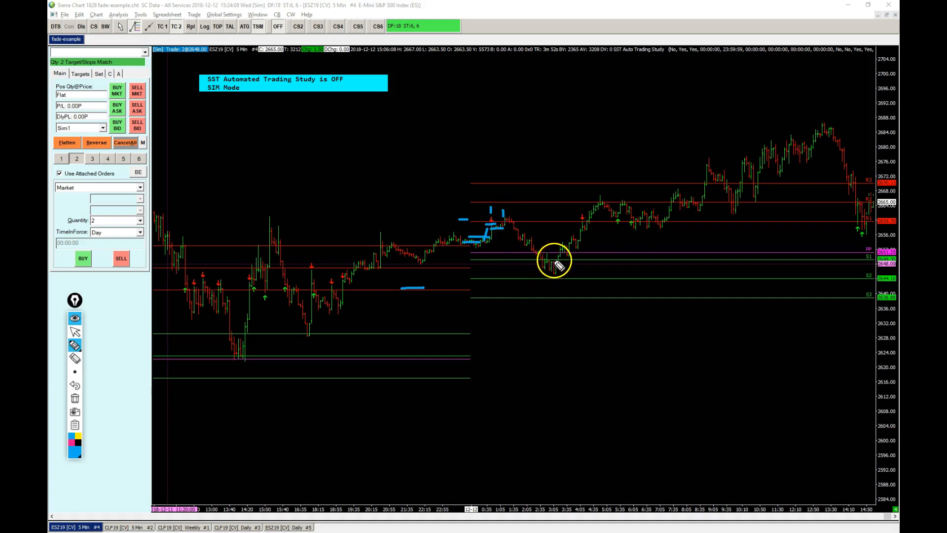
{"action": "mouse_move", "coordinate": [600, 217]}
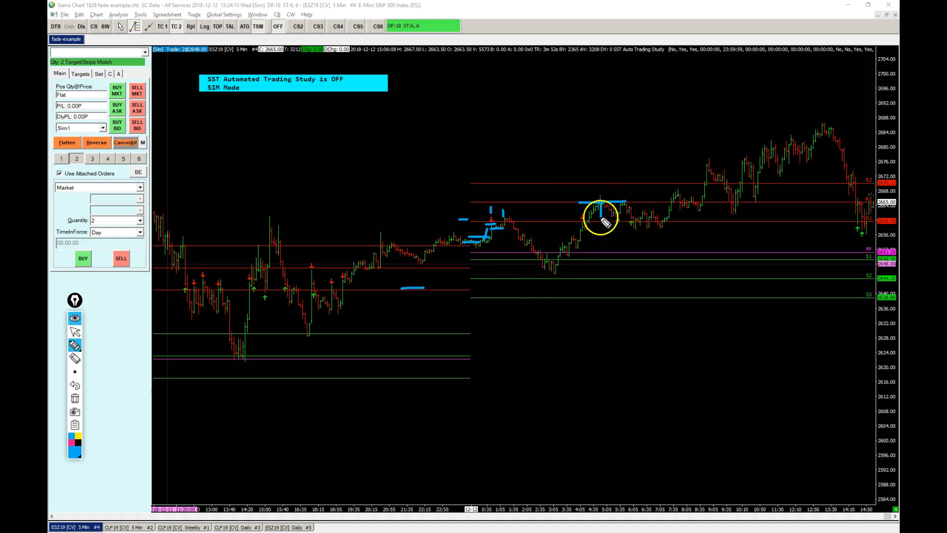
{"action": "mouse_move", "coordinate": [660, 247]}
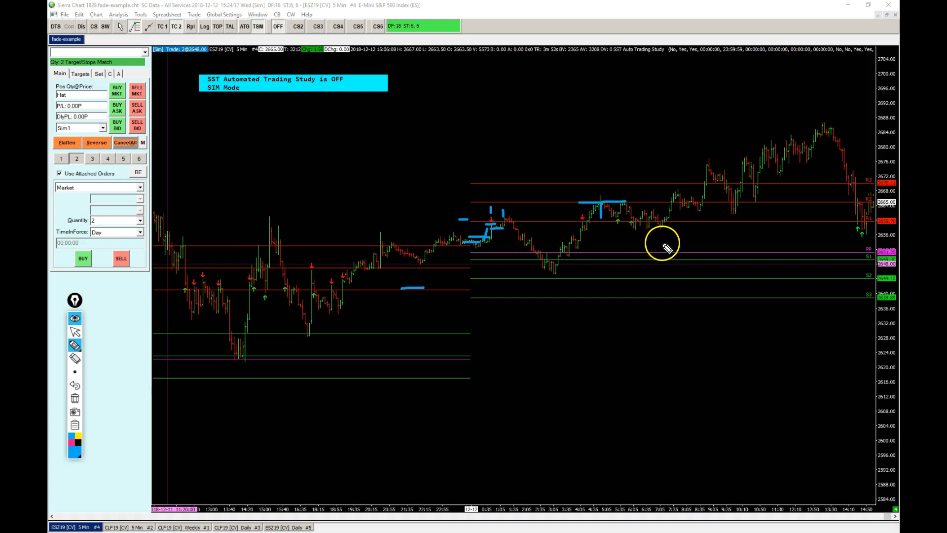
{"action": "mouse_move", "coordinate": [598, 205]}
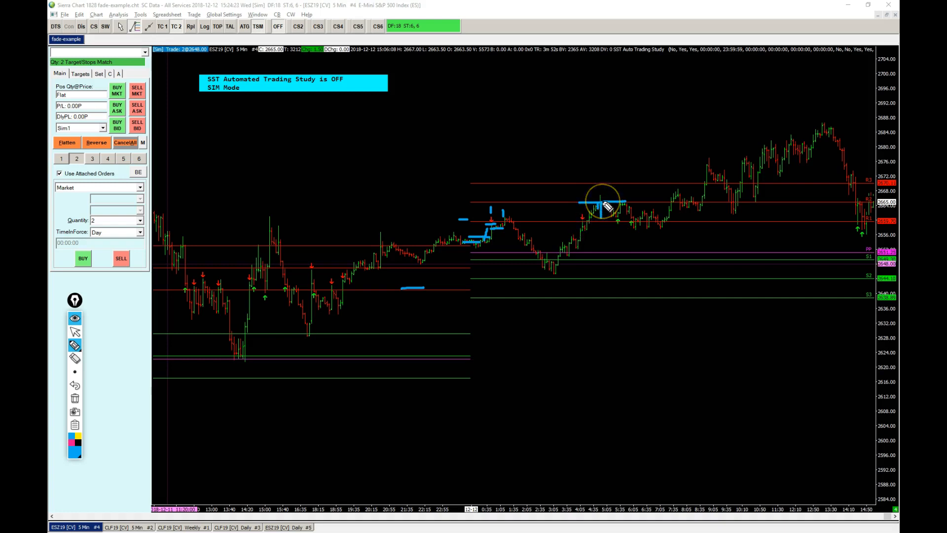
{"action": "mouse_move", "coordinate": [615, 211]}
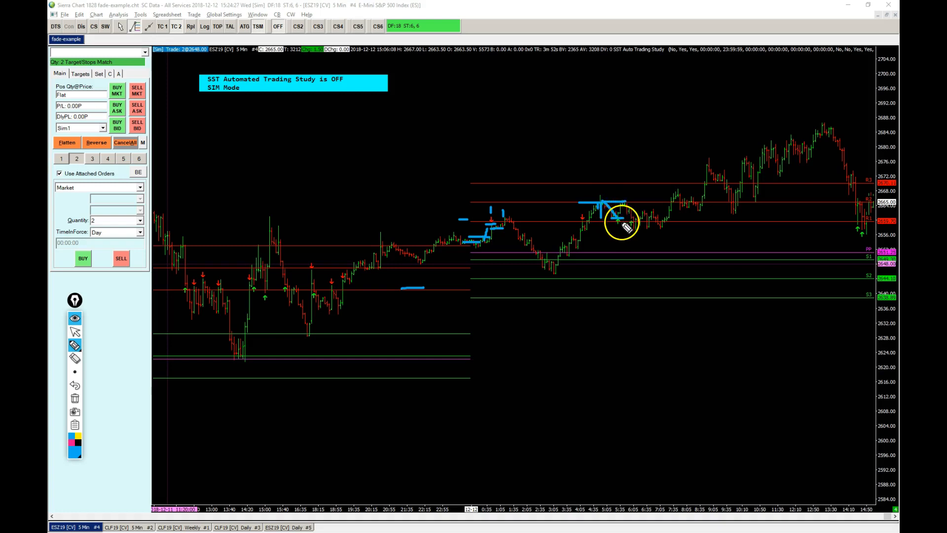
{"action": "mouse_move", "coordinate": [620, 246]}
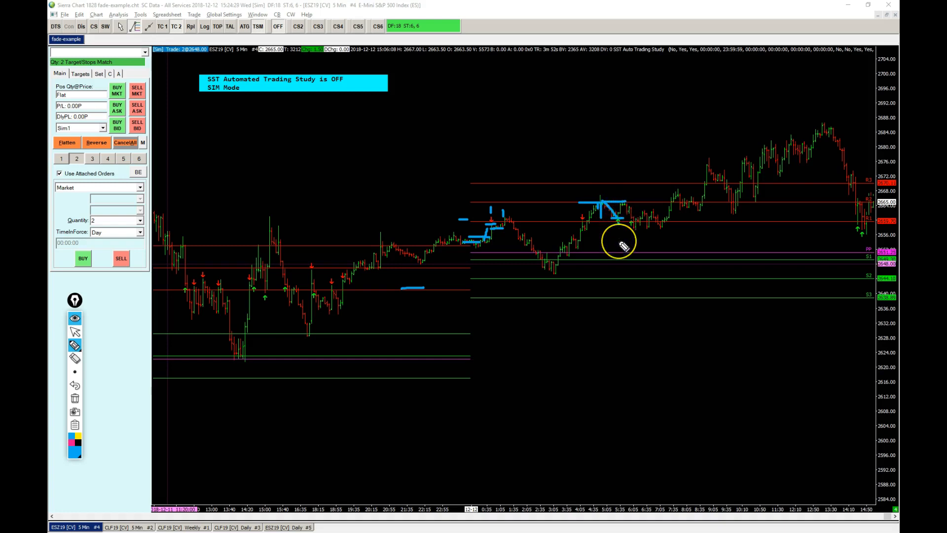
{"action": "mouse_move", "coordinate": [495, 260]}
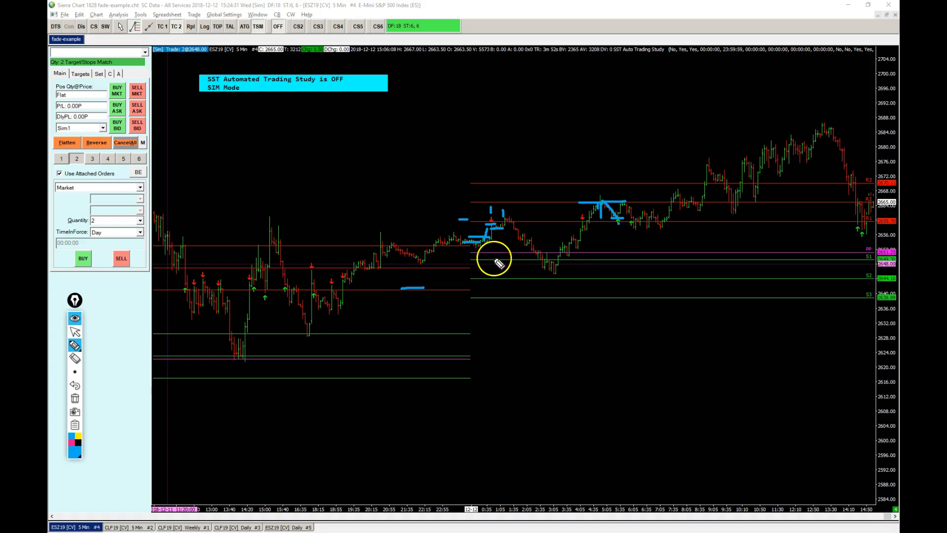
- Delete all blue hand-drawn markings from the ES chart
{"action": "left_click", "coordinate": [74, 398]}
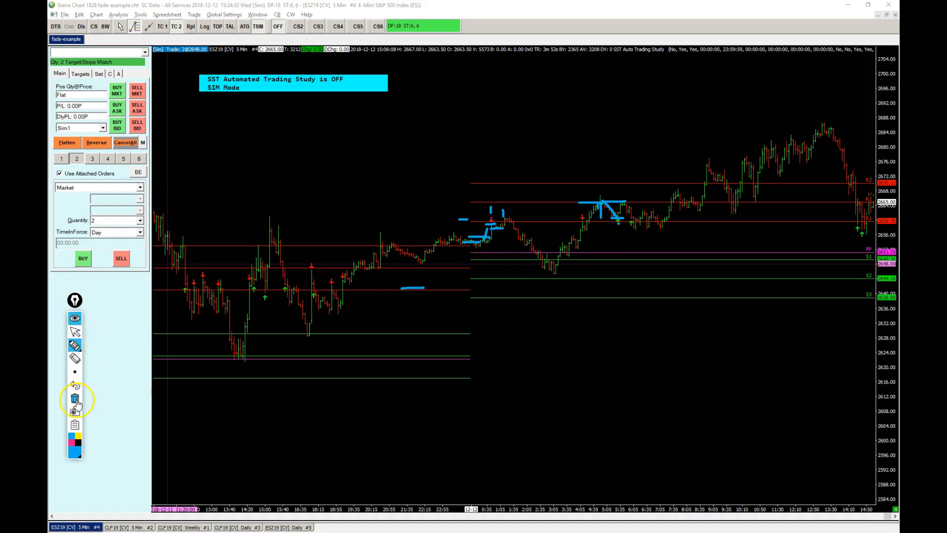
{"action": "left_click", "coordinate": [74, 398]}
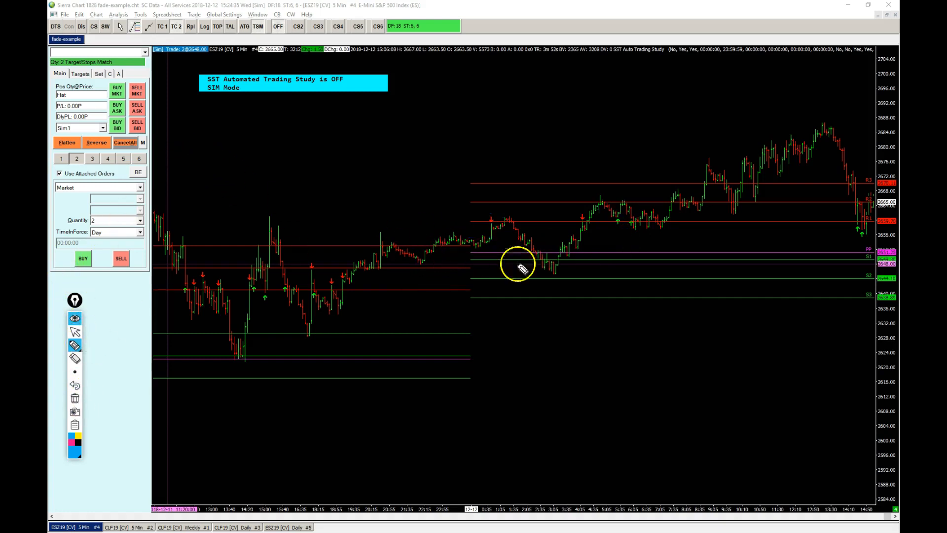
{"action": "mouse_move", "coordinate": [507, 242]}
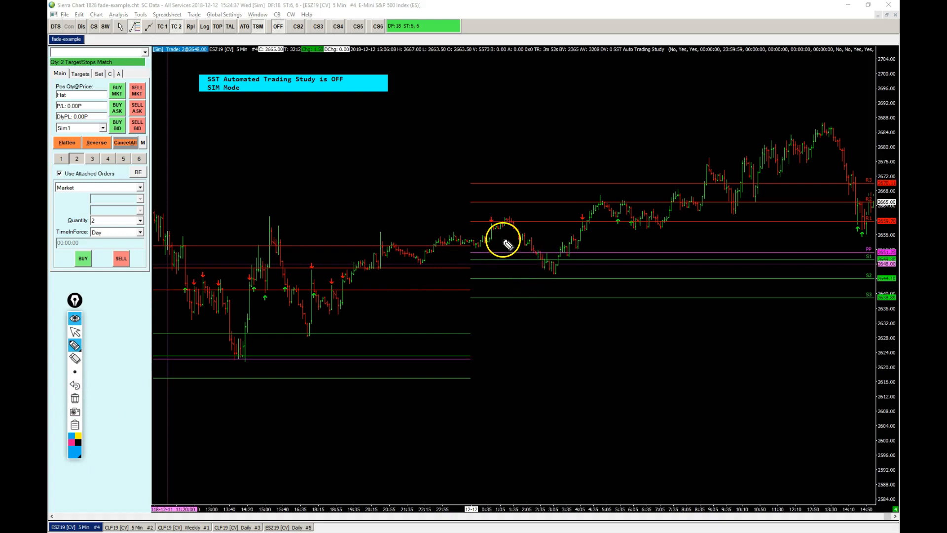
{"action": "mouse_move", "coordinate": [537, 284]}
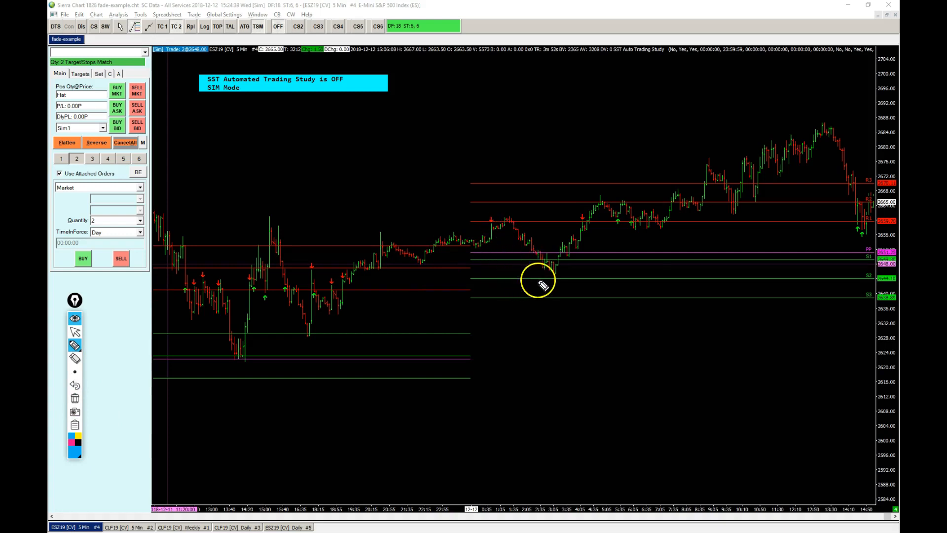
{"action": "mouse_move", "coordinate": [634, 267]}
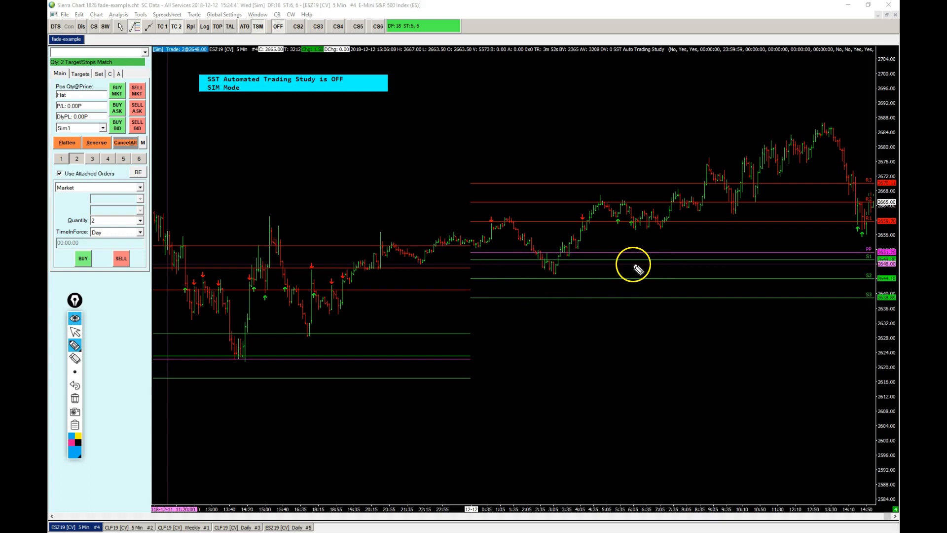
{"action": "mouse_move", "coordinate": [328, 327]}
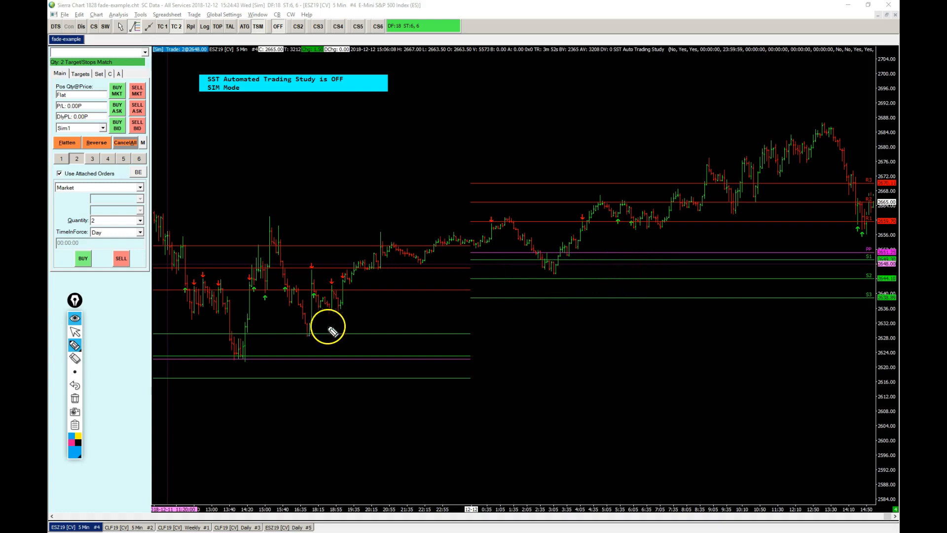
{"action": "mouse_move", "coordinate": [328, 332]}
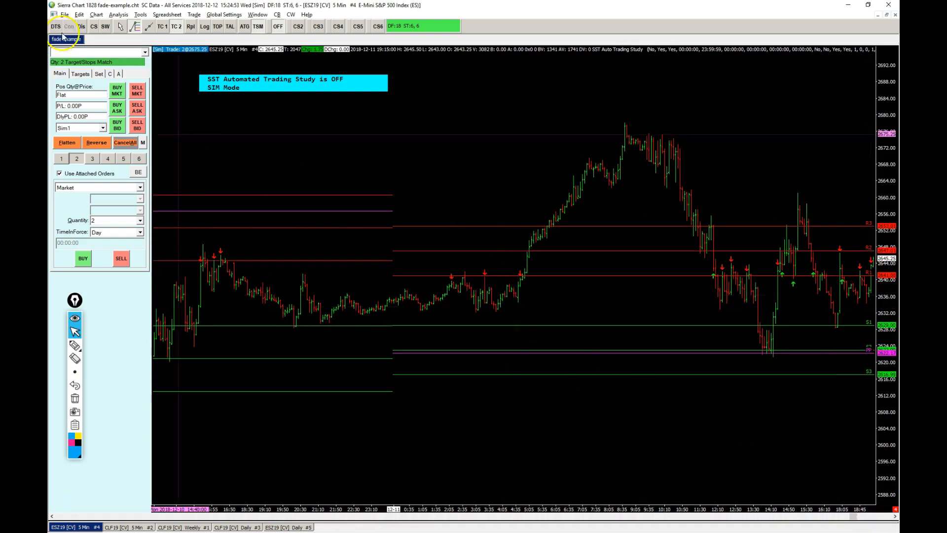
- Set Number of Signals to Limit, allowing one long and one short signal, and recalculate the chart
{"action": "left_click", "coordinate": [117, 15]}
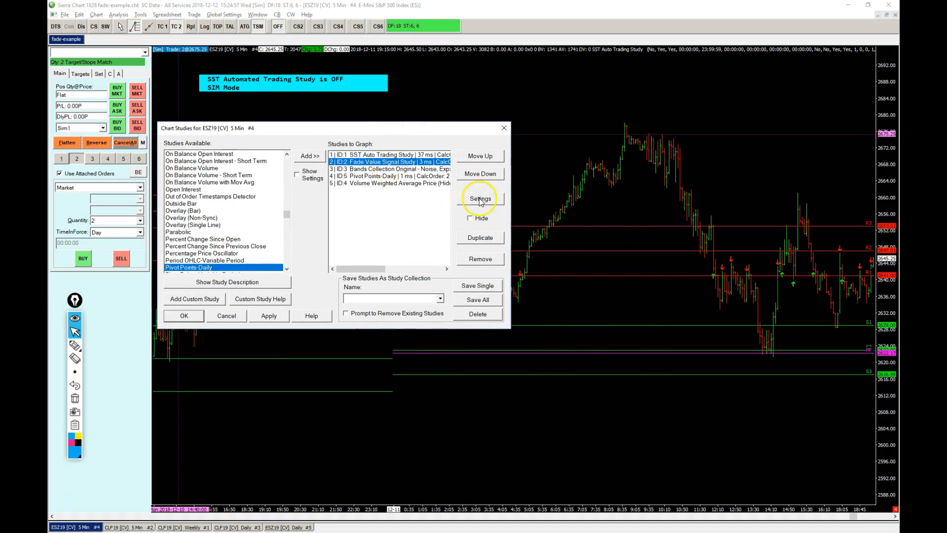
{"action": "left_click", "coordinate": [480, 199]}
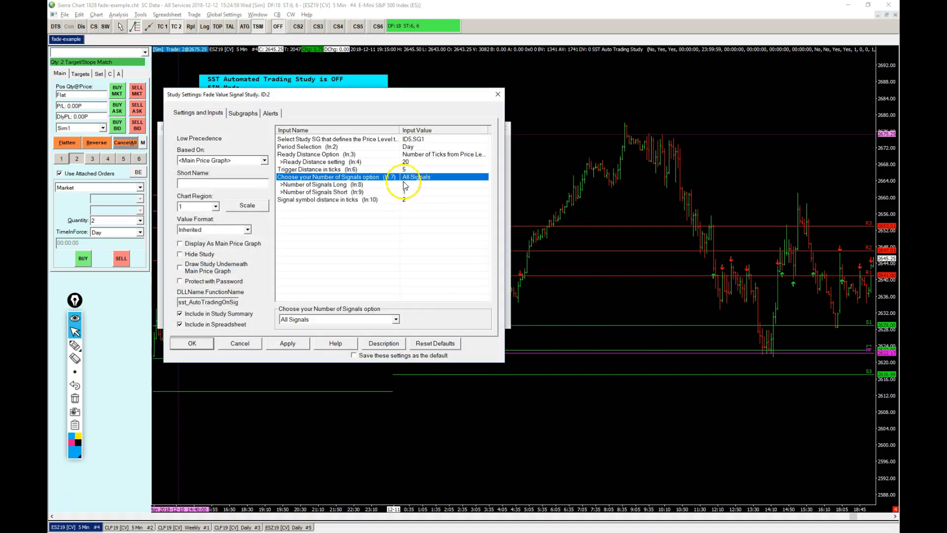
{"action": "left_click", "coordinate": [338, 318]}
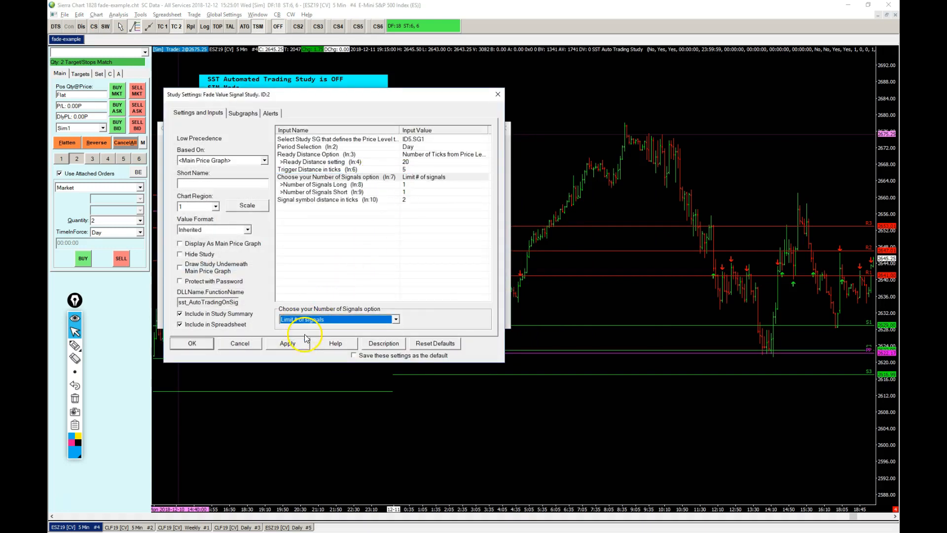
{"action": "left_click", "coordinate": [326, 185]}
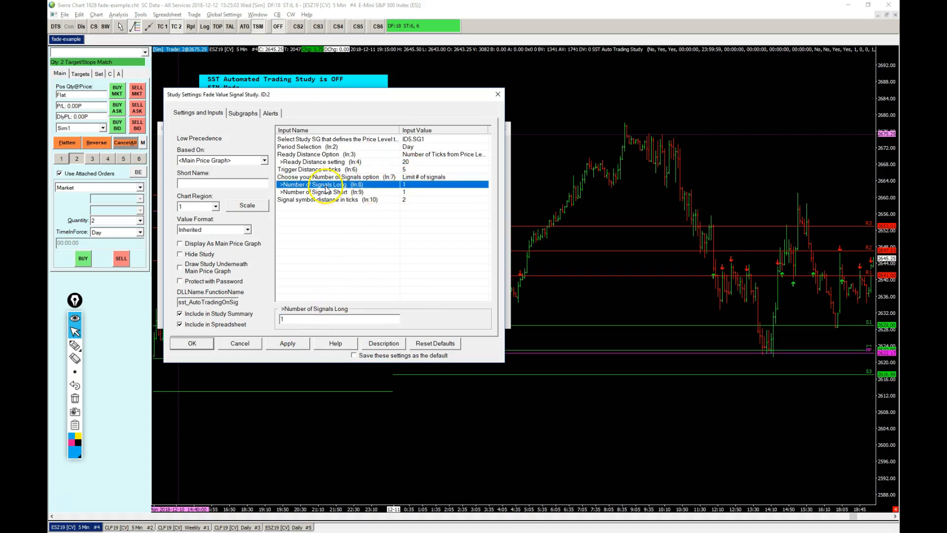
{"action": "left_click", "coordinate": [323, 192]}
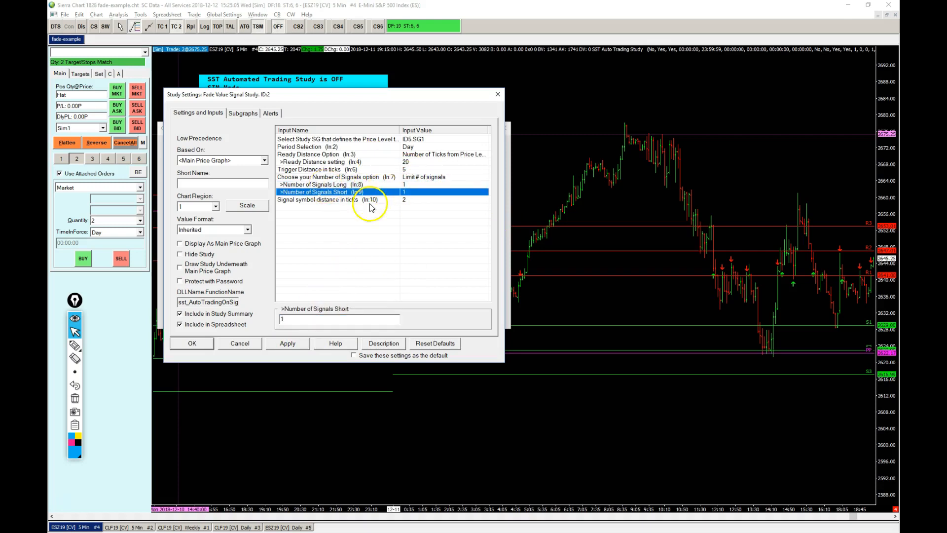
{"action": "left_click", "coordinate": [193, 344]}
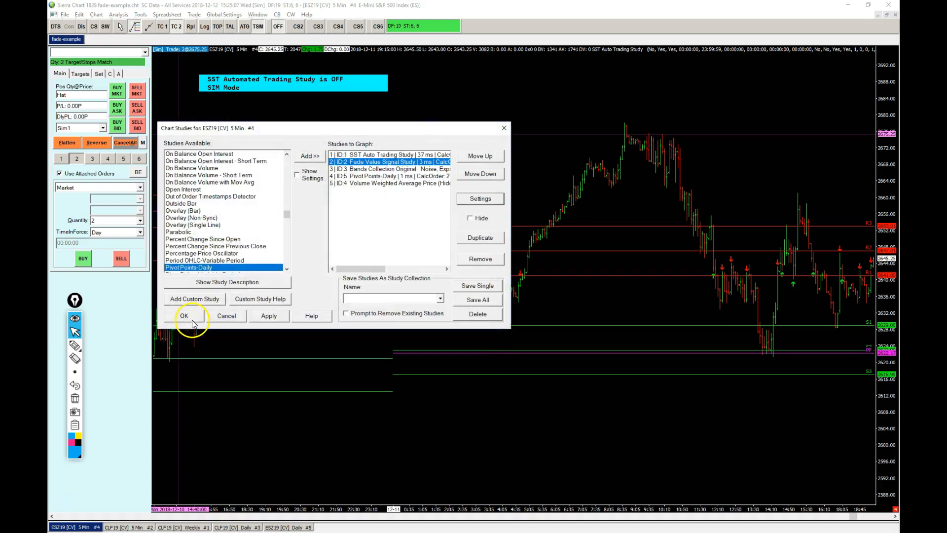
{"action": "left_click", "coordinate": [185, 316]}
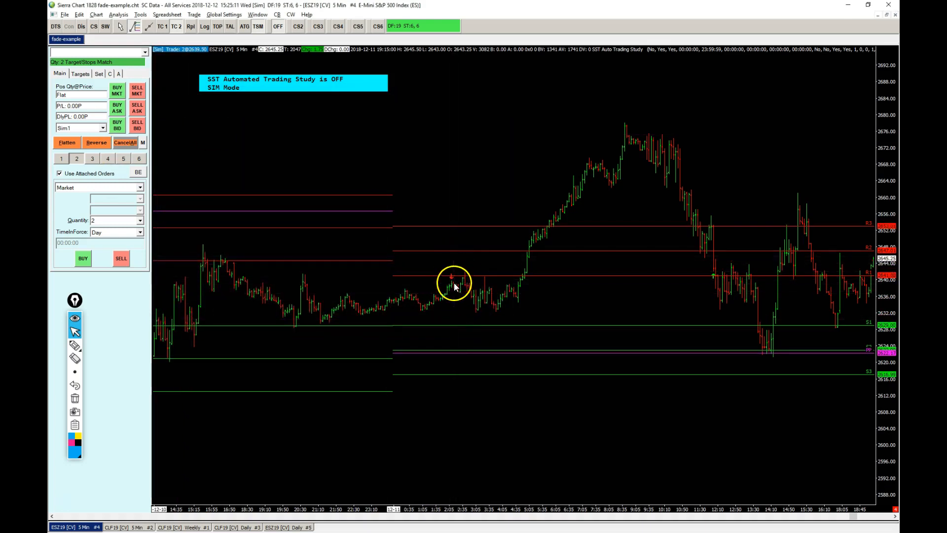
{"action": "mouse_move", "coordinate": [703, 335]}
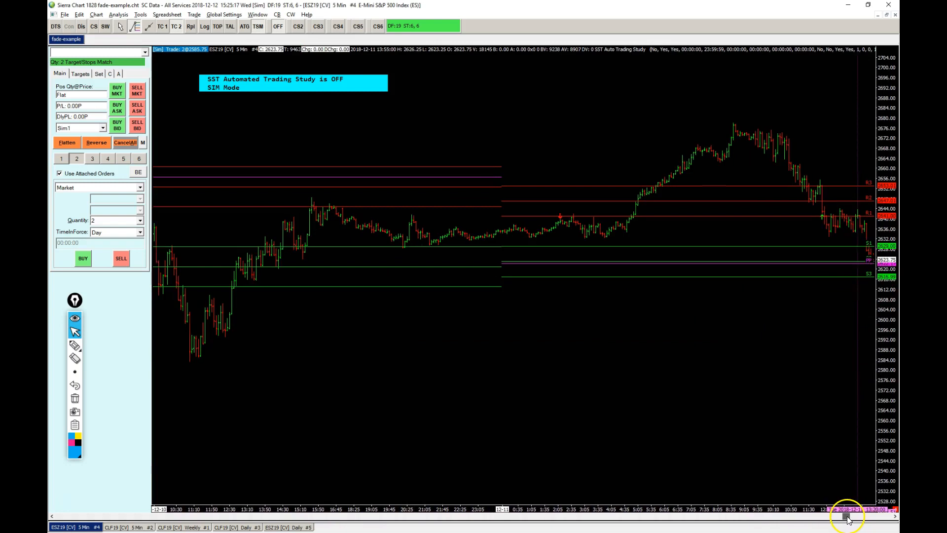
{"action": "mouse_move", "coordinate": [550, 213]}
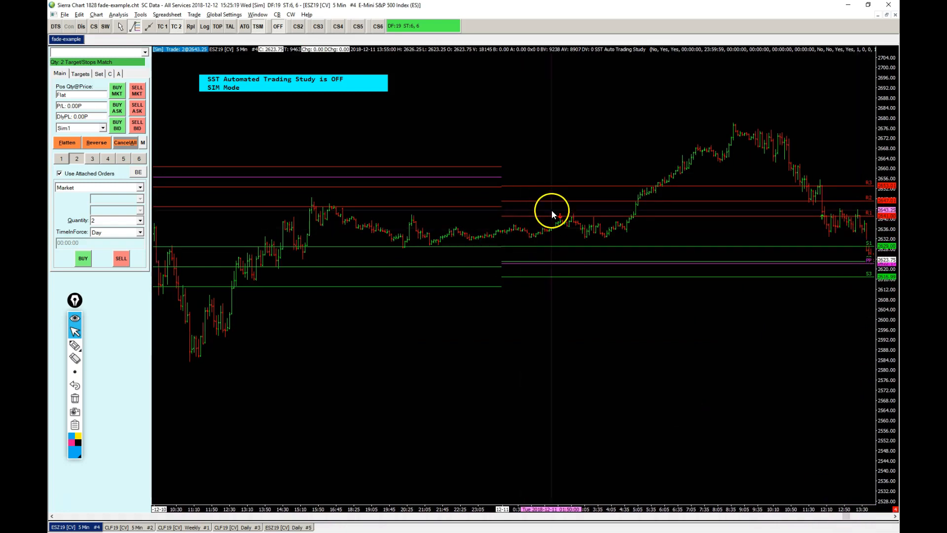
{"action": "mouse_move", "coordinate": [556, 168]}
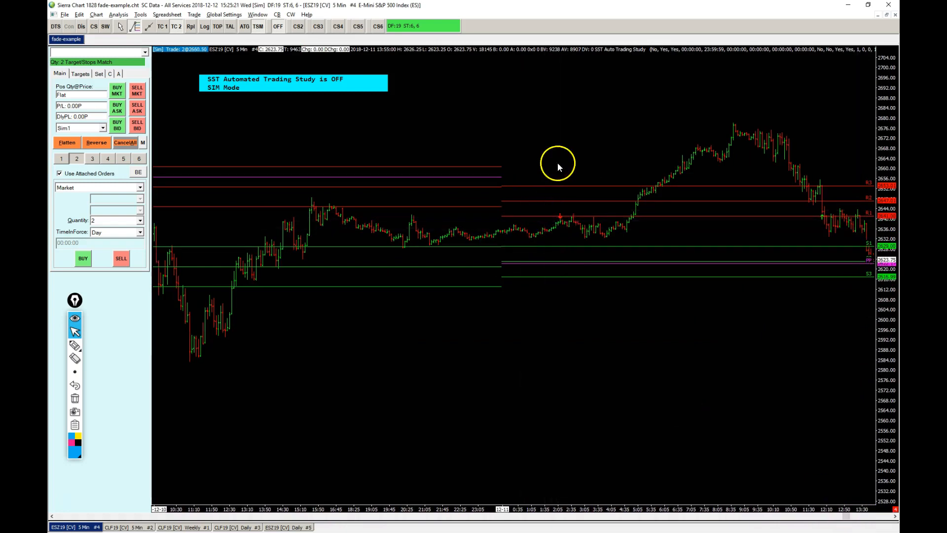
{"action": "mouse_move", "coordinate": [560, 317]}
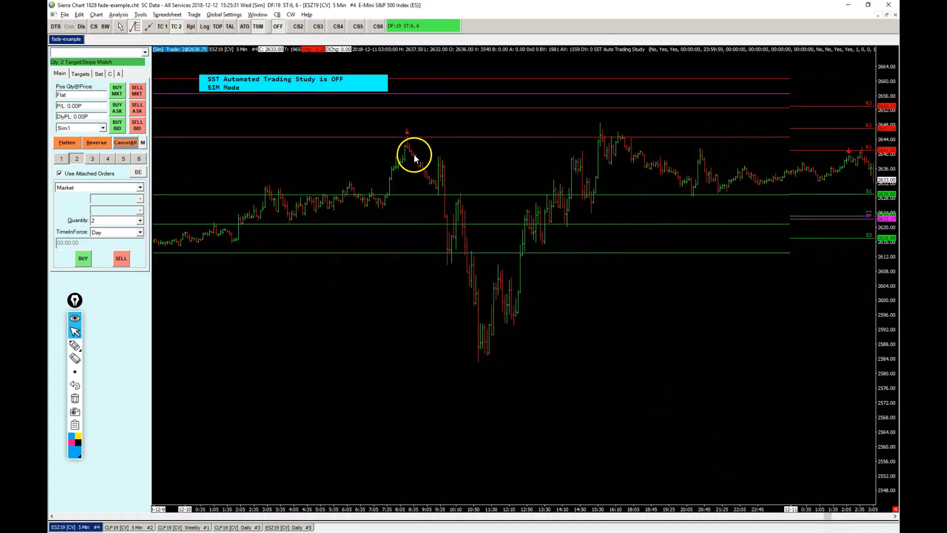
{"action": "mouse_move", "coordinate": [398, 289]}
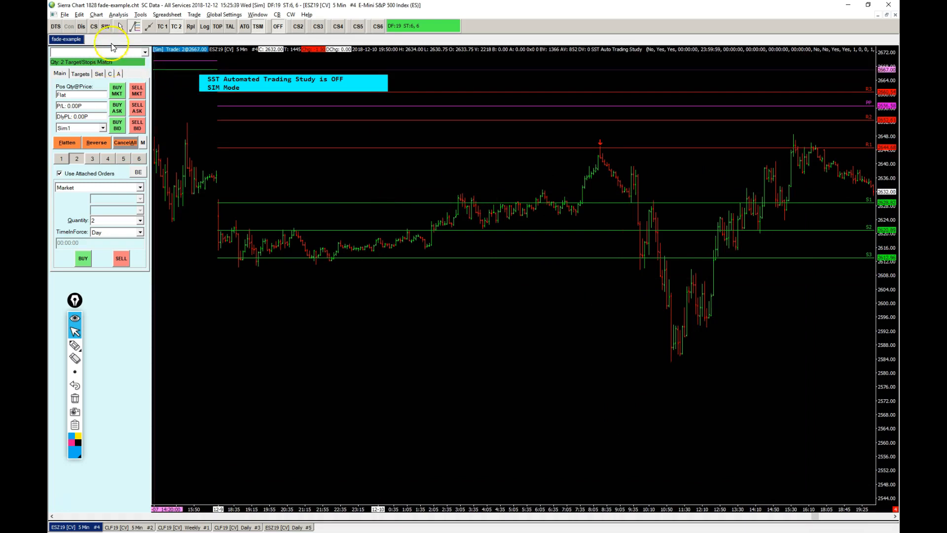
- Review the Volume Weighted Average Price study settings and accept them unchanged
{"action": "left_click", "coordinate": [118, 14]}
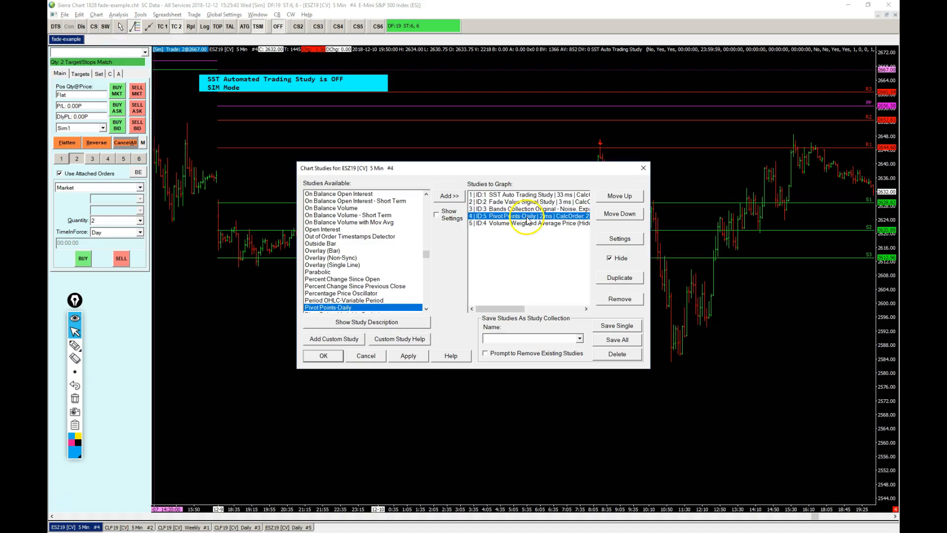
{"action": "left_click", "coordinate": [610, 257]}
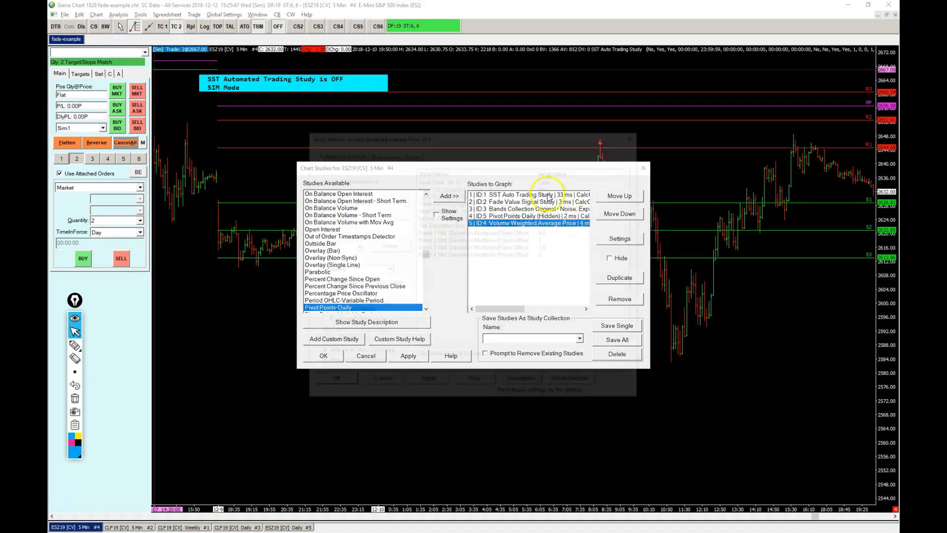
{"action": "left_click", "coordinate": [619, 238]}
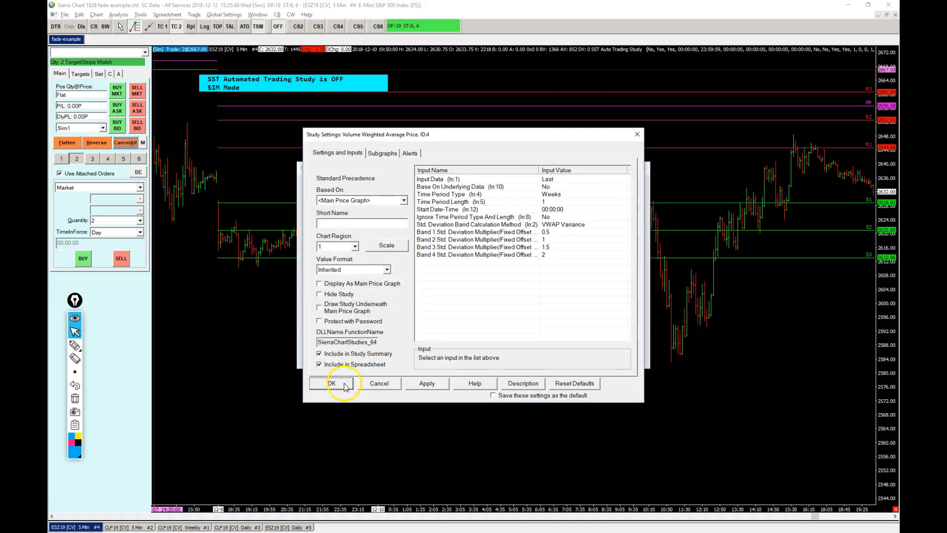
{"action": "left_click", "coordinate": [331, 382]}
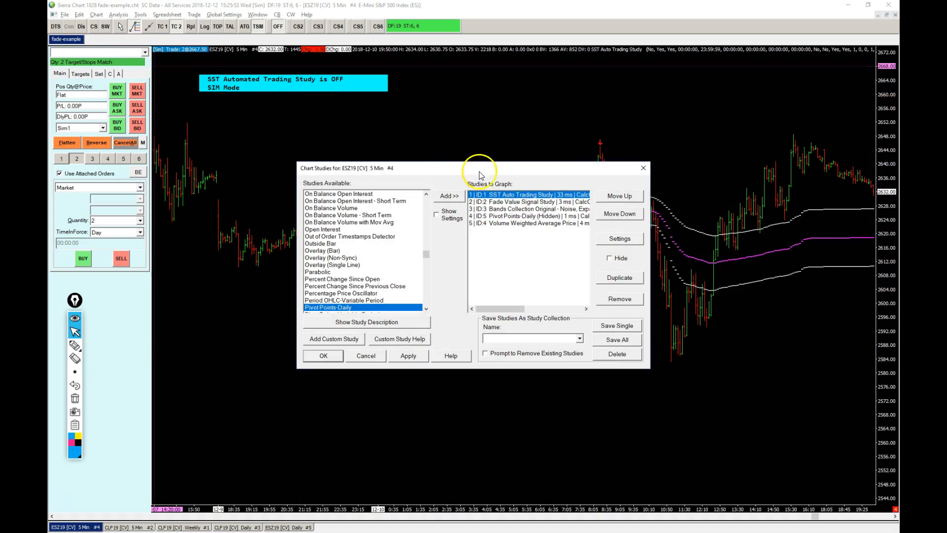
- Make the Fade Value Signal Study fade the VWAP (SG1) line with a Week period
{"action": "left_click", "coordinate": [620, 238]}
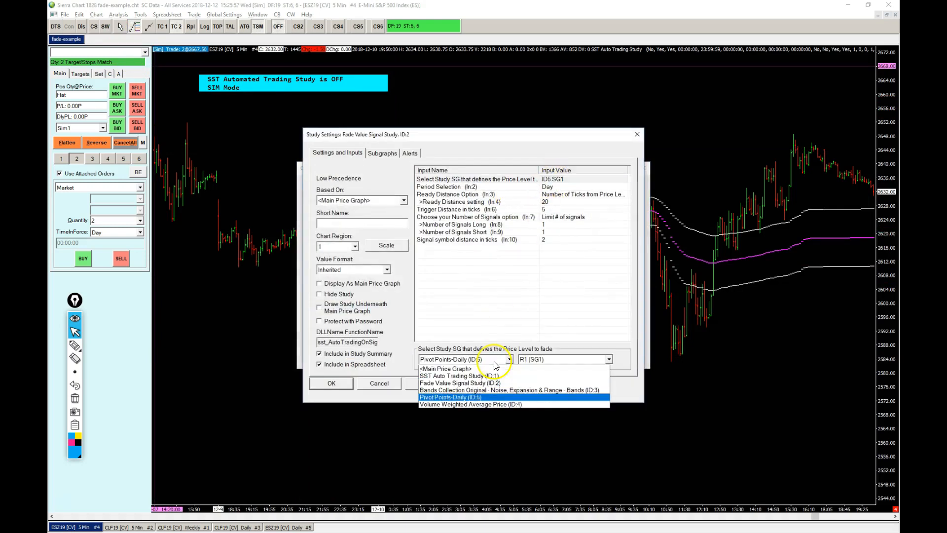
{"action": "mouse_move", "coordinate": [486, 405]}
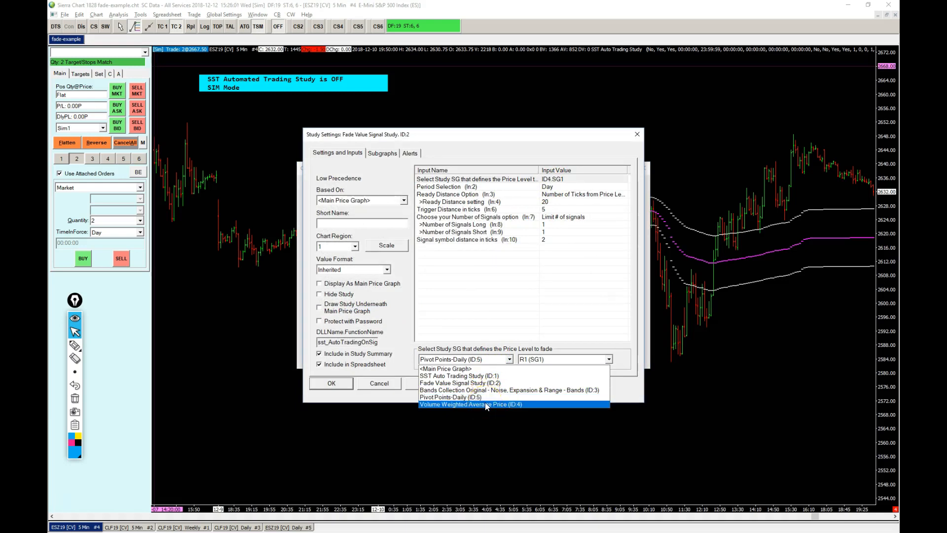
{"action": "left_click", "coordinate": [471, 405]}
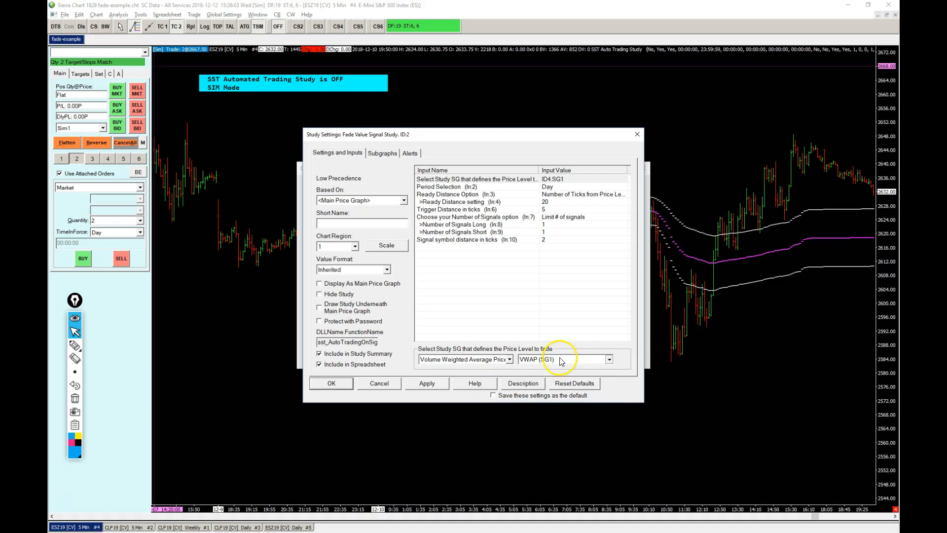
{"action": "left_click", "coordinate": [562, 359]}
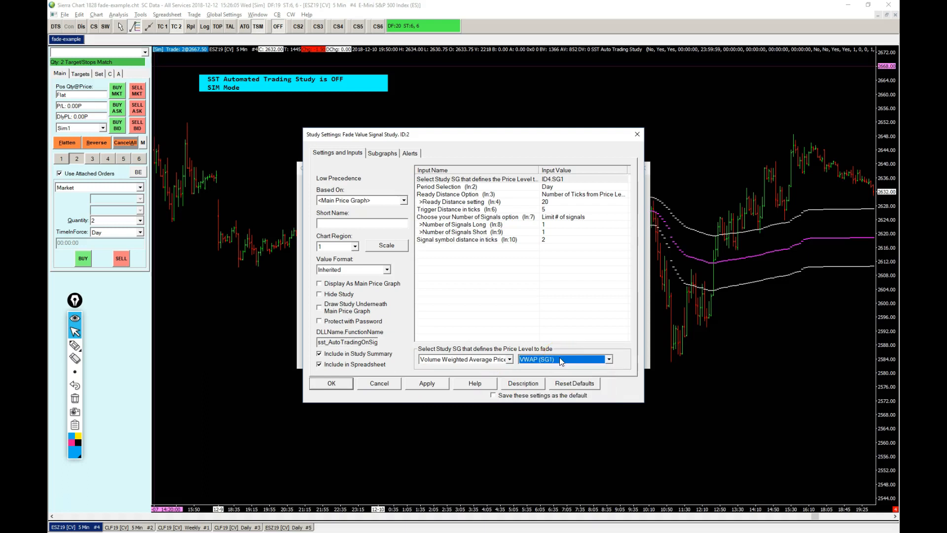
{"action": "left_click", "coordinate": [447, 187]}
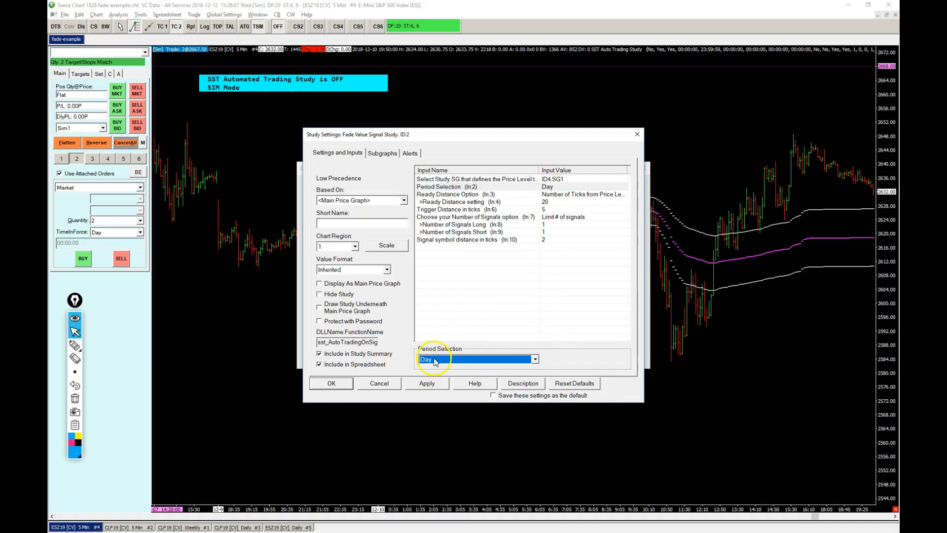
{"action": "left_click", "coordinate": [477, 359]}
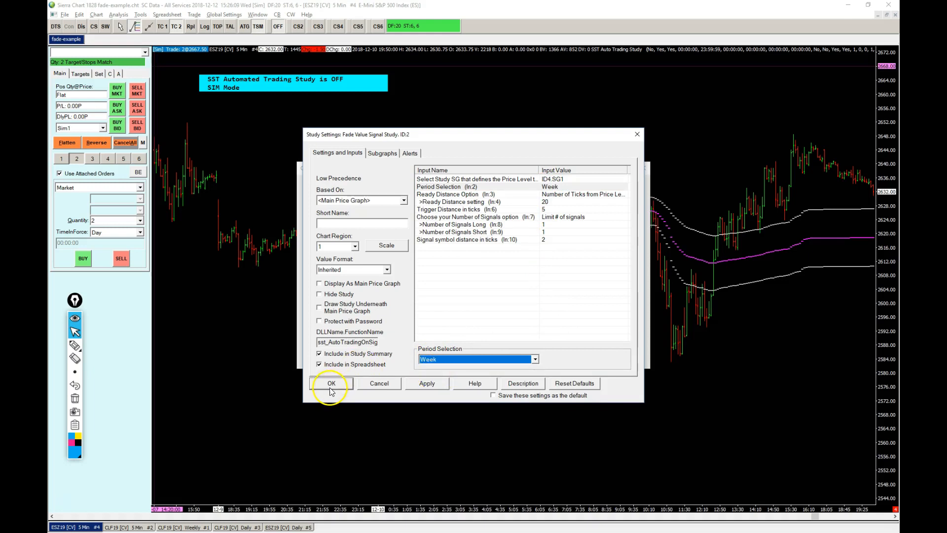
{"action": "left_click", "coordinate": [330, 382]}
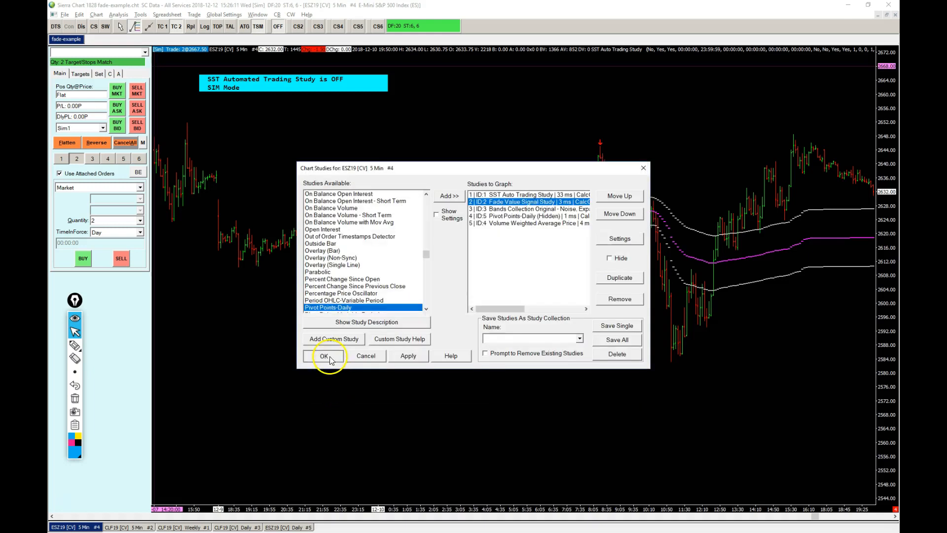
- Apply the study changes so the ES chart shows VWAP bands without pivot levels
{"action": "left_click", "coordinate": [324, 355]}
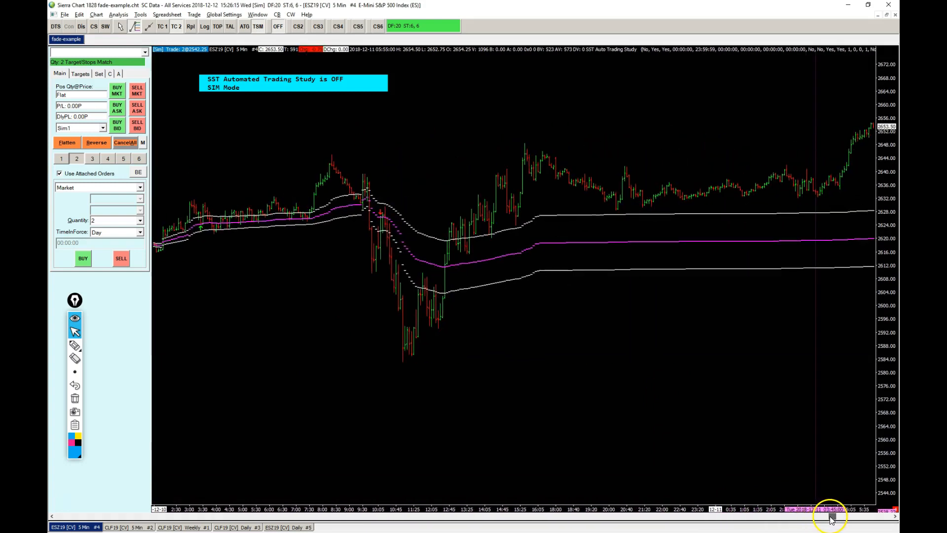
{"action": "mouse_move", "coordinate": [368, 217]}
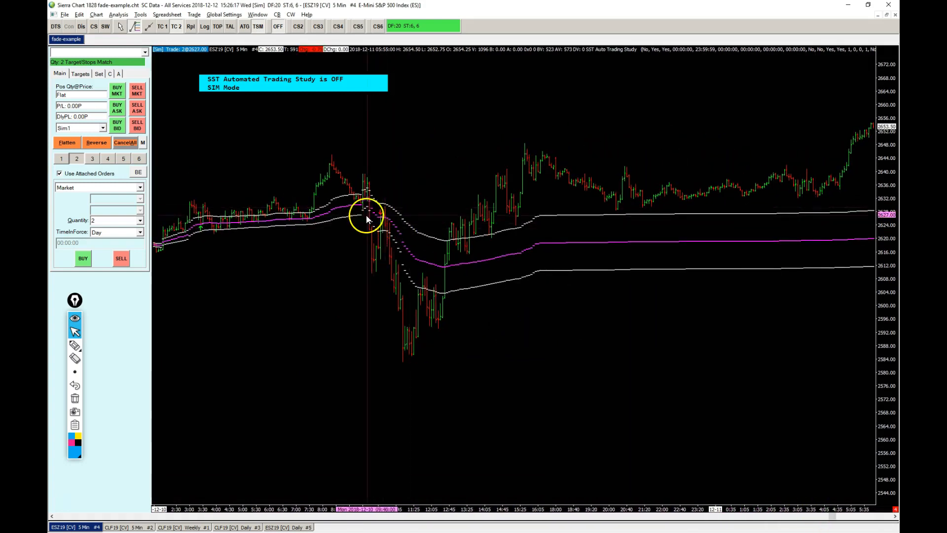
{"action": "mouse_move", "coordinate": [424, 327]}
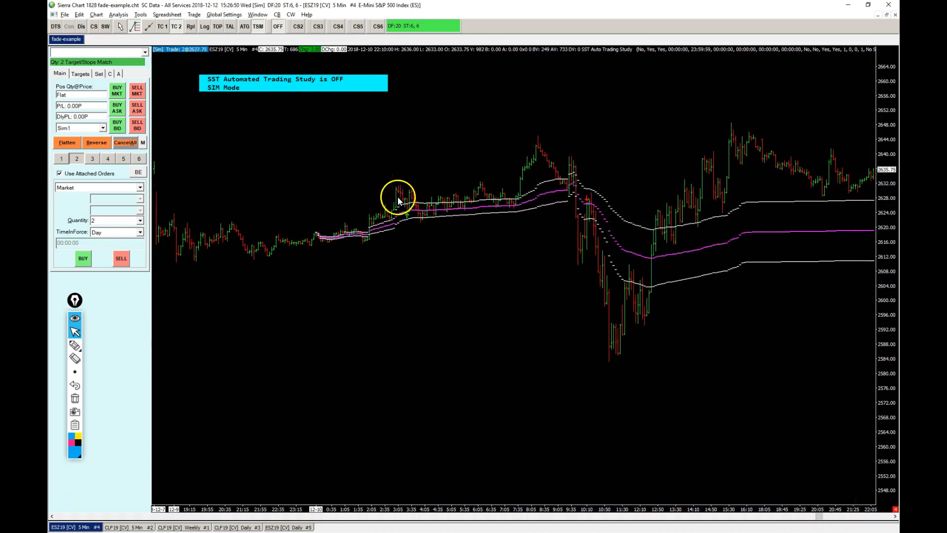
{"action": "mouse_move", "coordinate": [386, 208]}
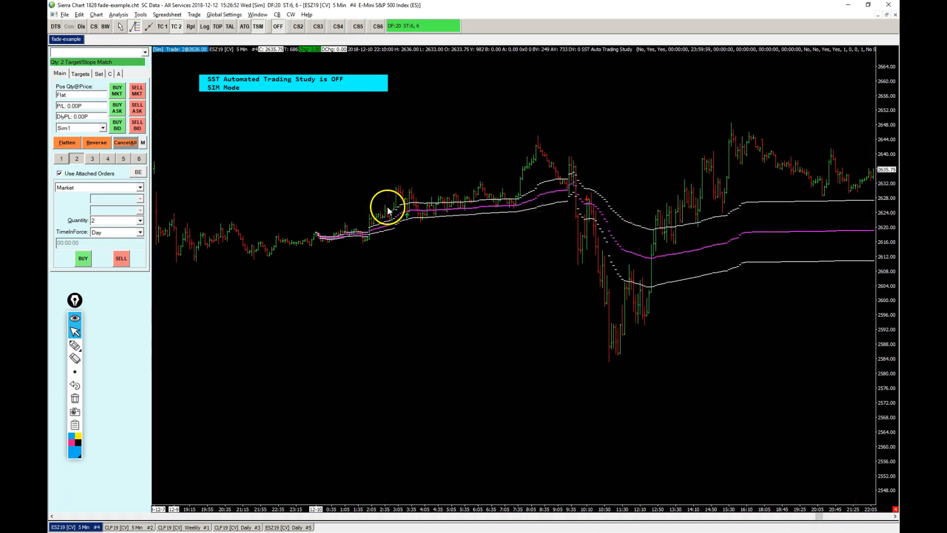
{"action": "mouse_move", "coordinate": [487, 372]}
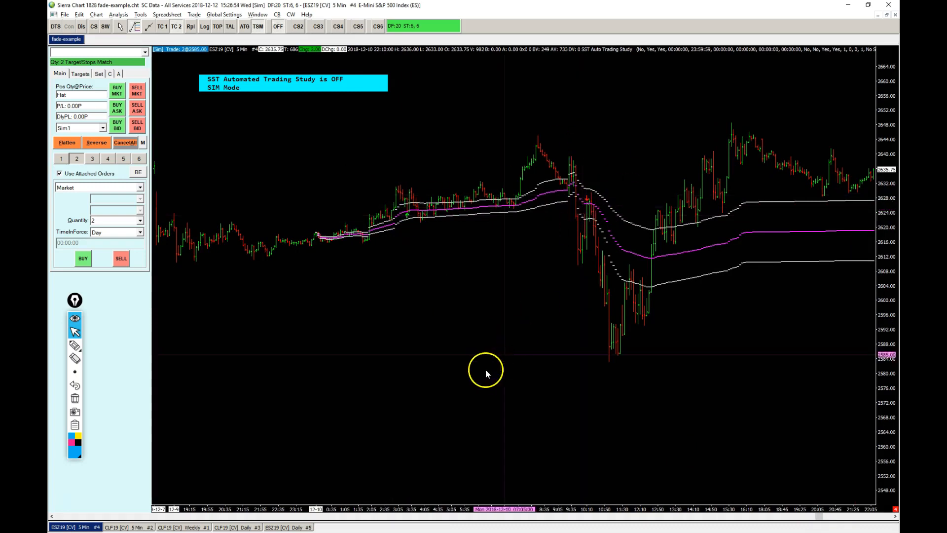
{"action": "mouse_move", "coordinate": [819, 516]}
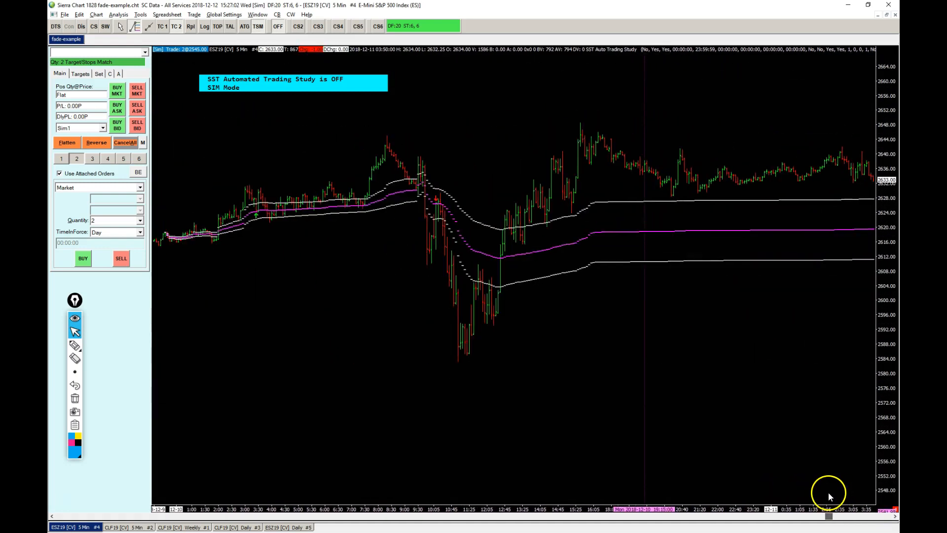
{"action": "mouse_move", "coordinate": [313, 125]}
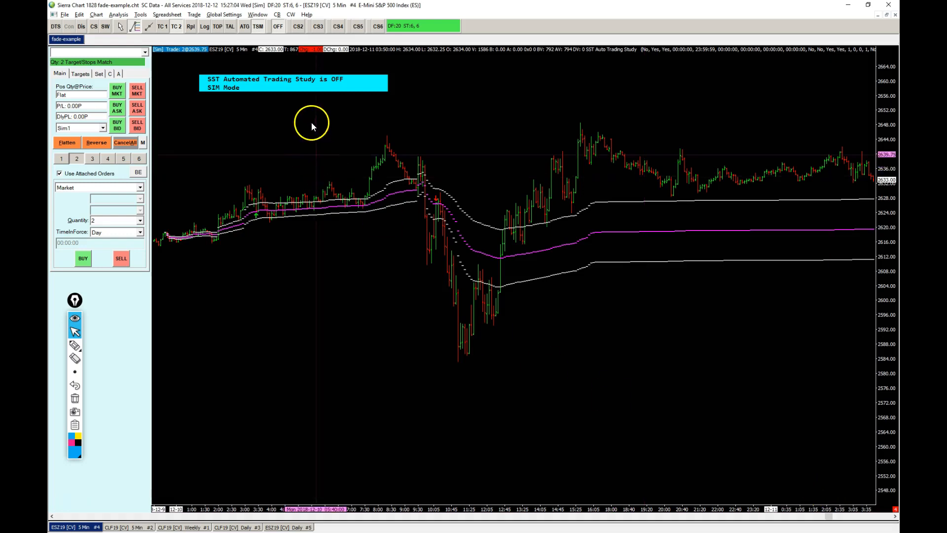
{"action": "mouse_move", "coordinate": [272, 97]}
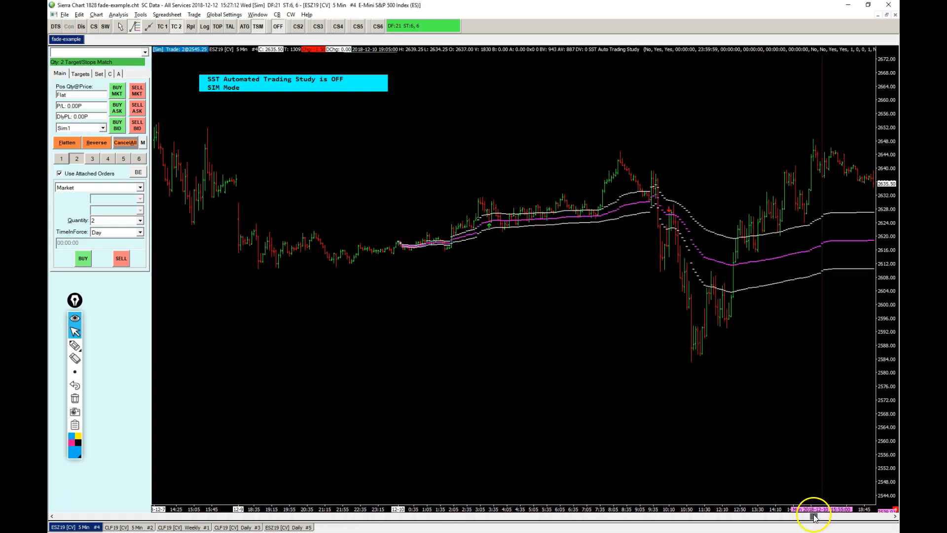
{"action": "mouse_move", "coordinate": [679, 202]}
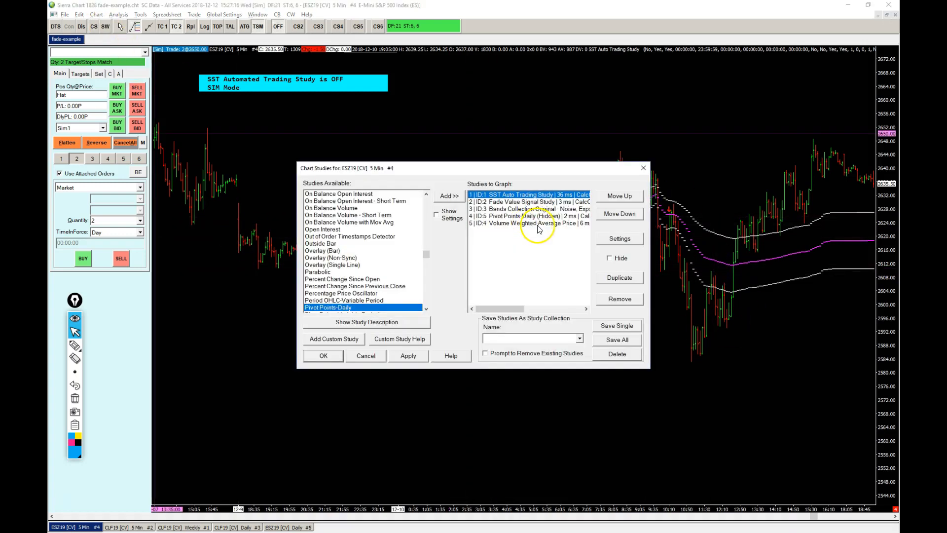
- Move the SST Auto Trading Study to the end of the list and bring up its settings
{"action": "left_click", "coordinate": [620, 213]}
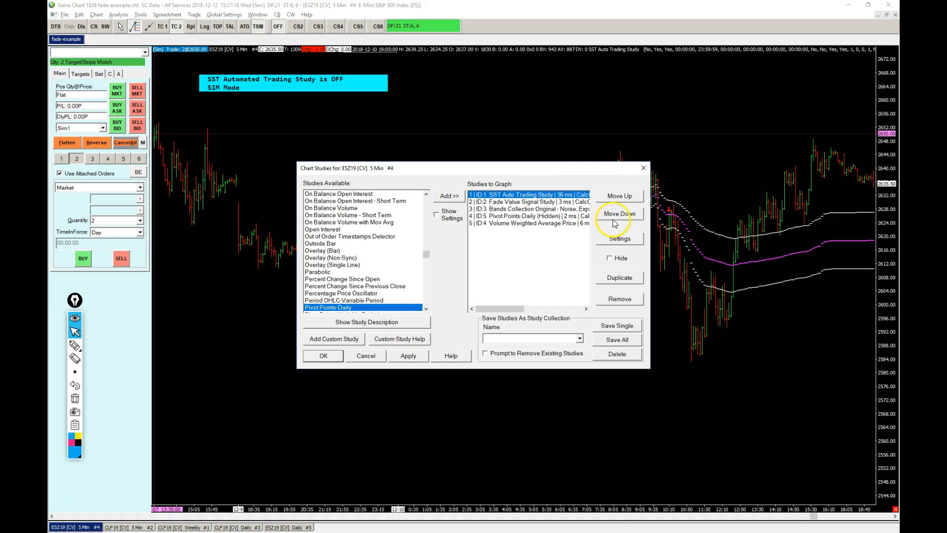
{"action": "left_click", "coordinate": [619, 213]}
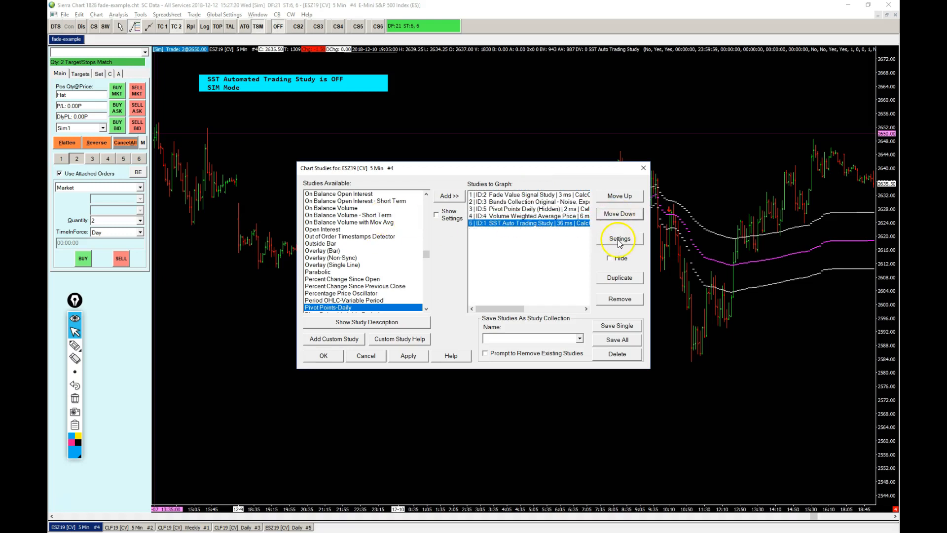
{"action": "left_click", "coordinate": [620, 238]}
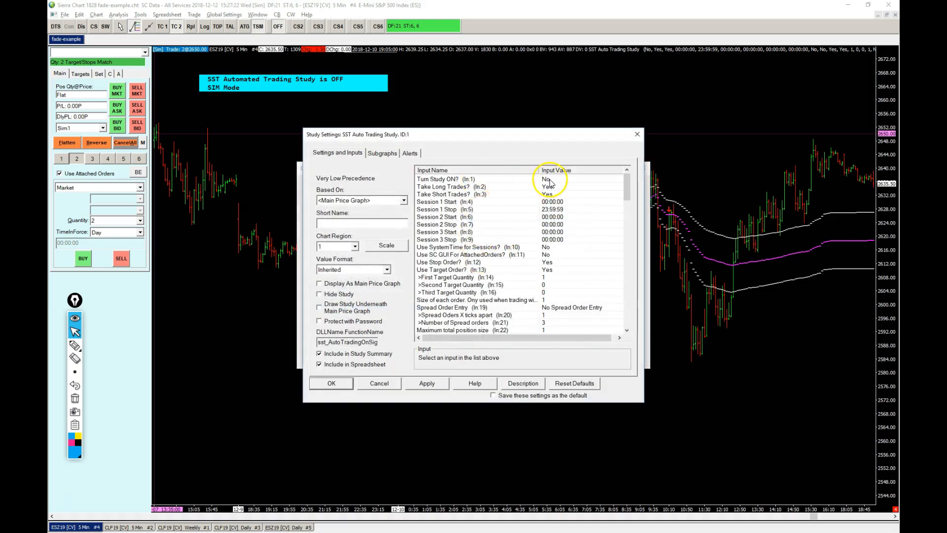
{"action": "left_click", "coordinate": [445, 210]}
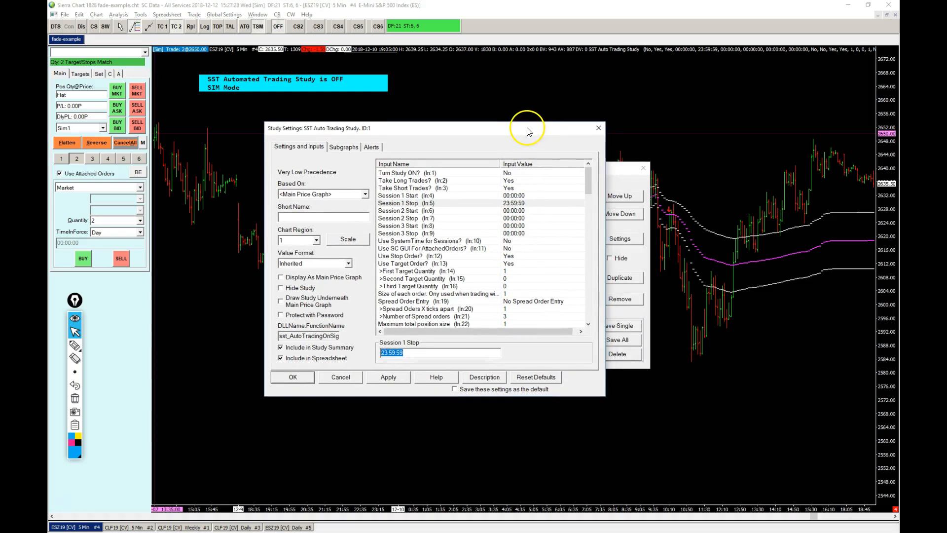
{"action": "mouse_move", "coordinate": [516, 205]}
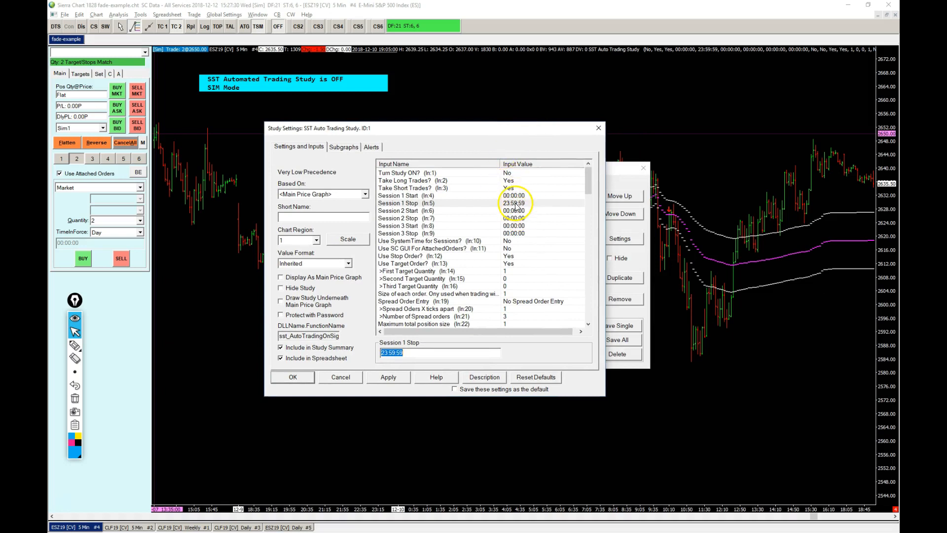
- Review the First Target Quantity and Maximum total position size inputs
{"action": "scroll", "scroll_direction": "down", "scroll_amount": 3}
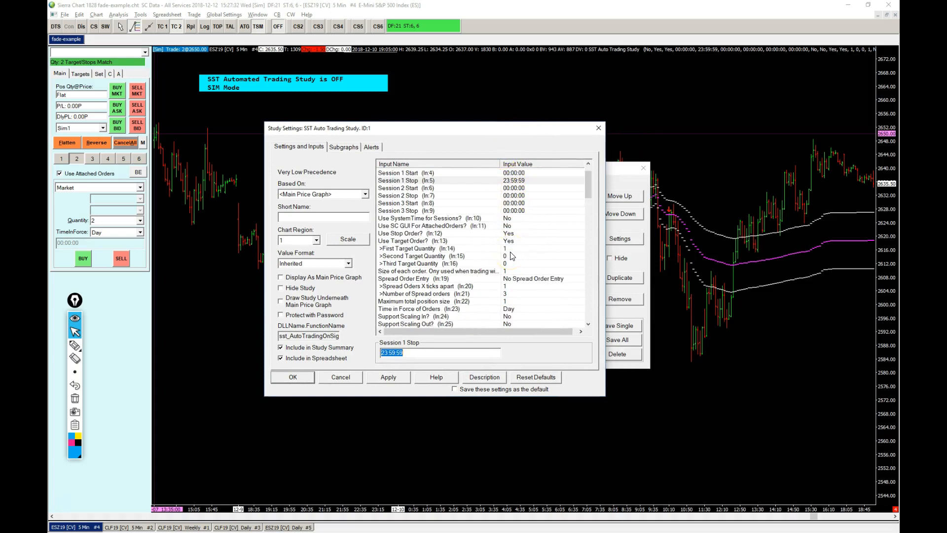
{"action": "left_click", "coordinate": [406, 249]}
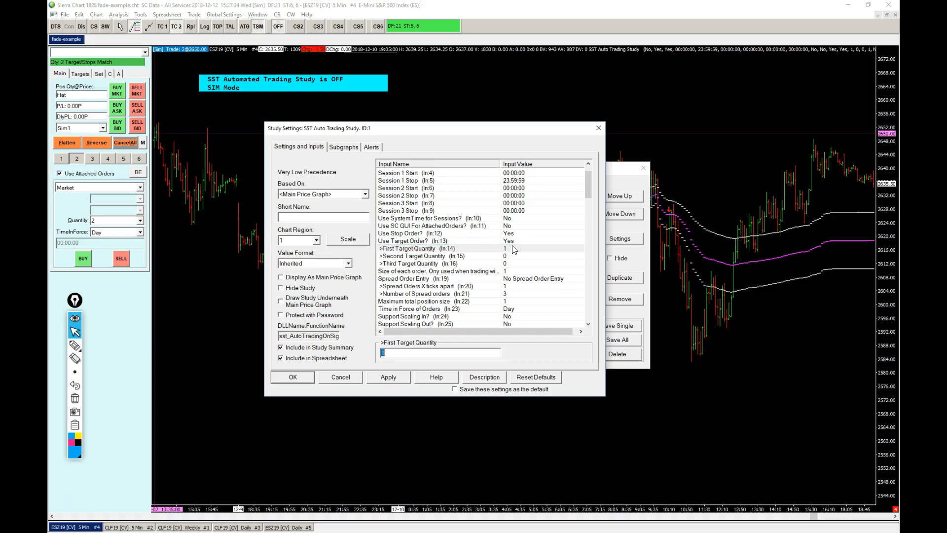
{"action": "mouse_move", "coordinate": [513, 279]}
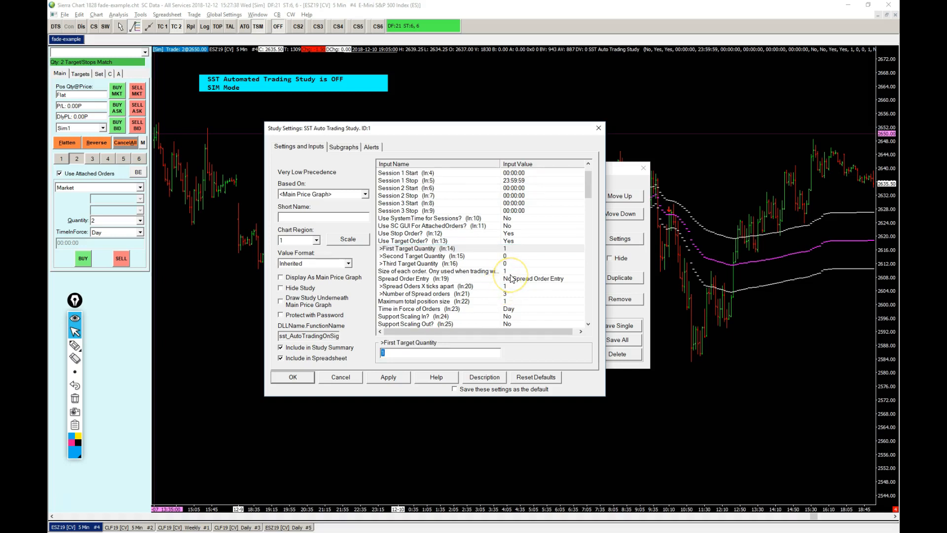
{"action": "scroll", "scroll_direction": "down", "scroll_amount": 3}
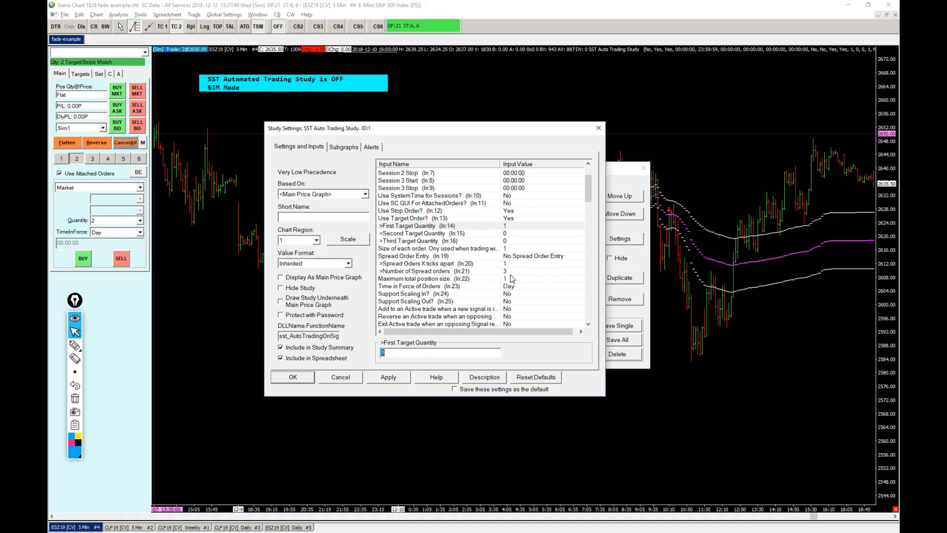
{"action": "left_click", "coordinate": [424, 278]}
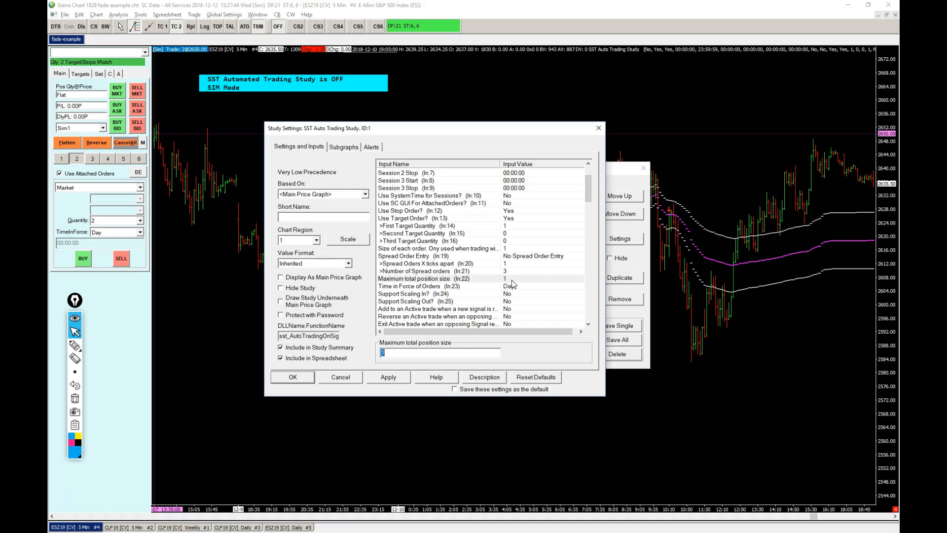
{"action": "mouse_move", "coordinate": [527, 293]}
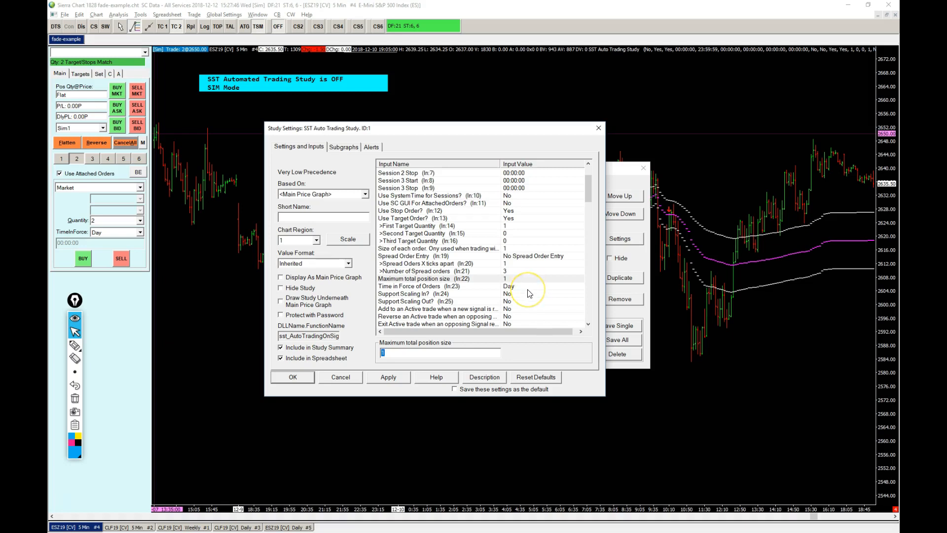
- Set Long Entry to Fade Value Signal Study Long Signal SG1 and Short Entry to its Short Signal SG2
{"action": "scroll", "scroll_direction": "down", "scroll_amount": 3}
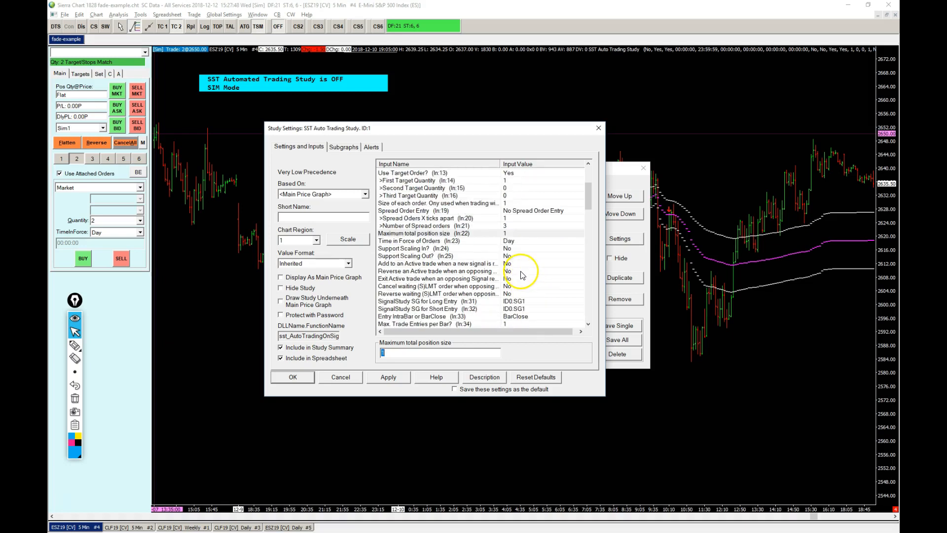
{"action": "scroll", "scroll_direction": "down", "scroll_amount": 3}
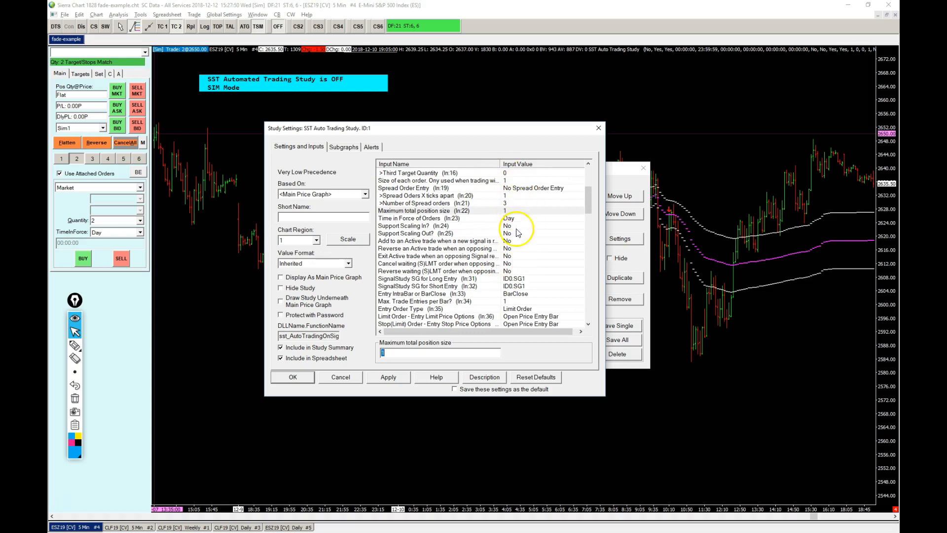
{"action": "left_click", "coordinate": [416, 278]}
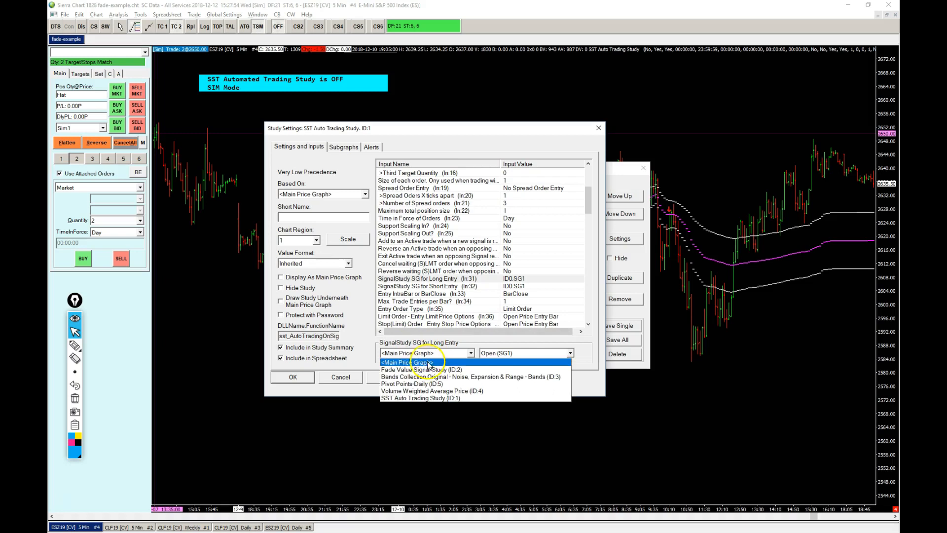
{"action": "left_click", "coordinate": [430, 369]}
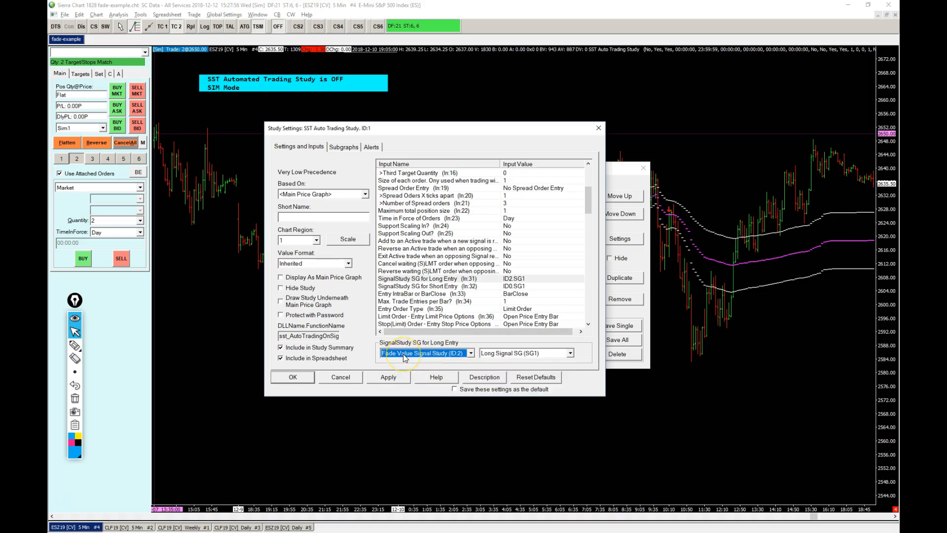
{"action": "mouse_move", "coordinate": [500, 361]}
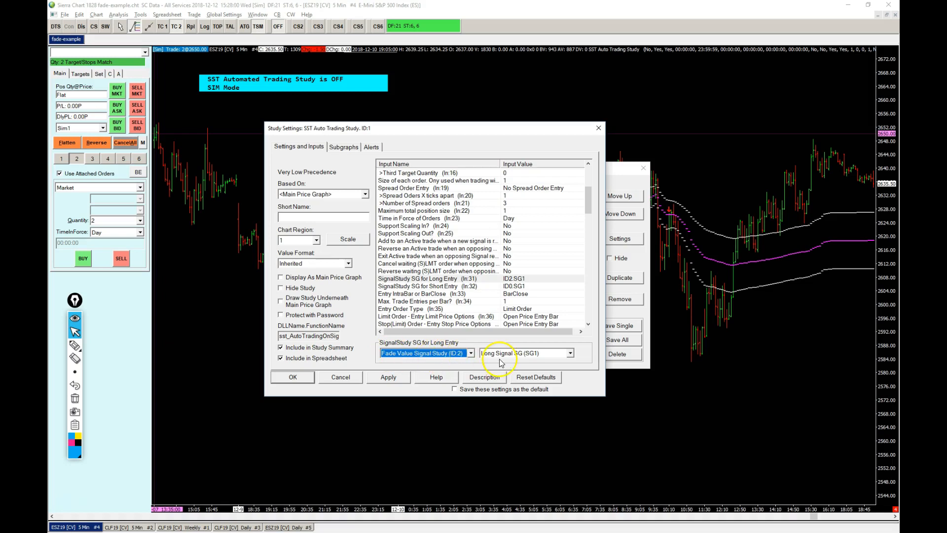
{"action": "left_click", "coordinate": [568, 354]}
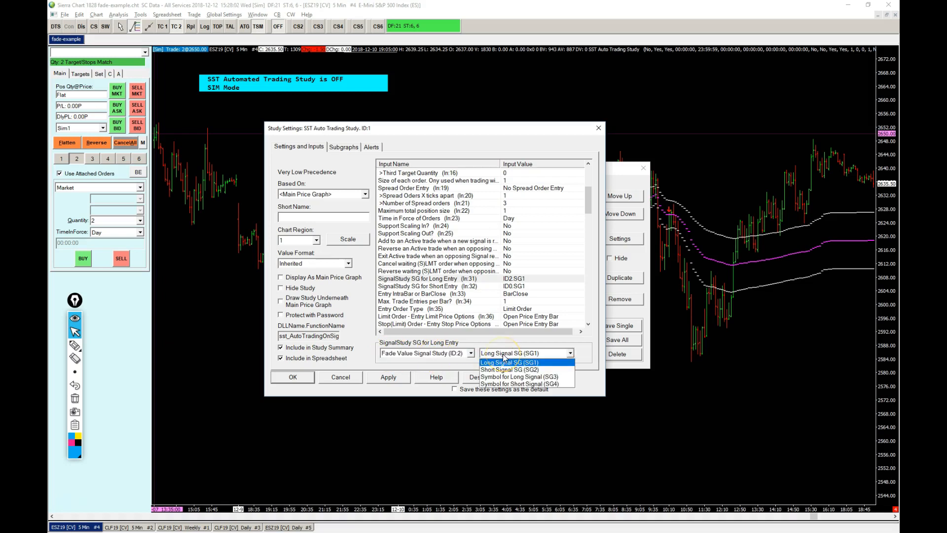
{"action": "left_click", "coordinate": [509, 362]}
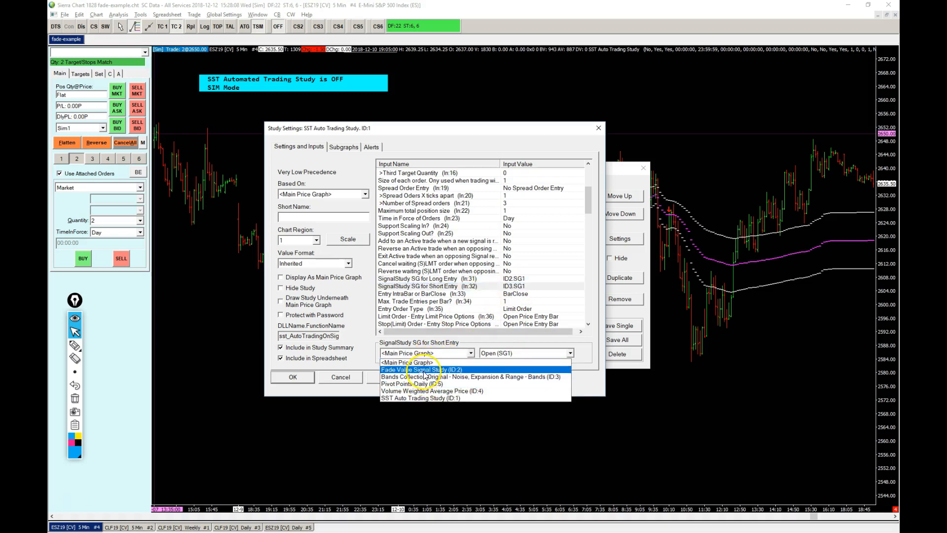
{"action": "left_click", "coordinate": [421, 369]}
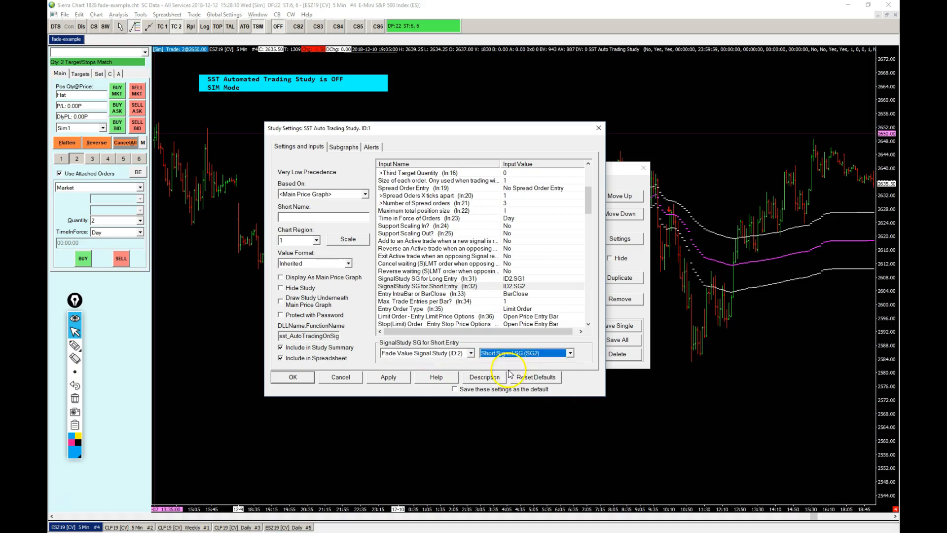
{"action": "mouse_move", "coordinate": [504, 139]}
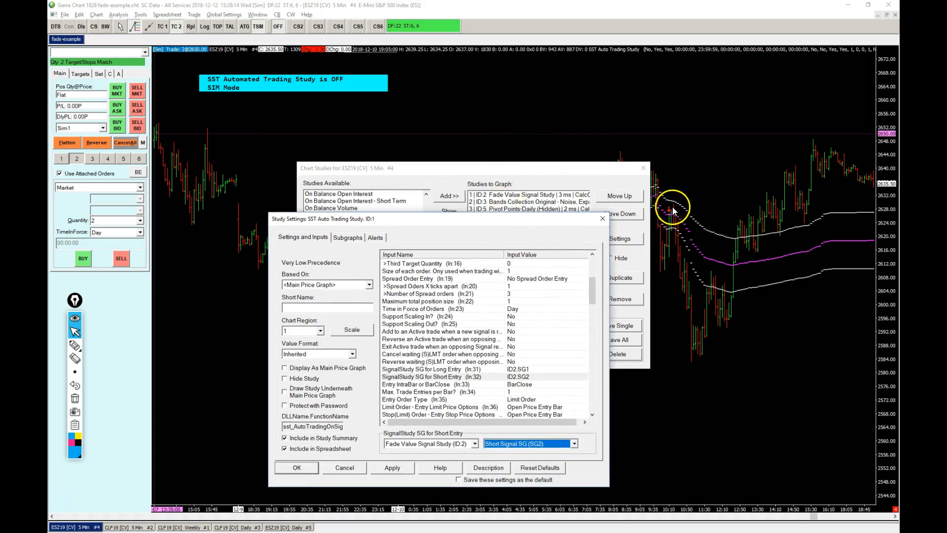
{"action": "mouse_move", "coordinate": [580, 320]}
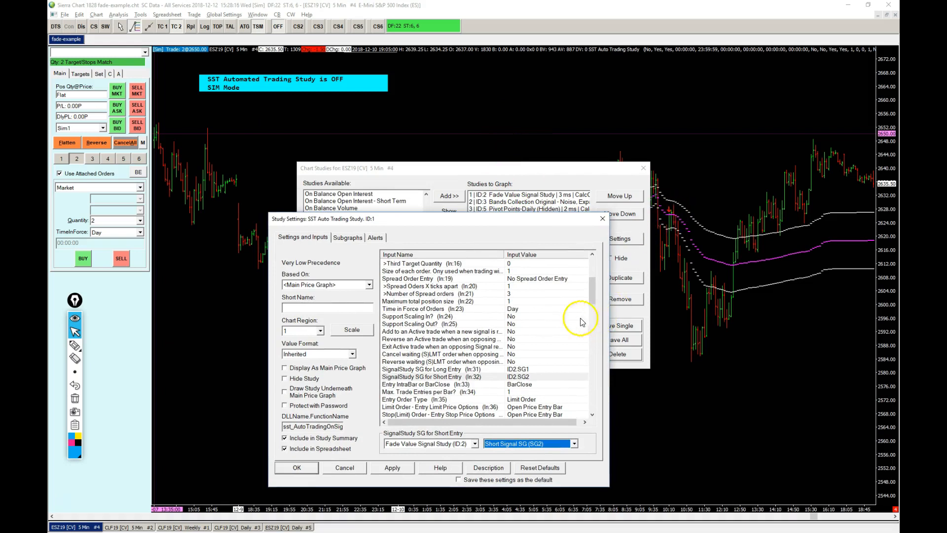
{"action": "mouse_move", "coordinate": [515, 388]}
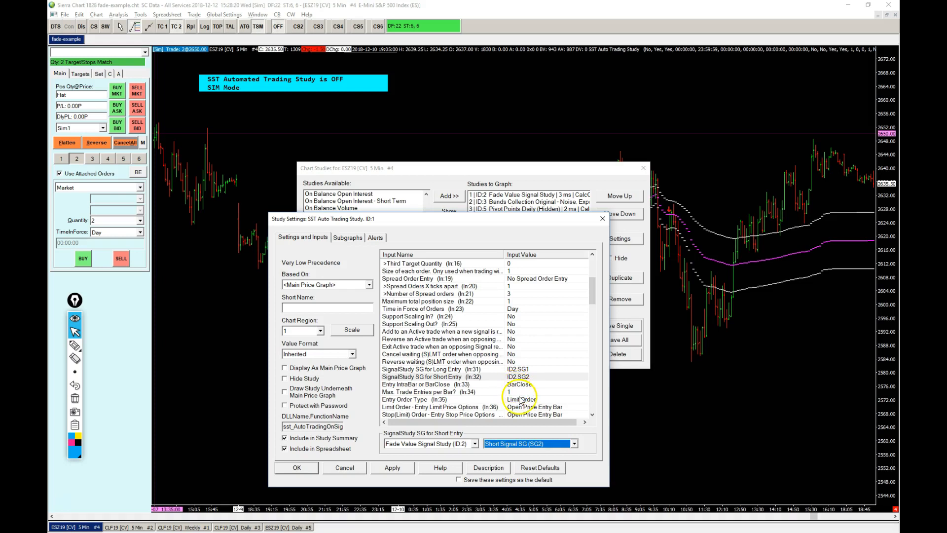
{"action": "mouse_move", "coordinate": [610, 290]}
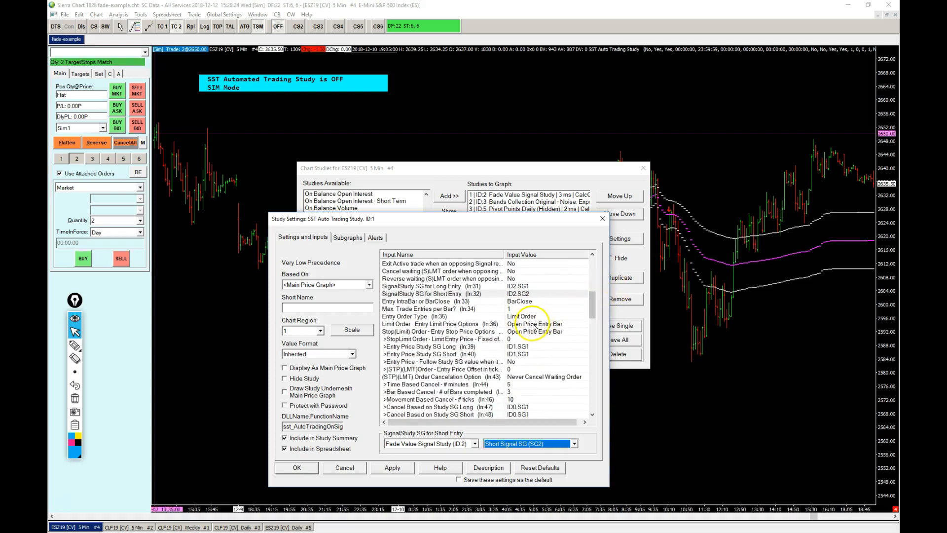
{"action": "left_click", "coordinate": [435, 323]}
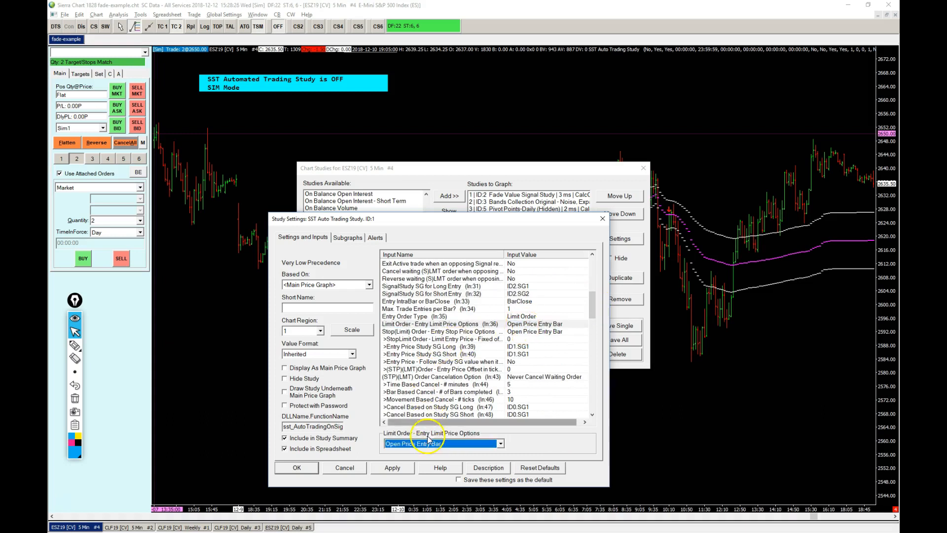
{"action": "left_click", "coordinate": [500, 443]}
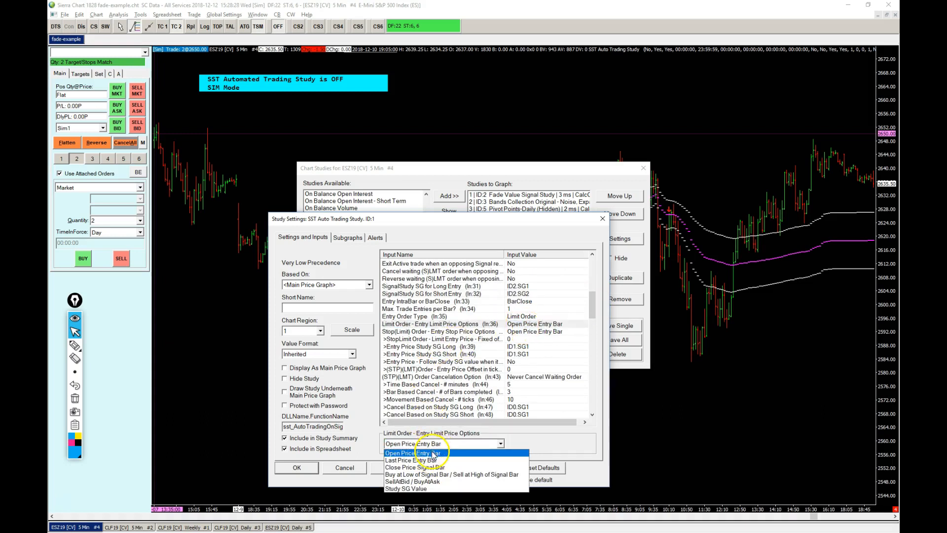
{"action": "left_click", "coordinate": [414, 452]}
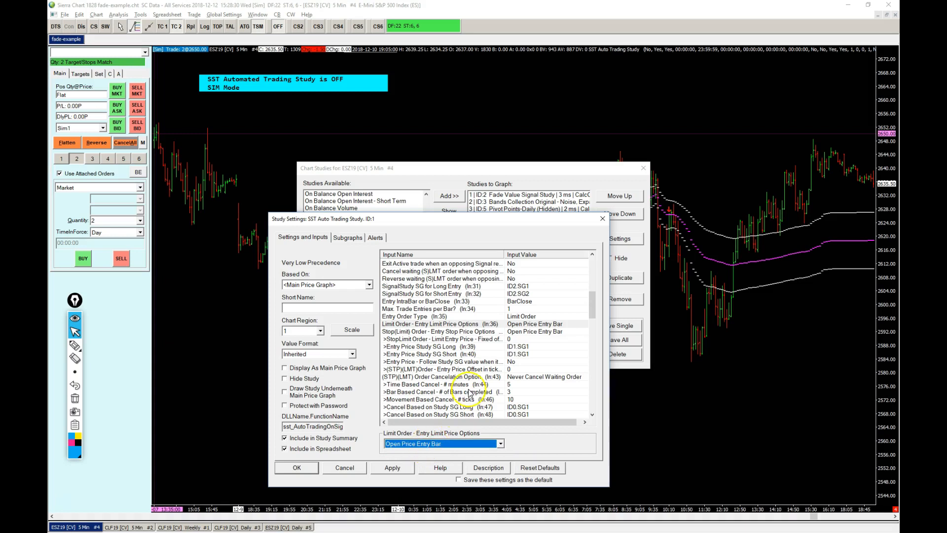
{"action": "scroll", "scroll_direction": "down", "scroll_amount": 3}
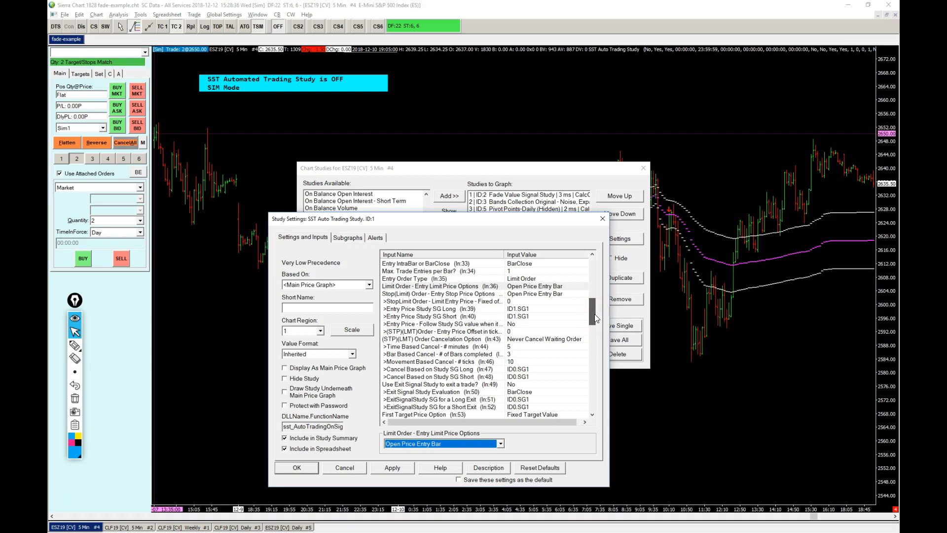
{"action": "scroll", "scroll_direction": "down", "scroll_amount": 3}
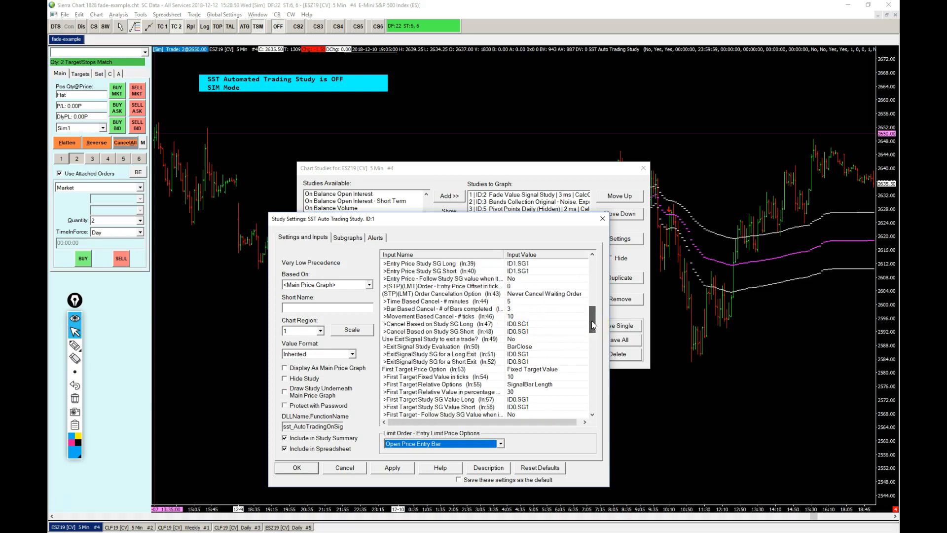
{"action": "scroll", "scroll_direction": "up", "scroll_amount": 3}
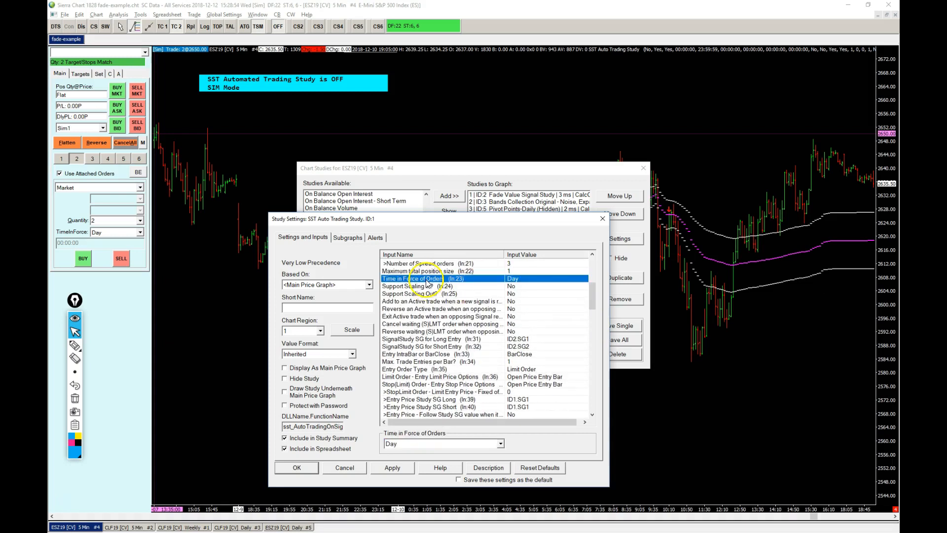
{"action": "scroll", "scroll_direction": "down", "scroll_amount": 3}
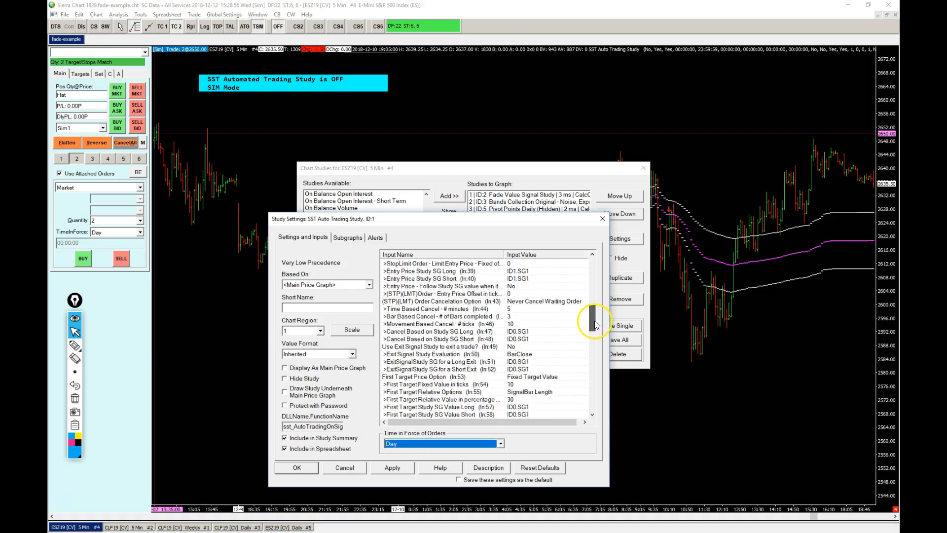
{"action": "scroll", "scroll_direction": "down", "scroll_amount": 3}
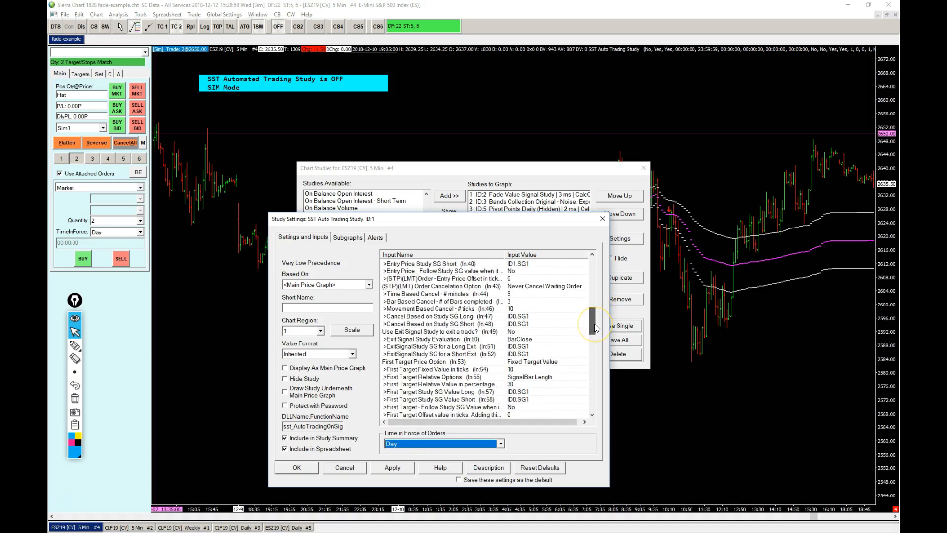
{"action": "scroll", "scroll_direction": "down", "scroll_amount": 3}
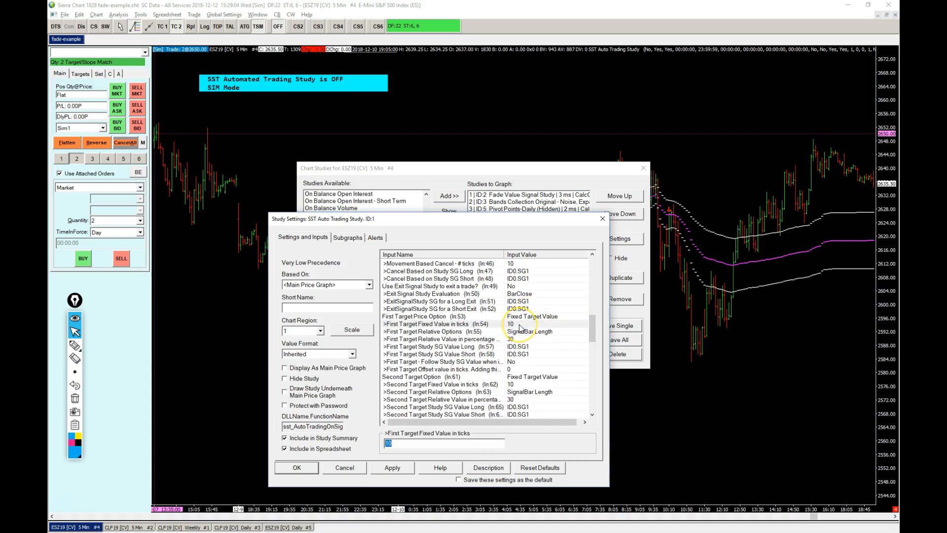
- Enter 20 for the current input and base the first target on a study value
{"action": "type", "text": "2"}
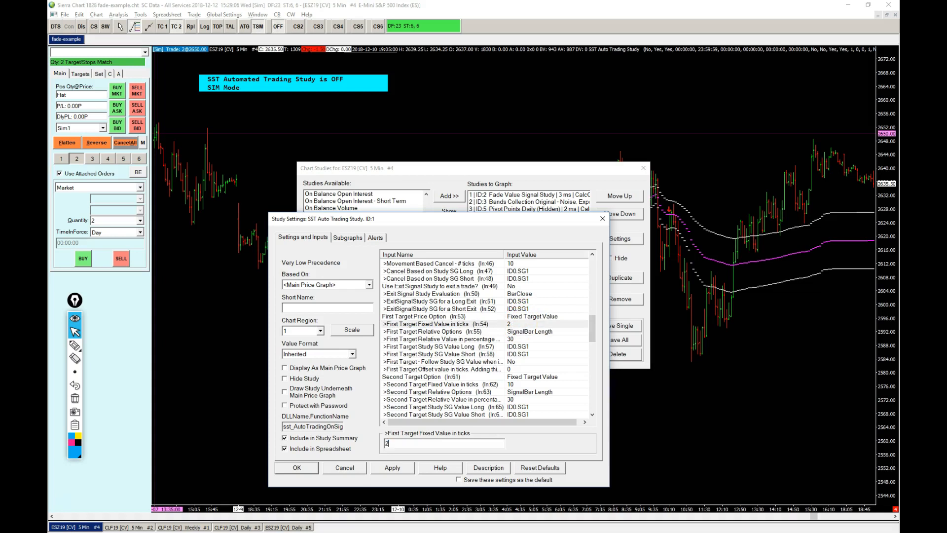
{"action": "type", "text": "0"}
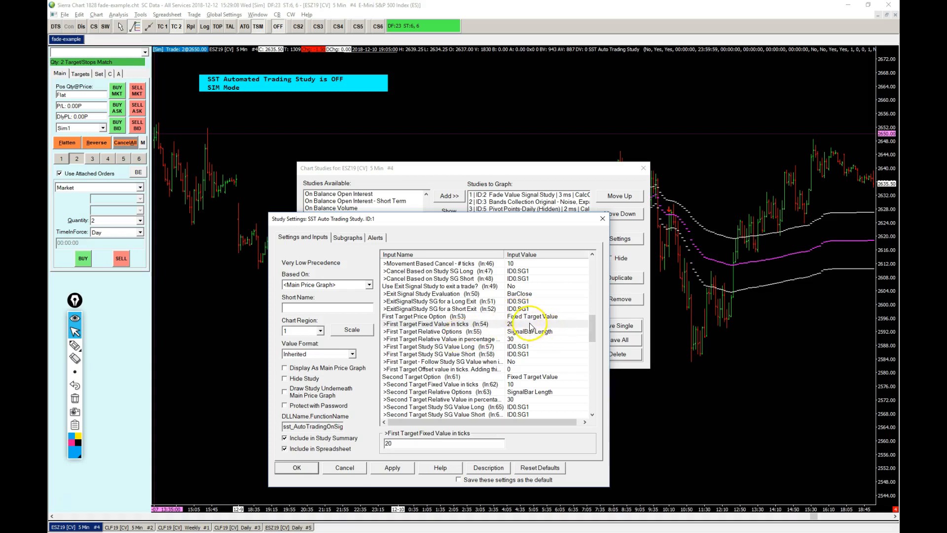
{"action": "scroll", "scroll_direction": "down", "scroll_amount": 3}
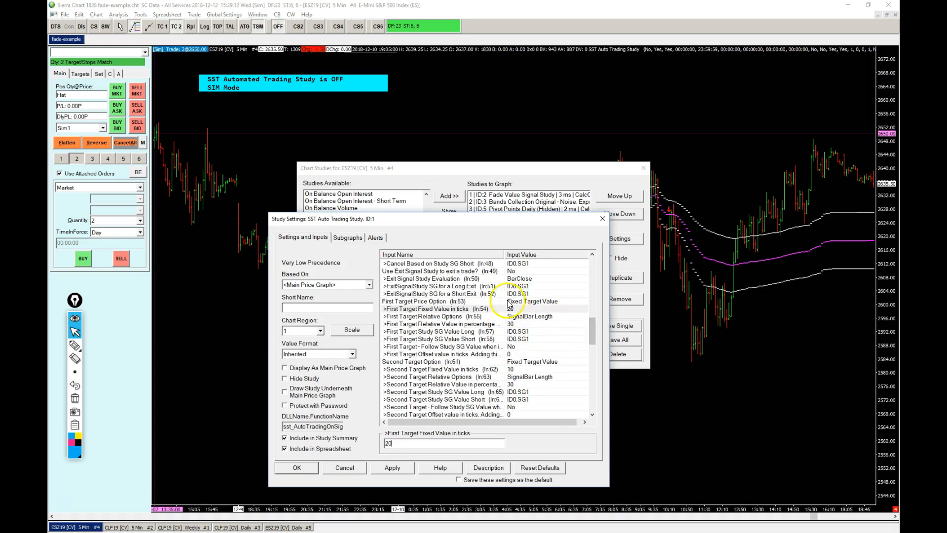
{"action": "left_click", "coordinate": [431, 301]}
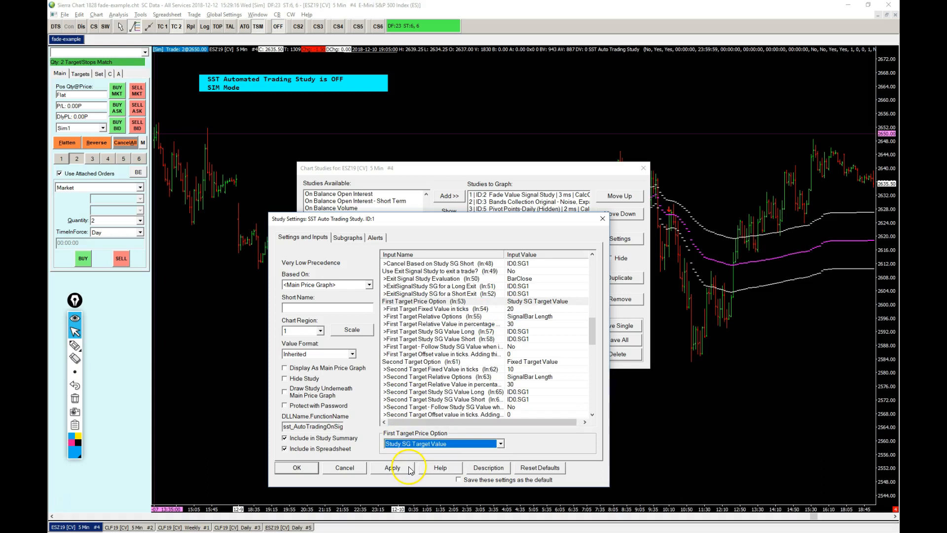
- Set First Target Study SG Value Long to Volume Weighted Average Price Top Band 1
{"action": "left_click", "coordinate": [444, 331]}
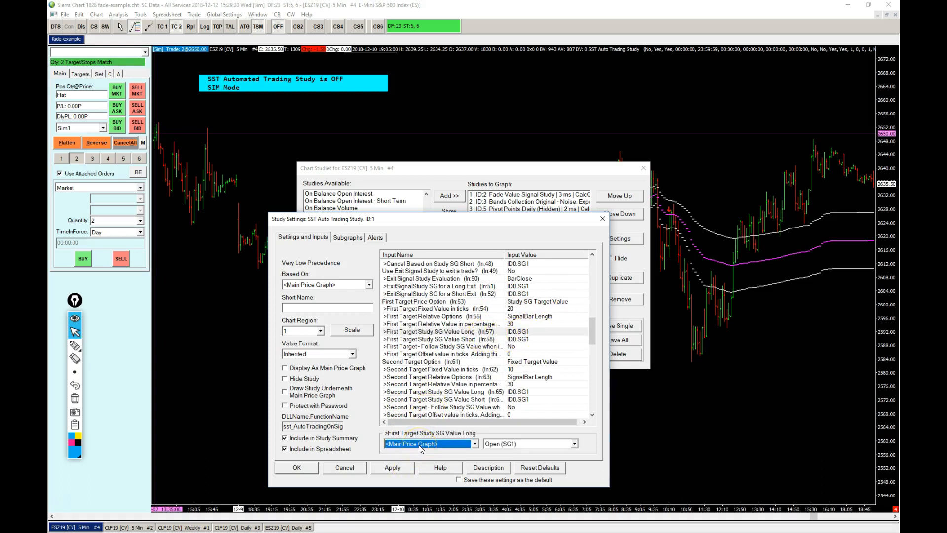
{"action": "left_click", "coordinate": [474, 443]}
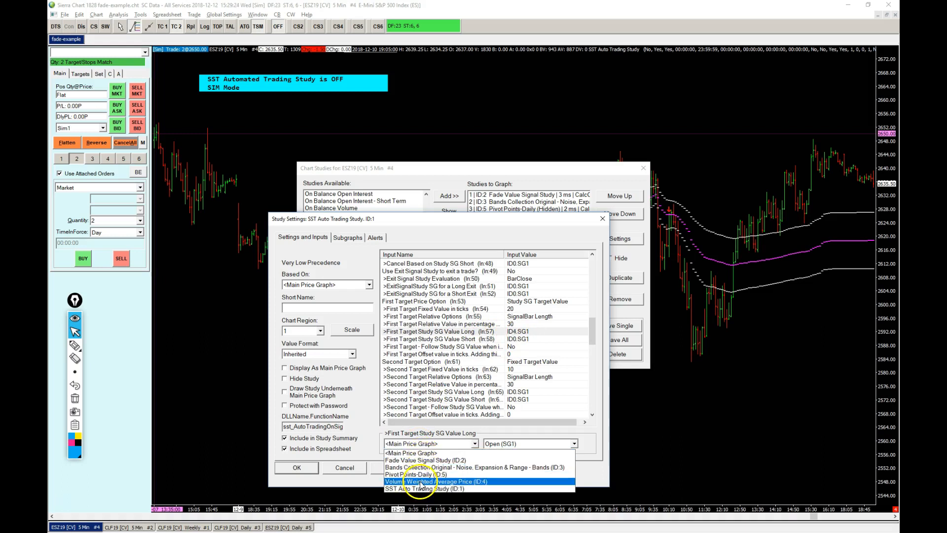
{"action": "left_click", "coordinate": [437, 480]}
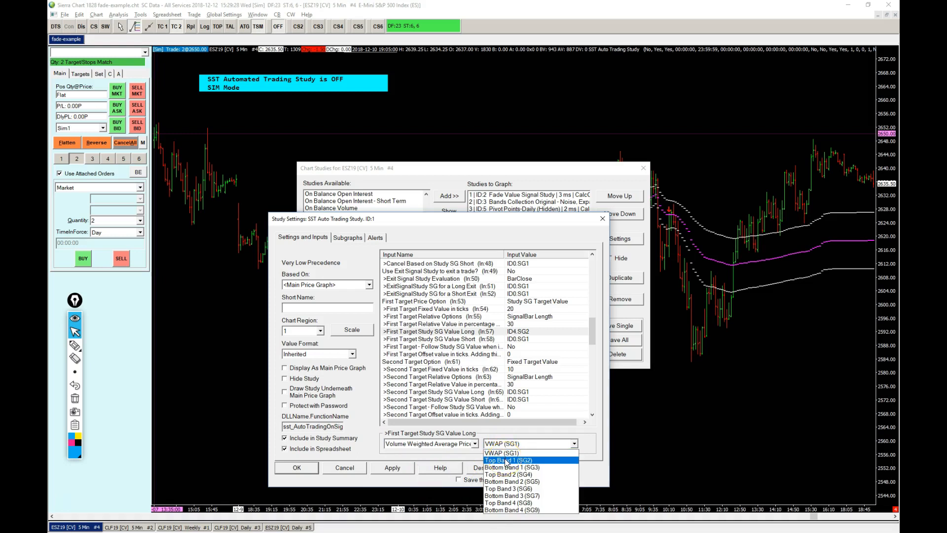
{"action": "left_click", "coordinate": [508, 460]}
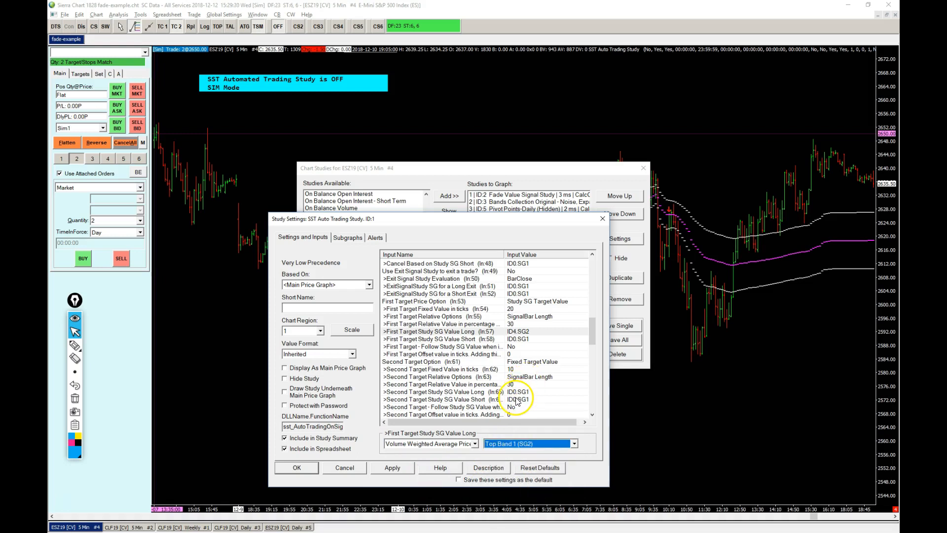
- Set First Target Study SG Value Short to Volume Weighted Average Price Bottom Band 1 (SG3)
{"action": "left_click", "coordinate": [441, 339]}
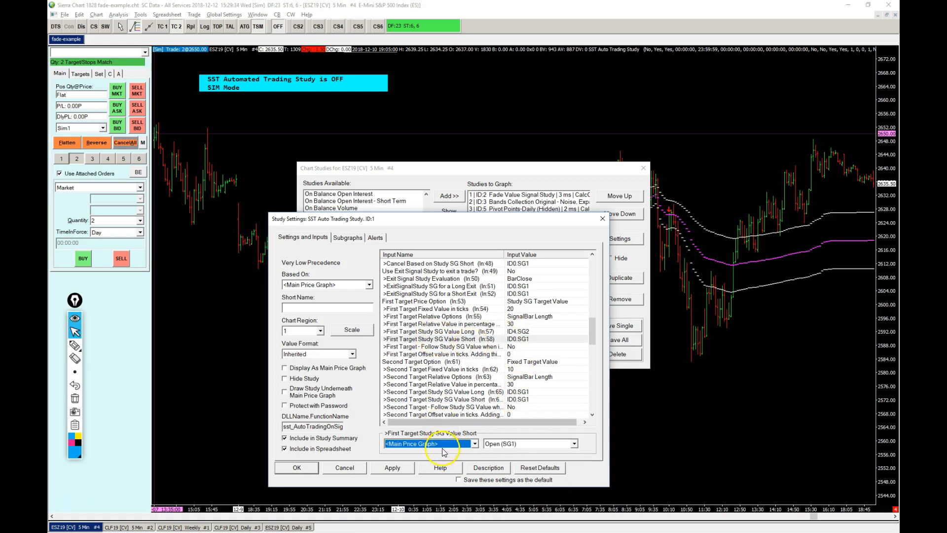
{"action": "left_click", "coordinate": [432, 443]}
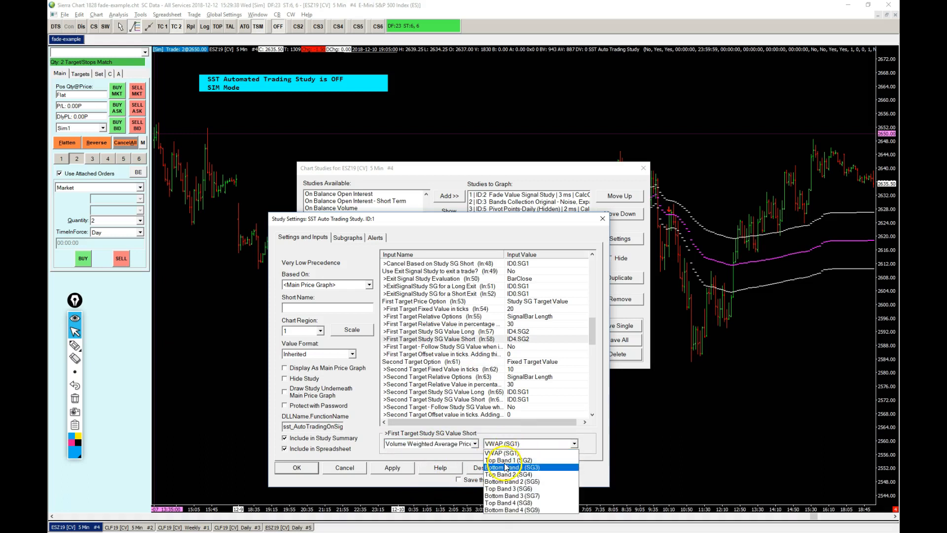
{"action": "left_click", "coordinate": [511, 467]}
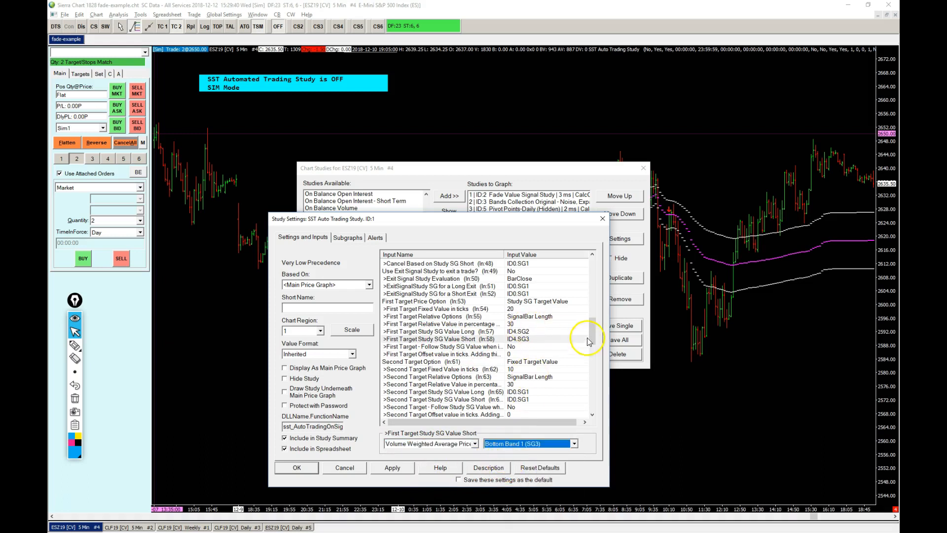
{"action": "scroll", "scroll_direction": "down", "scroll_amount": 3}
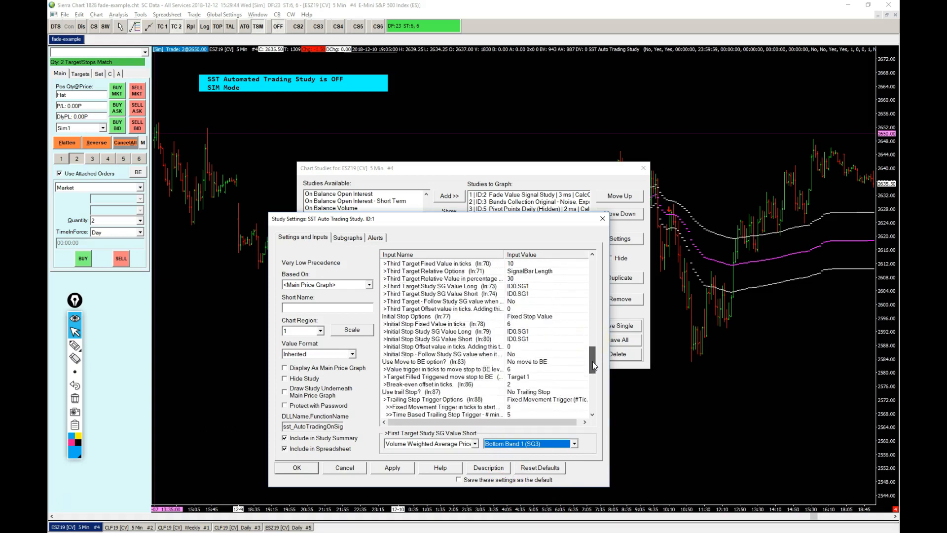
- Confirm Max # of Daily Trades Limit is 1 and set Use Max # of Daily Trades Limit to Yes
{"action": "scroll", "scroll_direction": "down", "scroll_amount": 3}
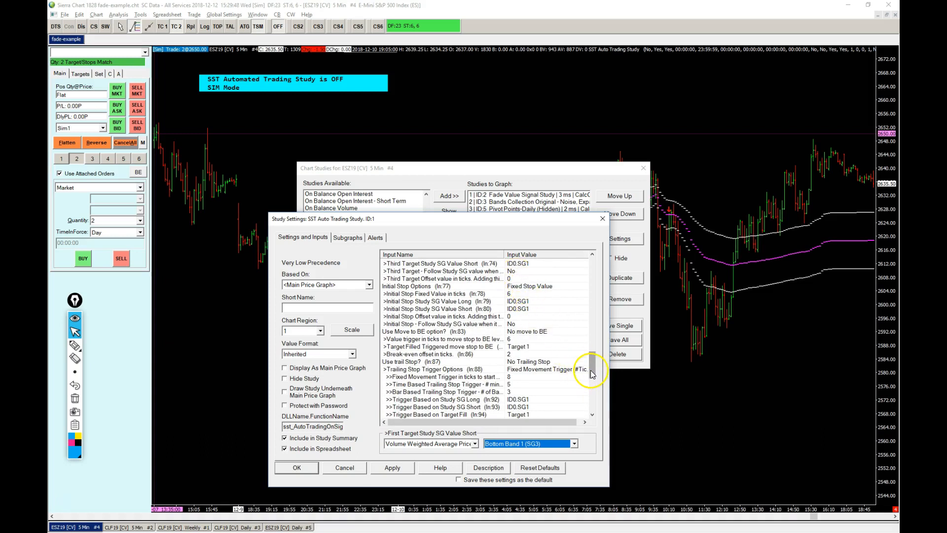
{"action": "scroll", "scroll_direction": "down", "scroll_amount": 3}
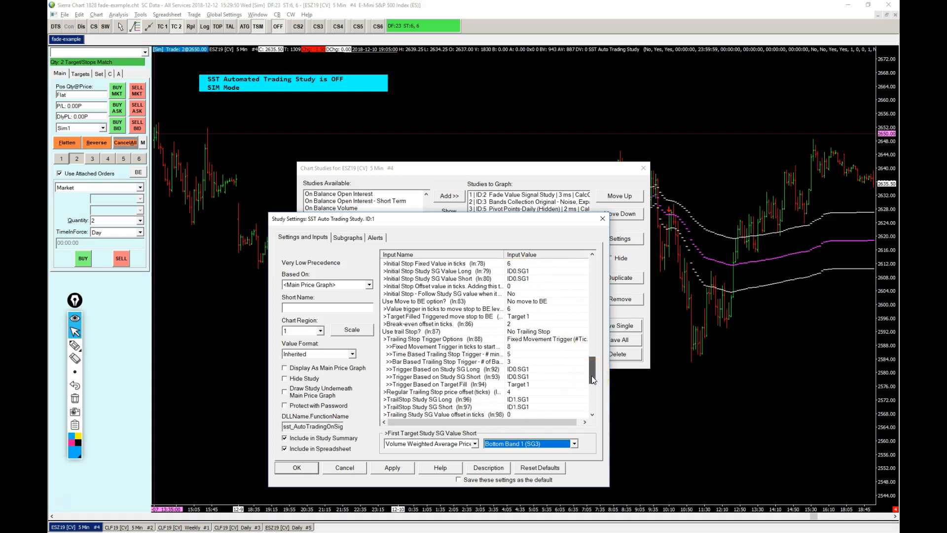
{"action": "scroll", "scroll_direction": "down", "scroll_amount": 3}
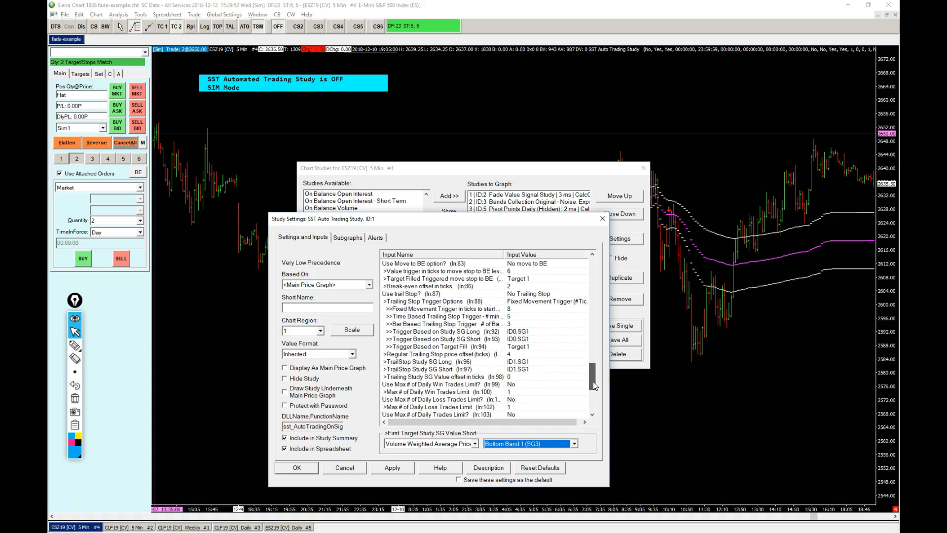
{"action": "scroll", "scroll_direction": "down", "scroll_amount": 3}
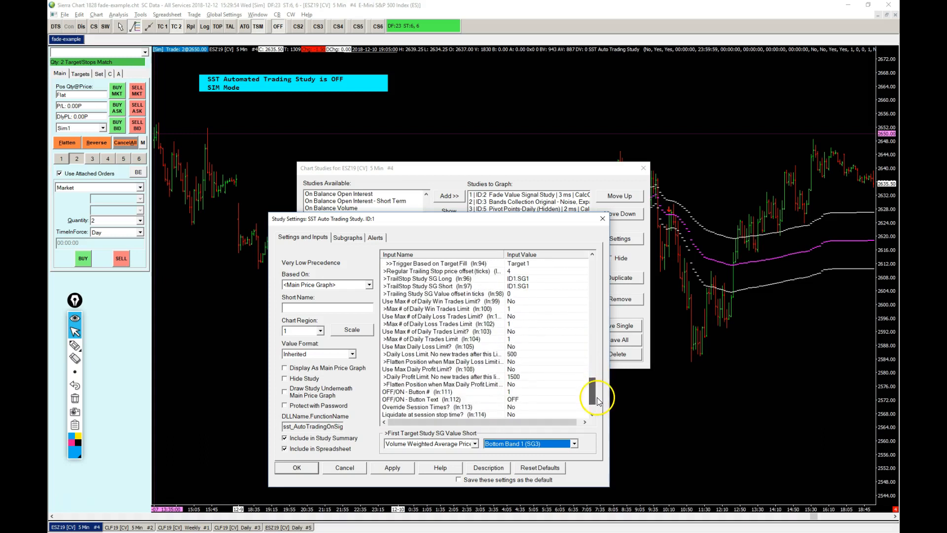
{"action": "scroll", "scroll_direction": "down", "scroll_amount": 3}
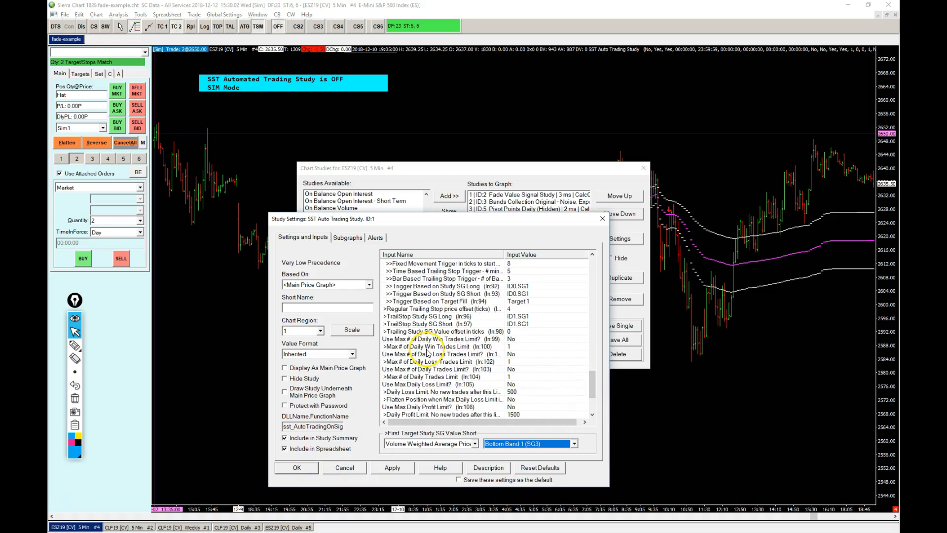
{"action": "mouse_move", "coordinate": [427, 351]}
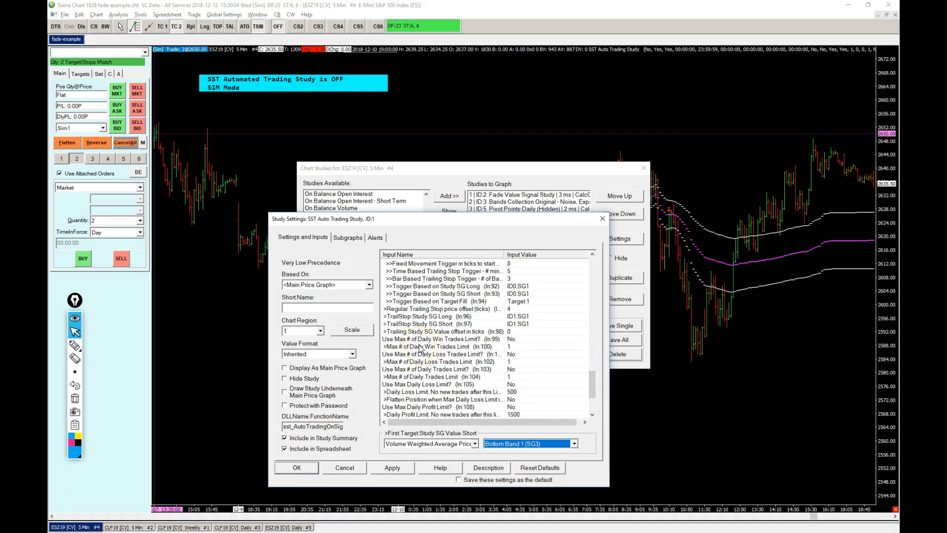
{"action": "scroll", "scroll_direction": "down", "scroll_amount": 3}
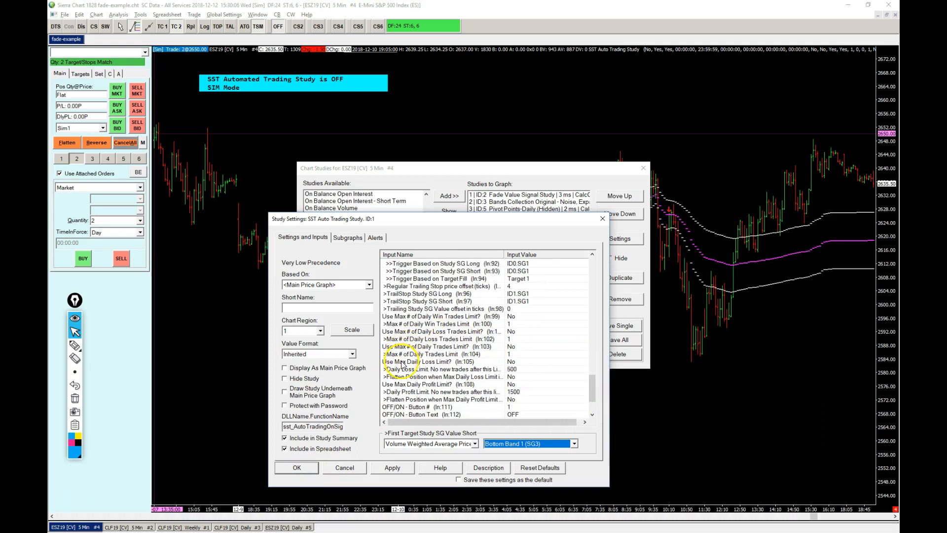
{"action": "mouse_move", "coordinate": [416, 376]}
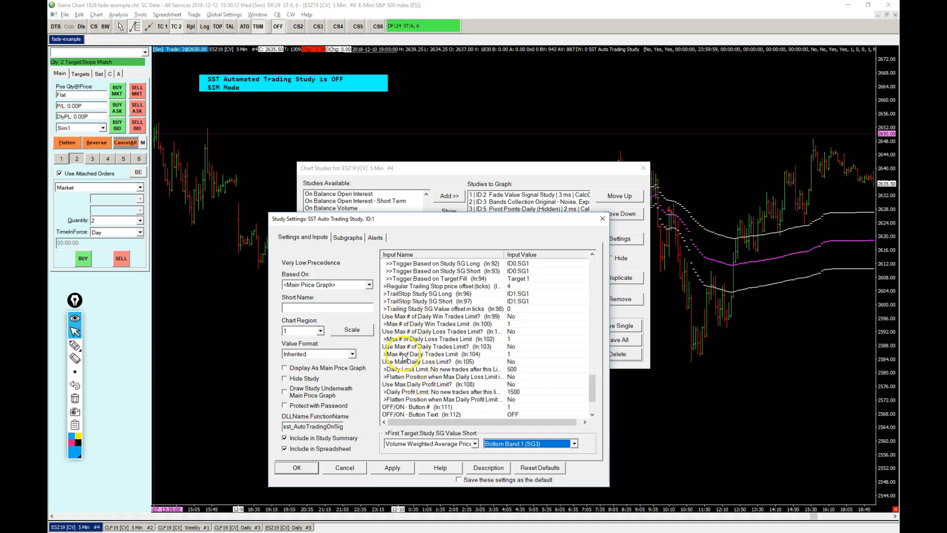
{"action": "left_click", "coordinate": [427, 353]}
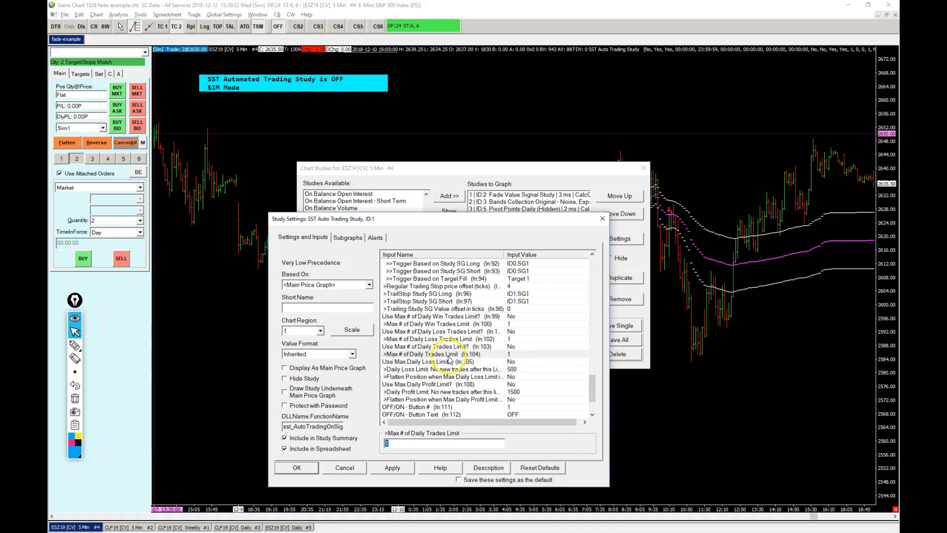
{"action": "mouse_move", "coordinate": [509, 360]}
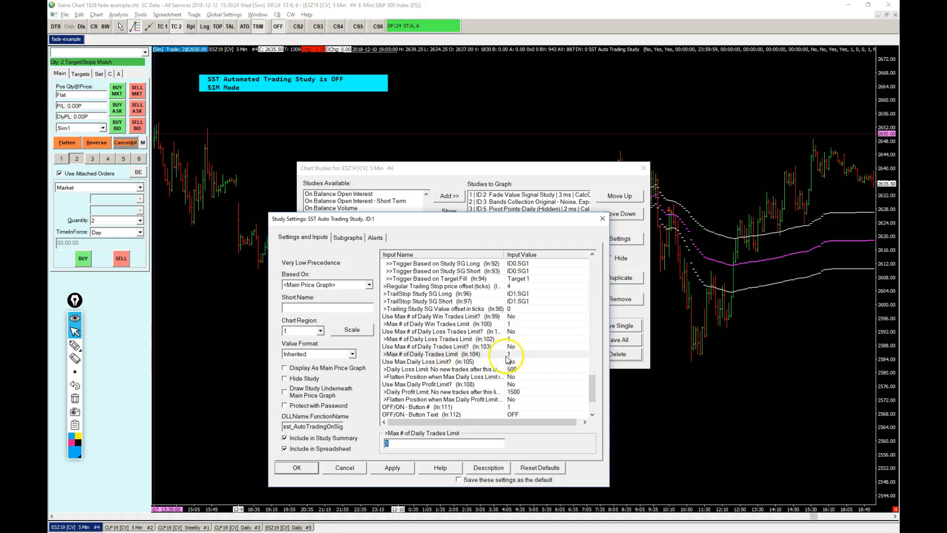
{"action": "left_click", "coordinate": [438, 346]}
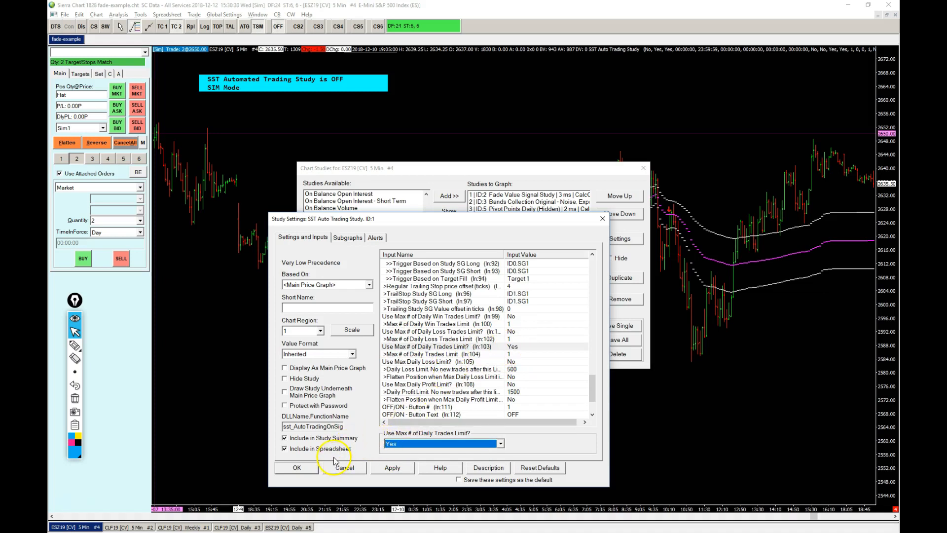
{"action": "mouse_move", "coordinate": [488, 349]}
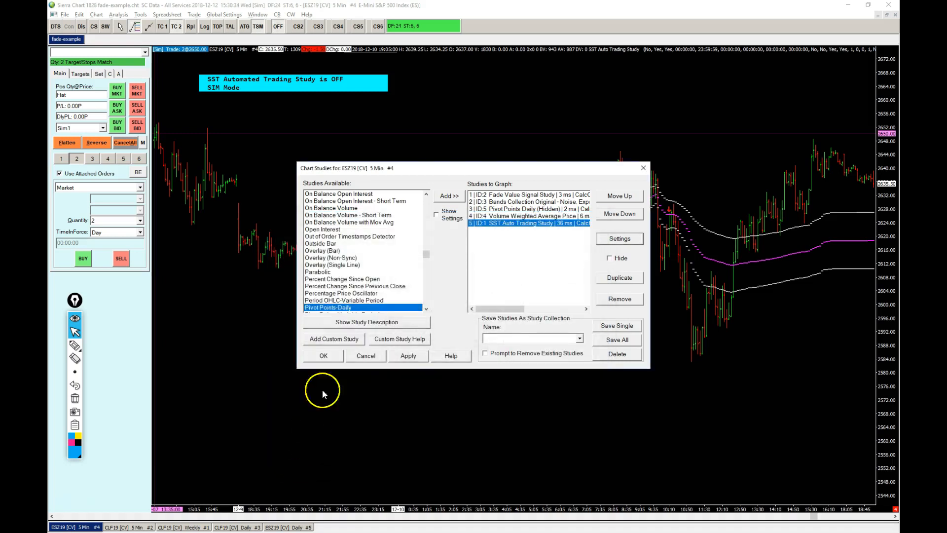
{"action": "mouse_move", "coordinate": [337, 362]}
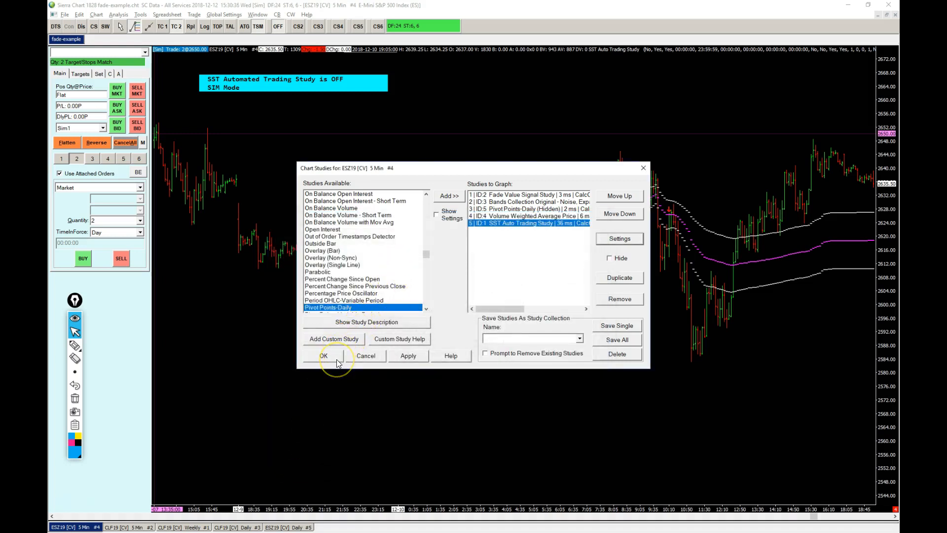
- OK the Study Settings and Chart Studies windows so the ES chart recalculates with VWAP bands
{"action": "left_click", "coordinate": [323, 355]}
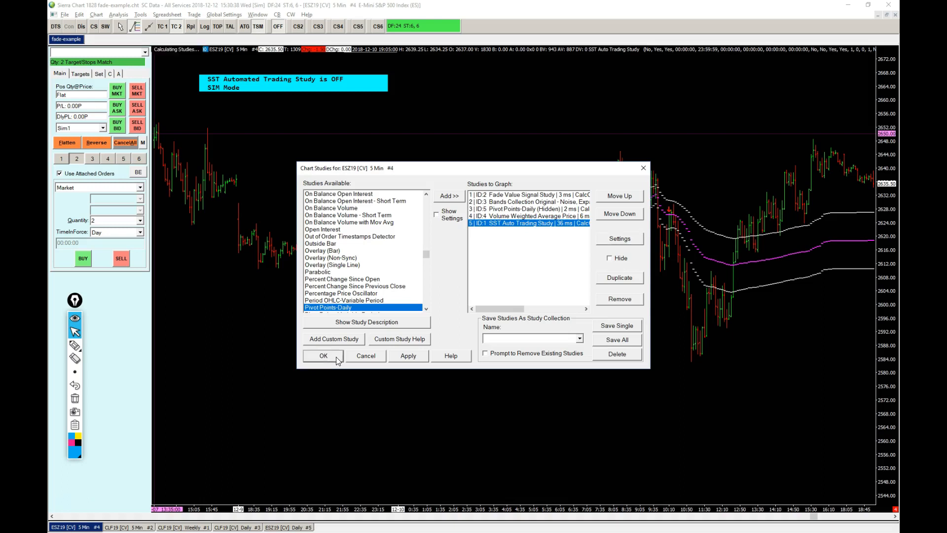
{"action": "left_click", "coordinate": [323, 356]}
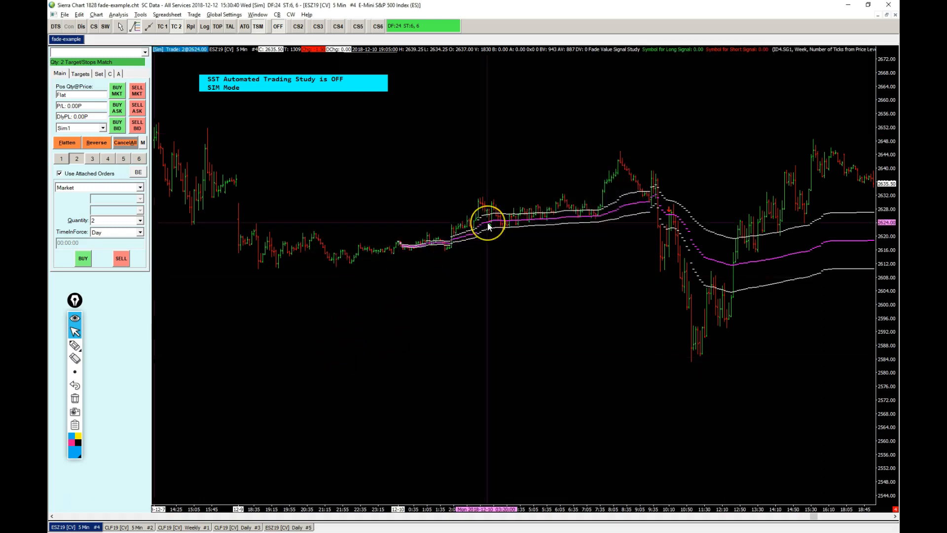
{"action": "mouse_move", "coordinate": [725, 475]}
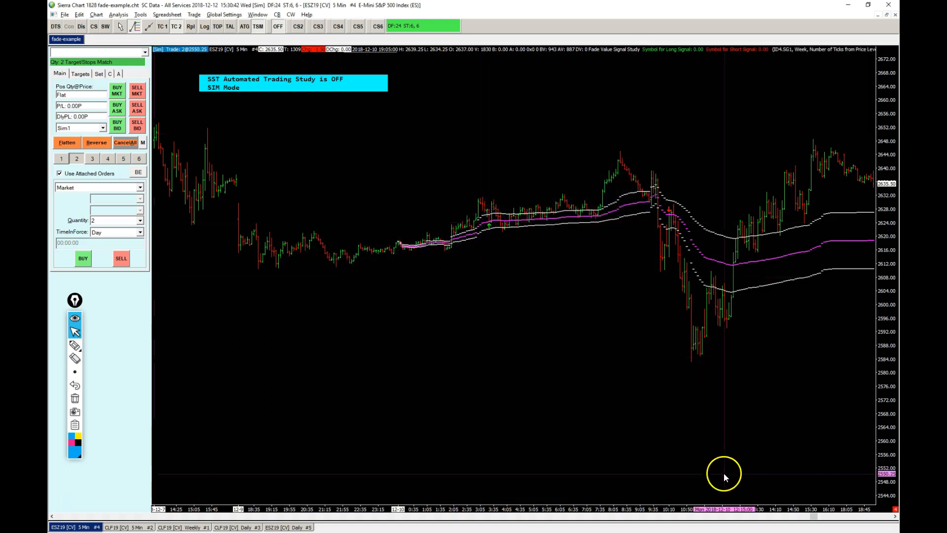
{"action": "mouse_move", "coordinate": [812, 516]}
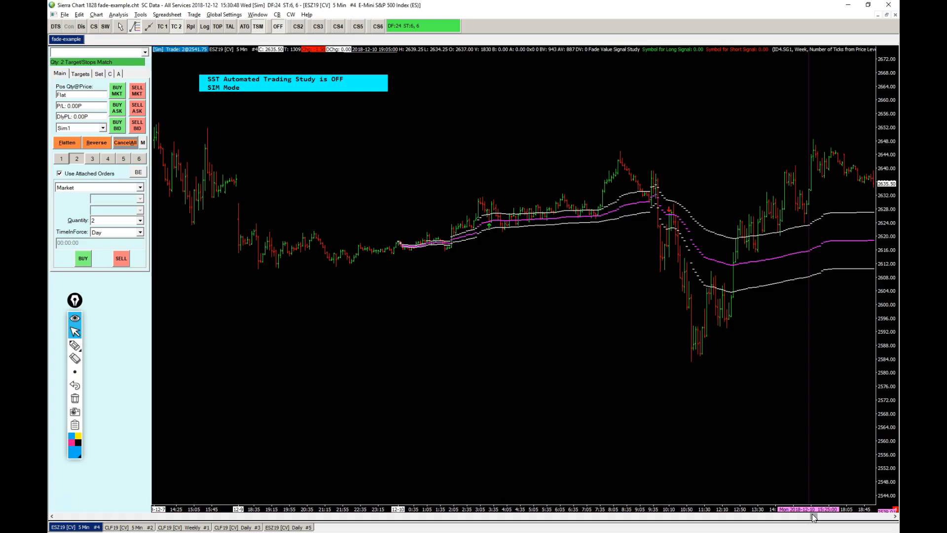
- Scroll the ES 5-minute chart right to its latest bars ahead of Chart > Replay Chart
{"action": "scroll", "scroll_direction": "right", "scroll_amount": 3}
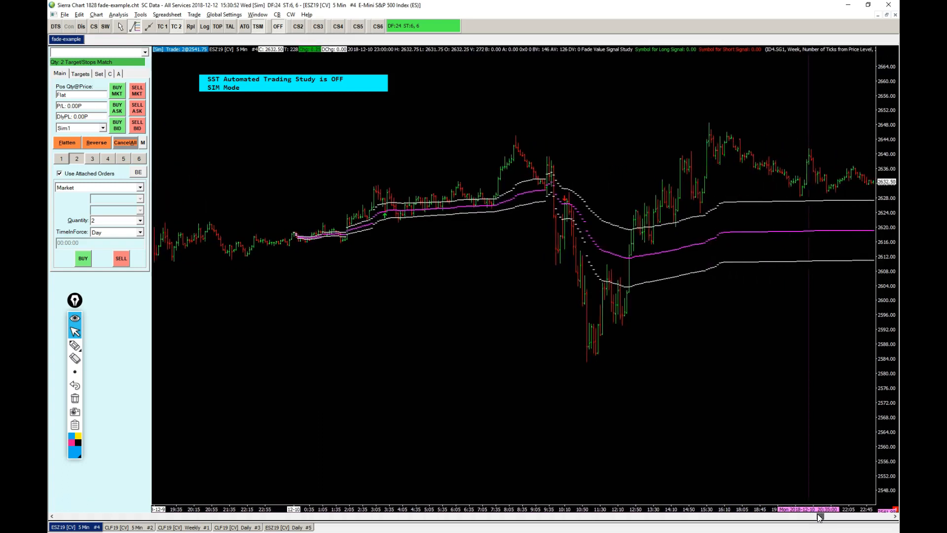
{"action": "scroll", "scroll_direction": "right", "scroll_amount": 3}
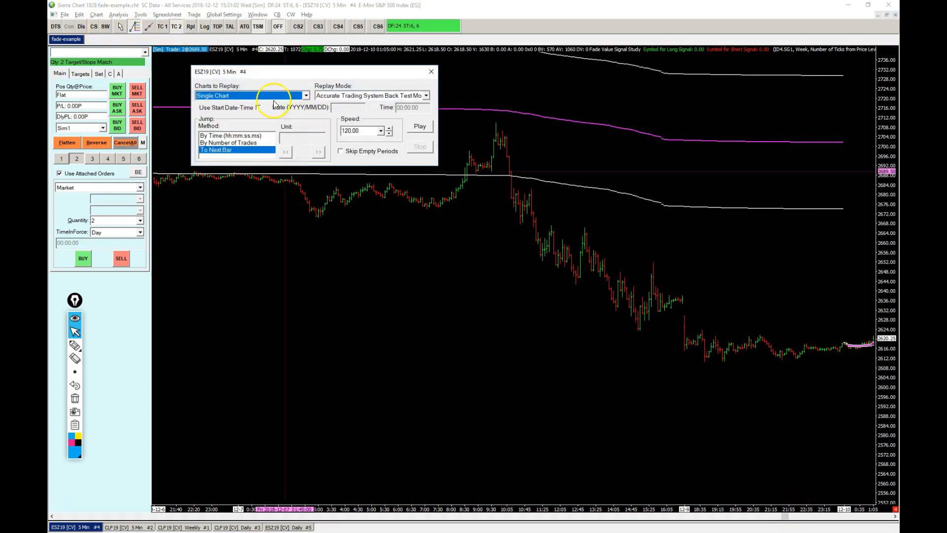
- Start the replay at speed 10, clearing earlier replay trade data, and switch the CS1 auto strategy on
{"action": "left_click", "coordinate": [380, 131]}
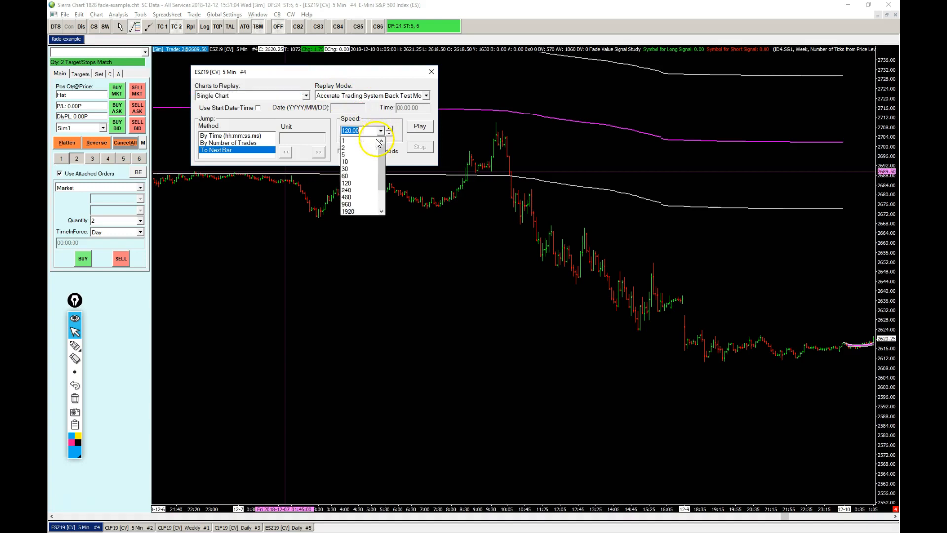
{"action": "left_click", "coordinate": [344, 161]}
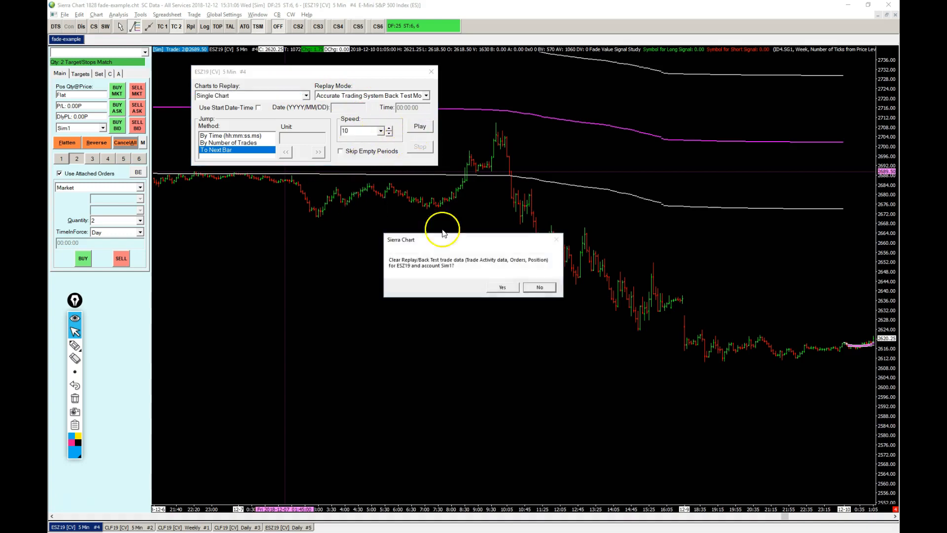
{"action": "left_click", "coordinate": [501, 287]}
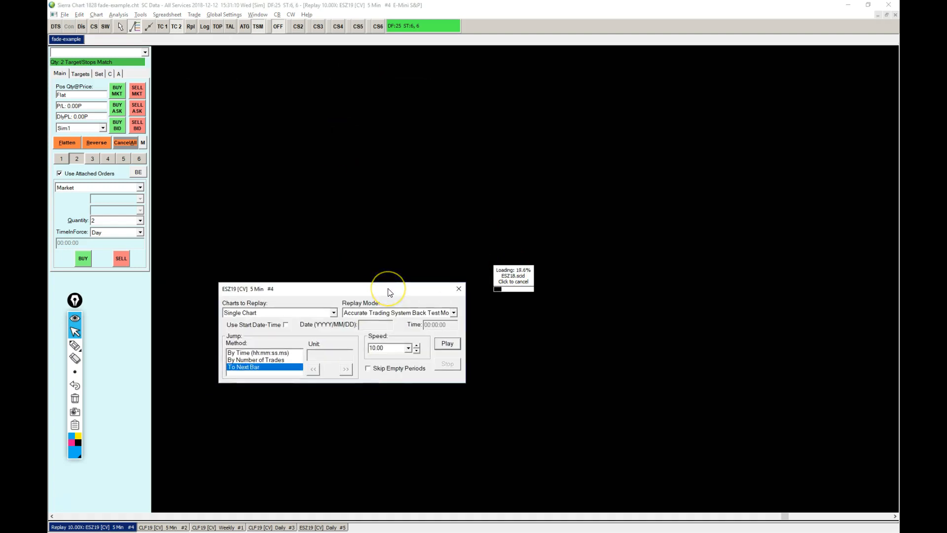
{"action": "mouse_move", "coordinate": [293, 26]}
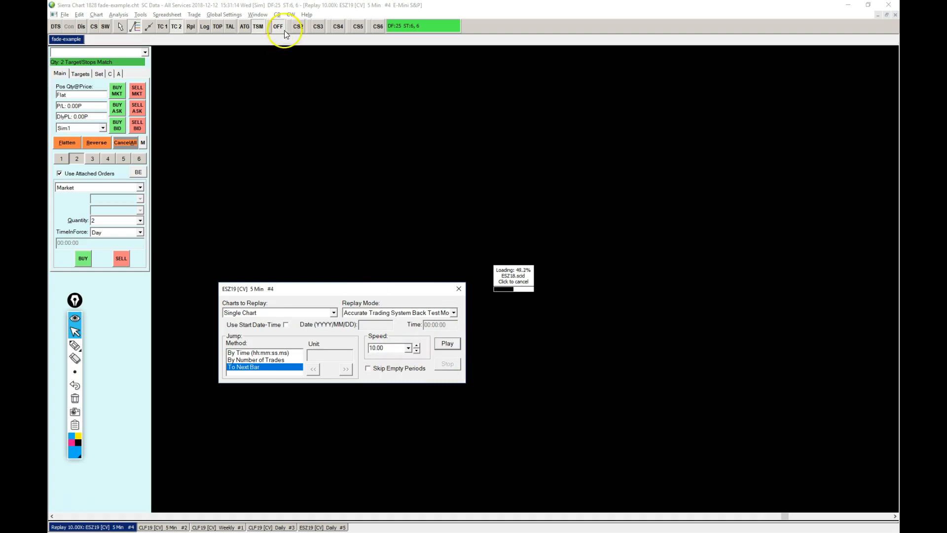
{"action": "mouse_move", "coordinate": [278, 26]}
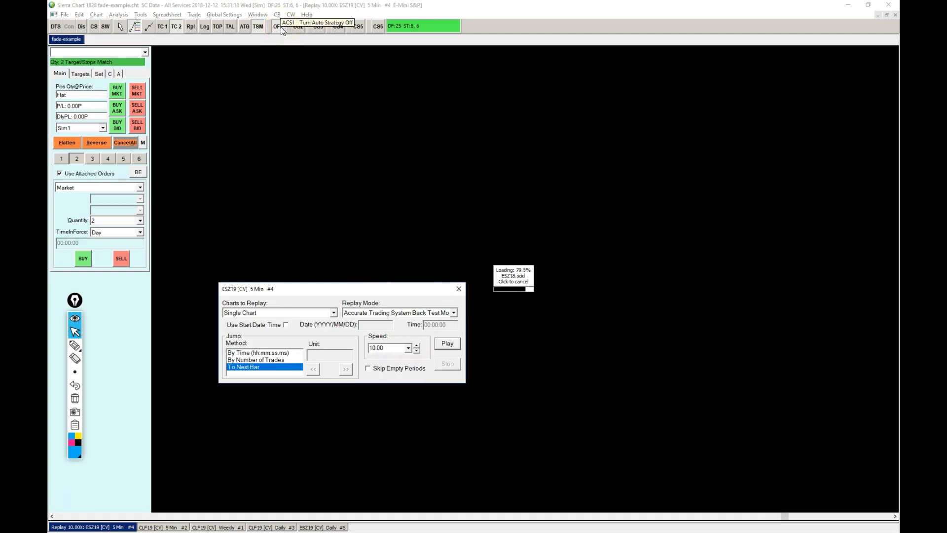
{"action": "left_click", "coordinate": [446, 344]}
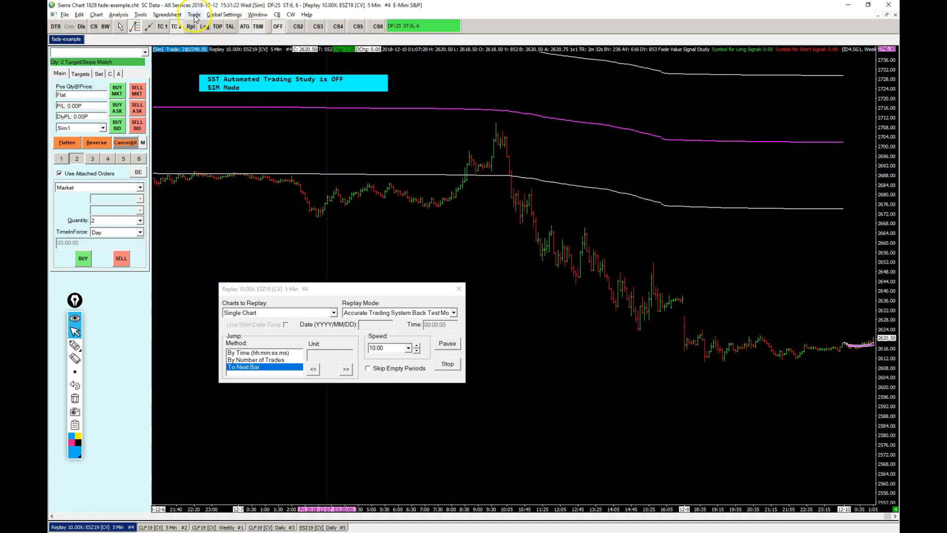
- Enable Auto Trading - Global from the Trade menu so the SST study is ON in SIM
{"action": "left_click", "coordinate": [194, 14]}
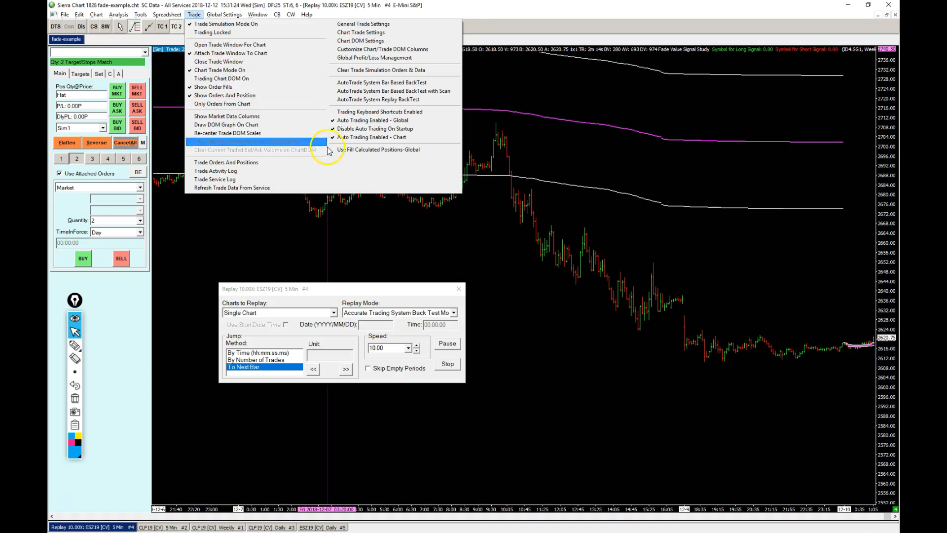
{"action": "mouse_move", "coordinate": [372, 121]}
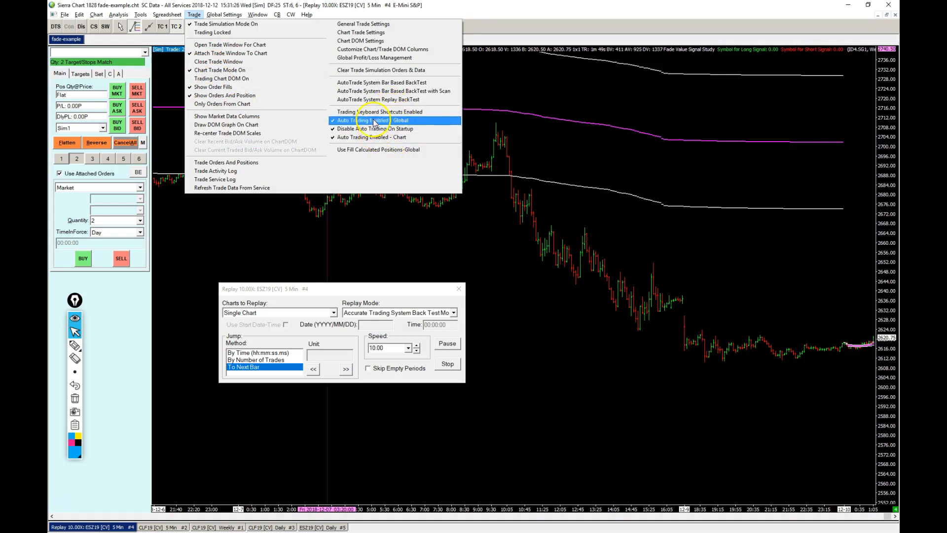
{"action": "left_click", "coordinate": [373, 121]}
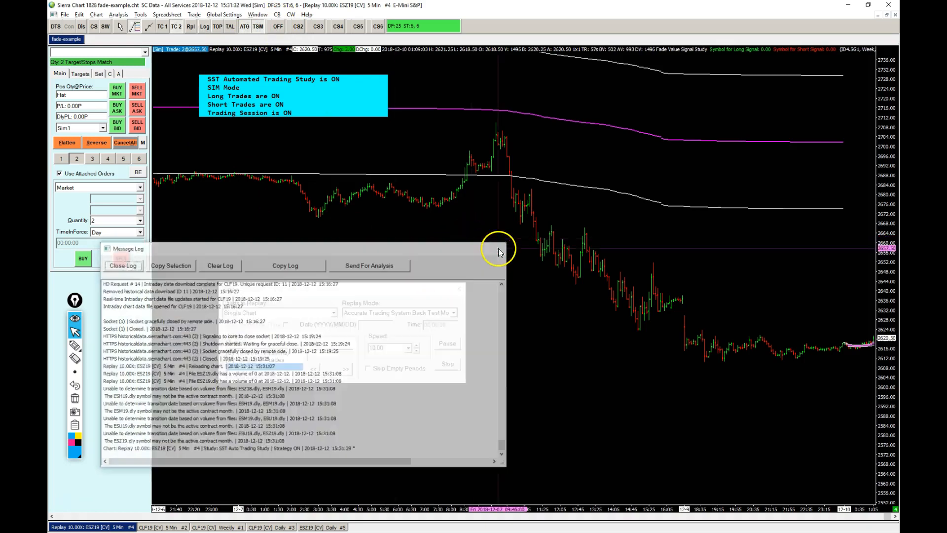
- Close the message log and start stepping the replay speed up from 10
{"action": "left_click", "coordinate": [123, 265]}
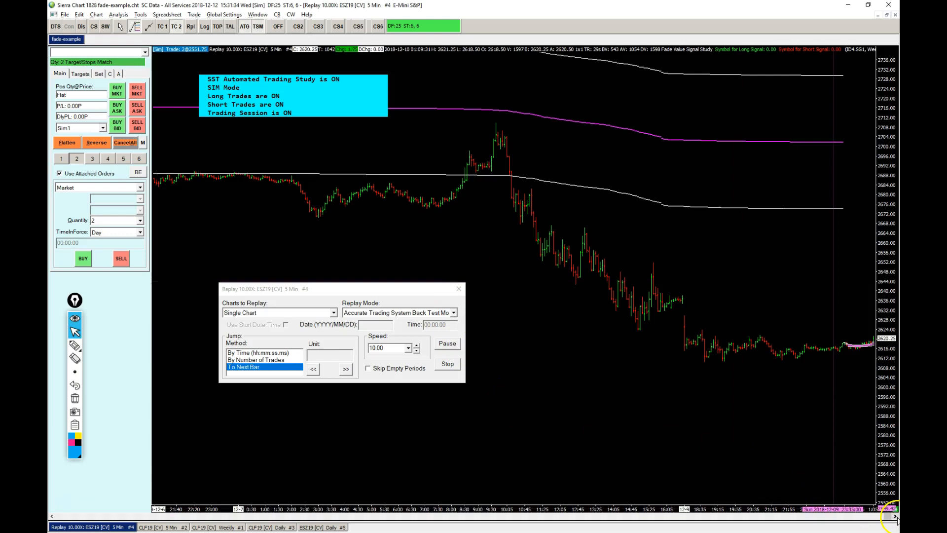
{"action": "left_click", "coordinate": [345, 367]}
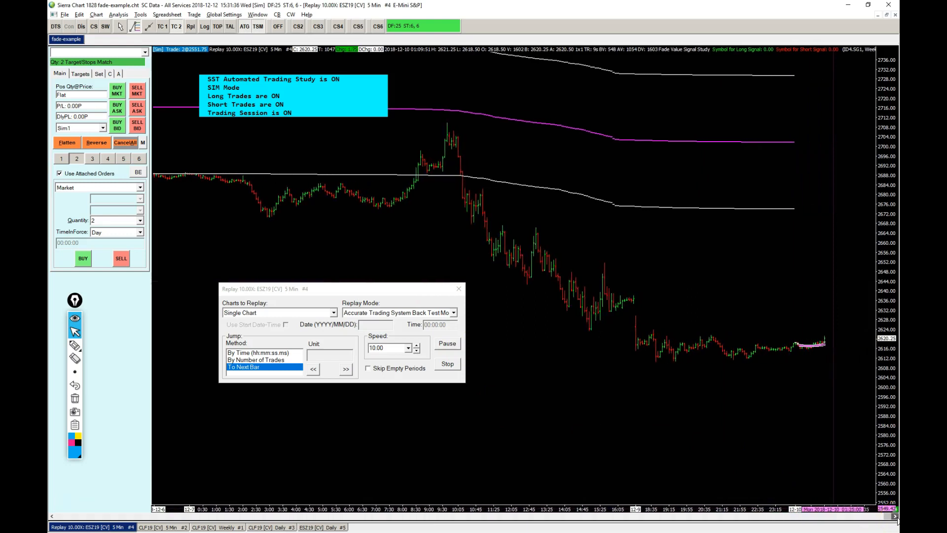
{"action": "left_click", "coordinate": [346, 368]}
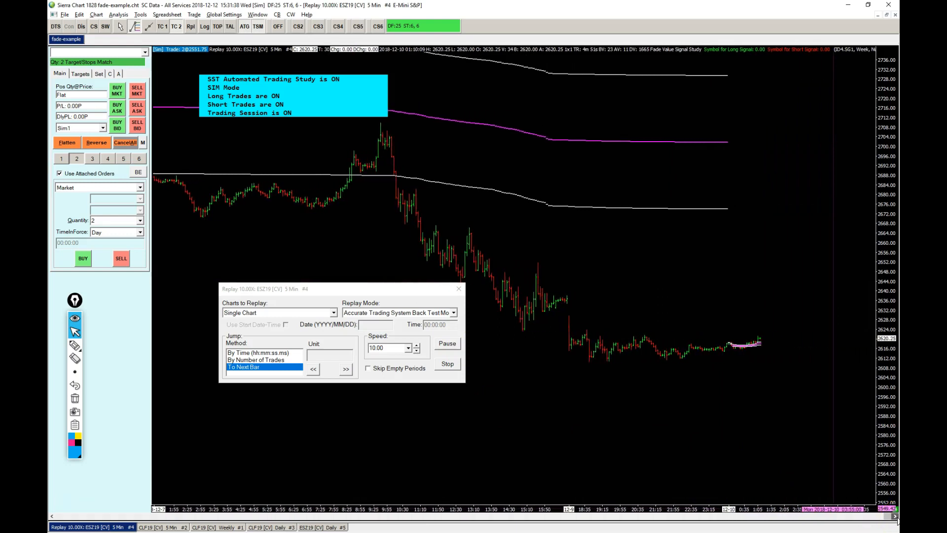
{"action": "left_click", "coordinate": [345, 368]}
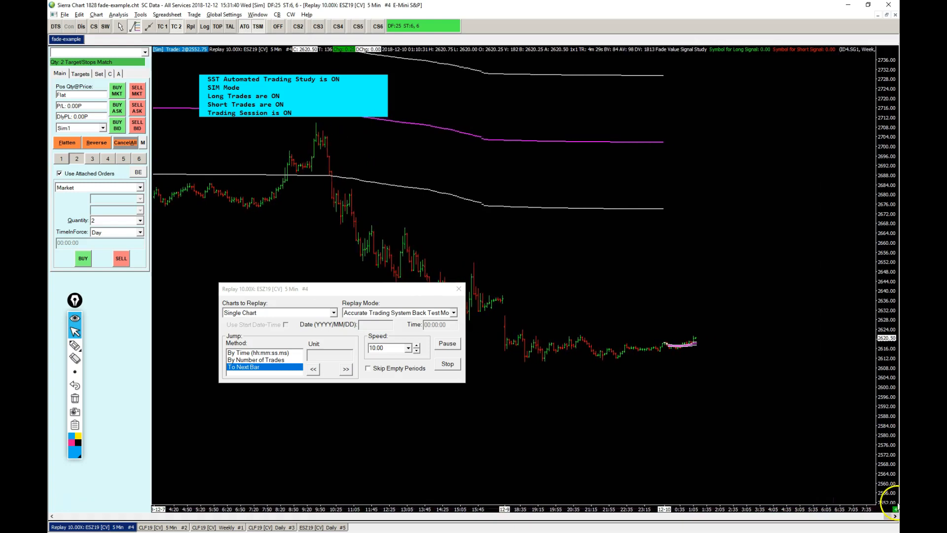
{"action": "left_click", "coordinate": [345, 368]}
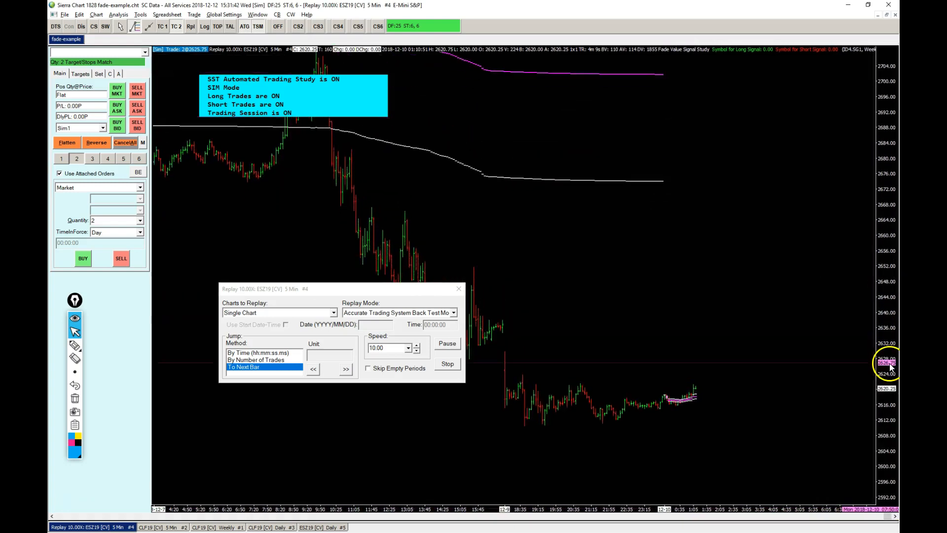
{"action": "left_click", "coordinate": [345, 368]}
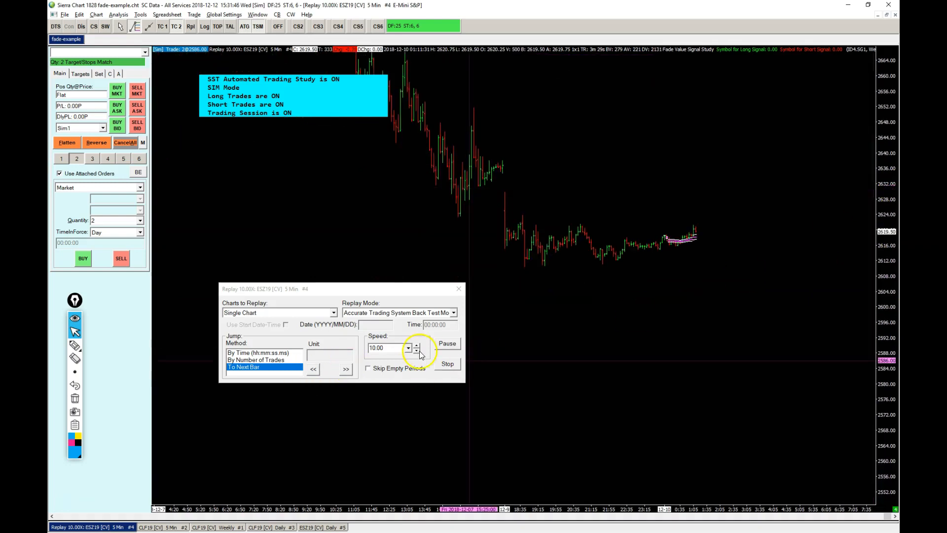
{"action": "left_click", "coordinate": [416, 345]}
{"action": "type", "text": "120"}
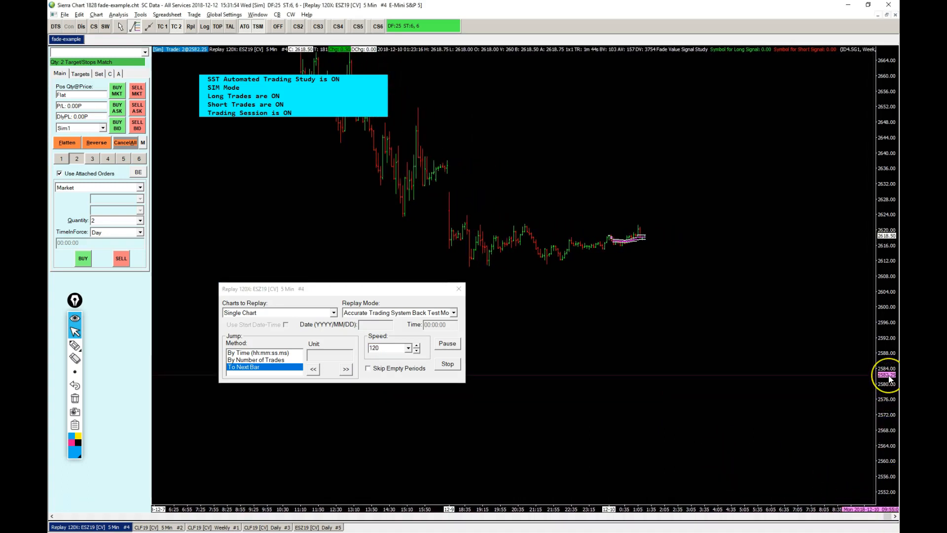
- Keep raising the Speed spinner until the ES replay runs at 120x
{"action": "left_click", "coordinate": [346, 369]}
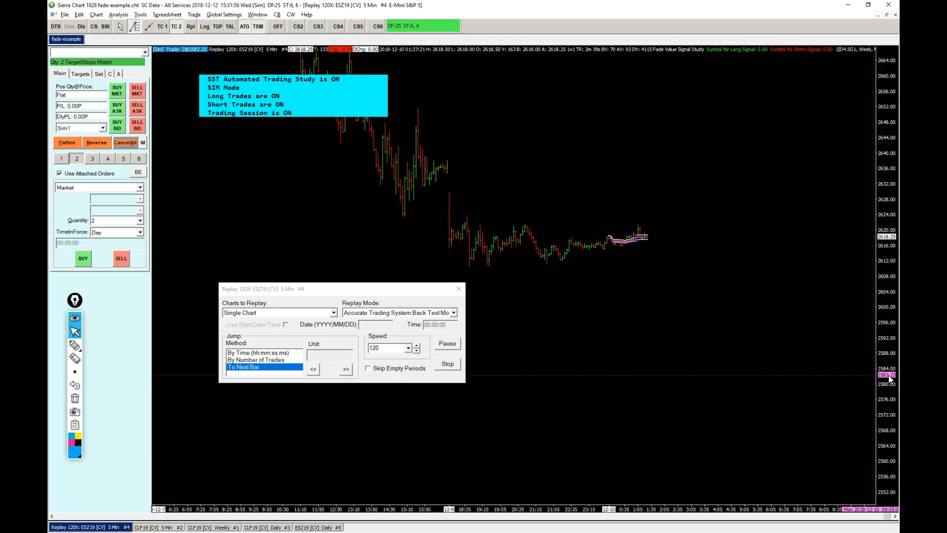
{"action": "left_click", "coordinate": [347, 368]}
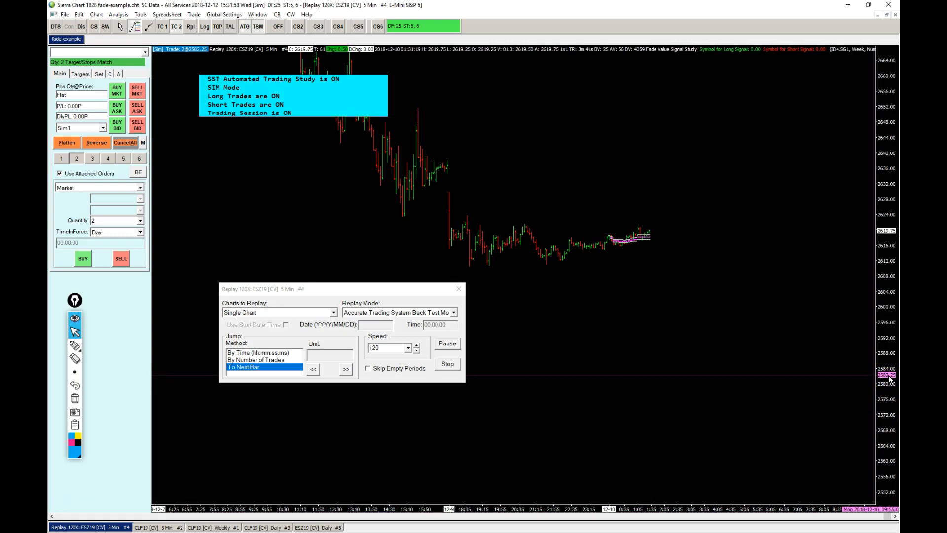
{"action": "left_click", "coordinate": [345, 368]}
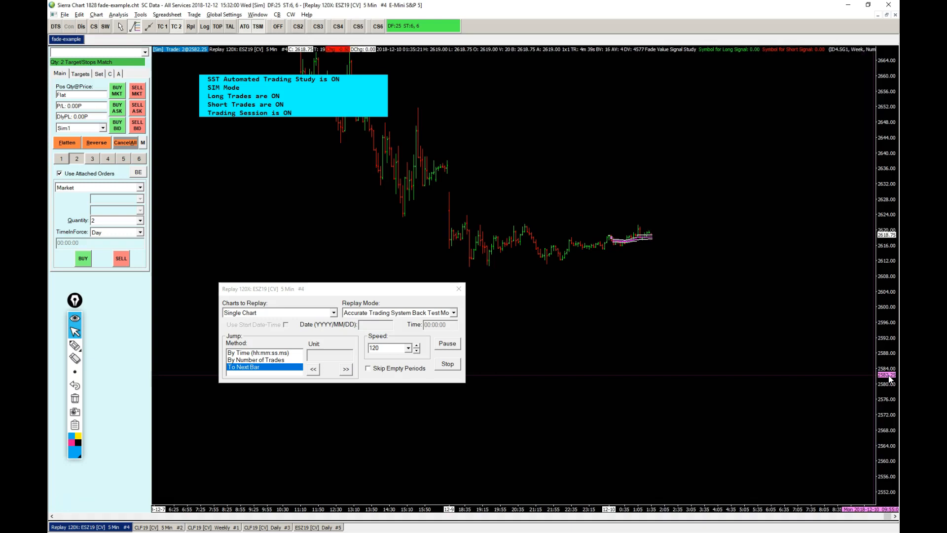
{"action": "left_click", "coordinate": [345, 368]}
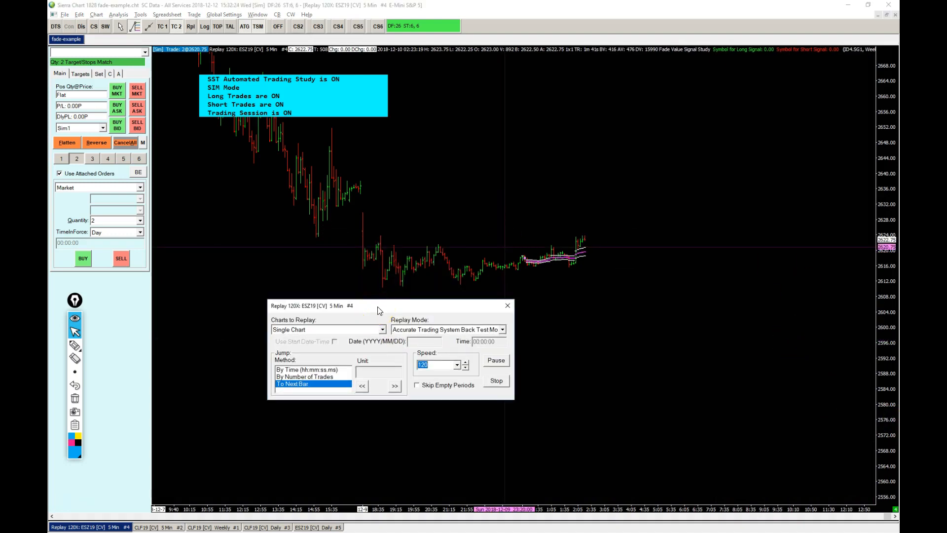
{"action": "left_click", "coordinate": [395, 386]}
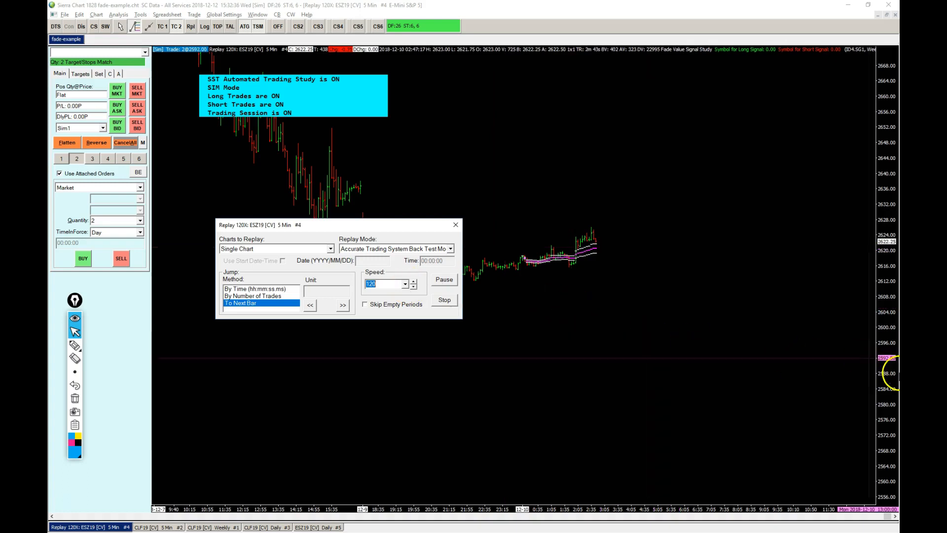
{"action": "left_click", "coordinate": [342, 305]}
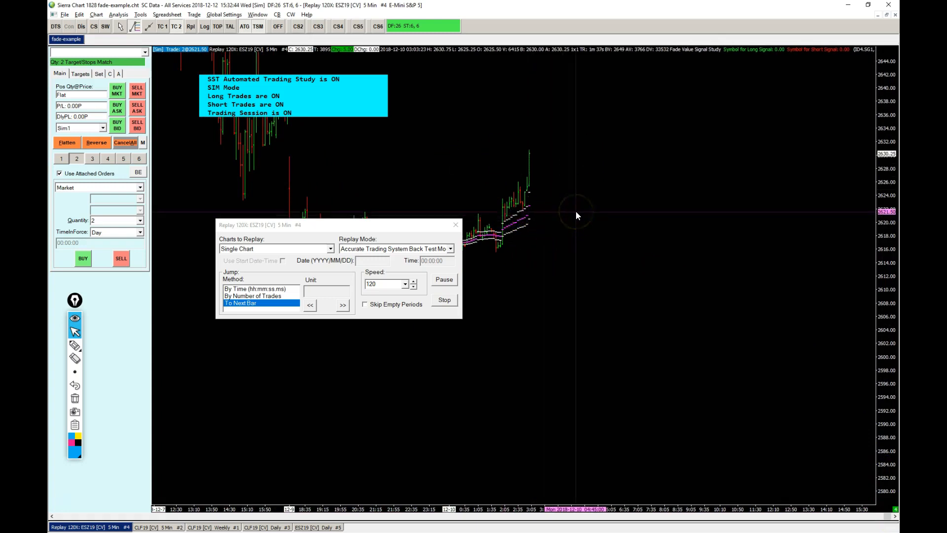
{"action": "left_click", "coordinate": [343, 304]}
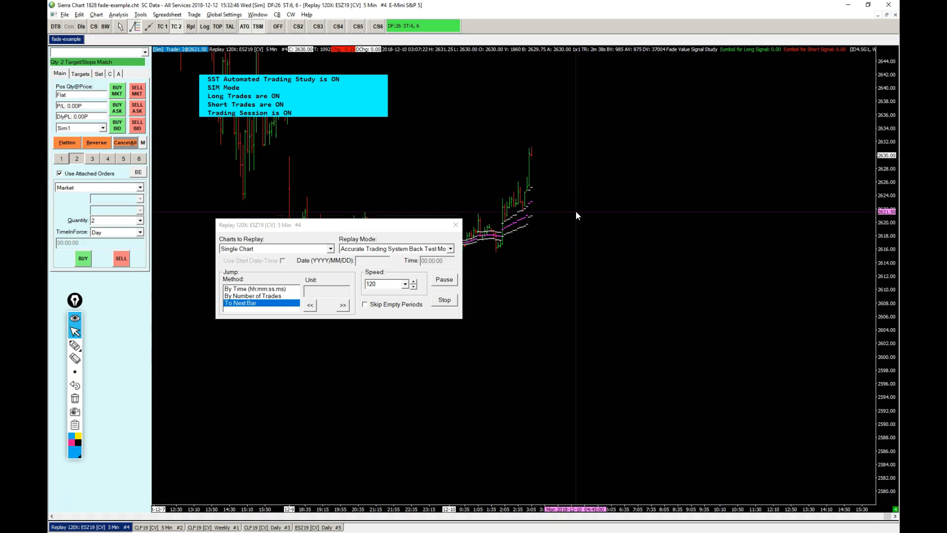
{"action": "left_click", "coordinate": [342, 305]}
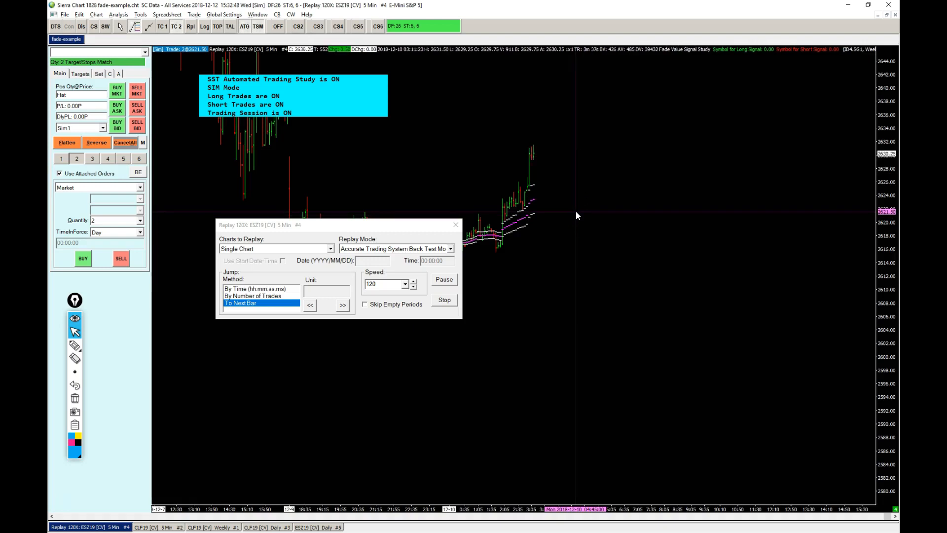
{"action": "left_click", "coordinate": [342, 305]}
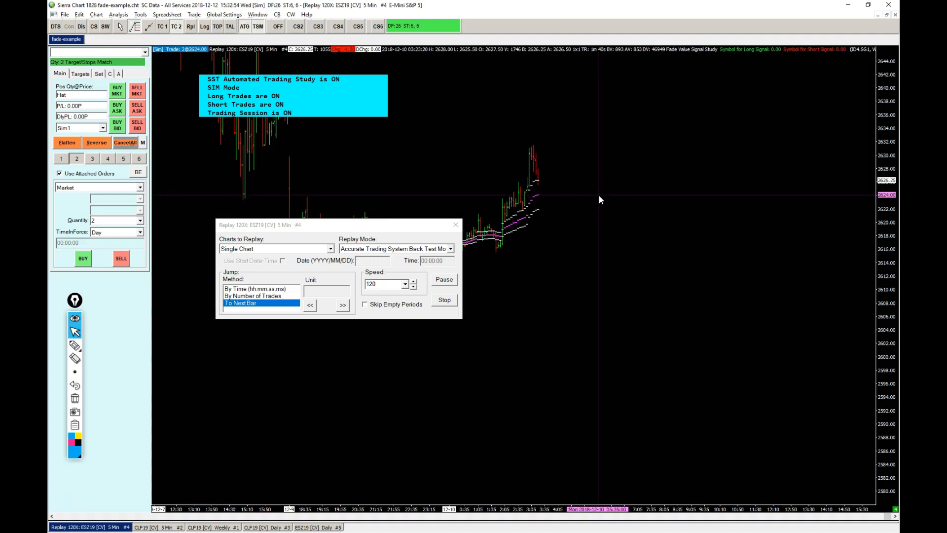
- Advance the 120x replay while one long fade trade fills, closes for 2.00 points, and 'Max Number of Trades reached' appears
{"action": "left_click", "coordinate": [342, 305]}
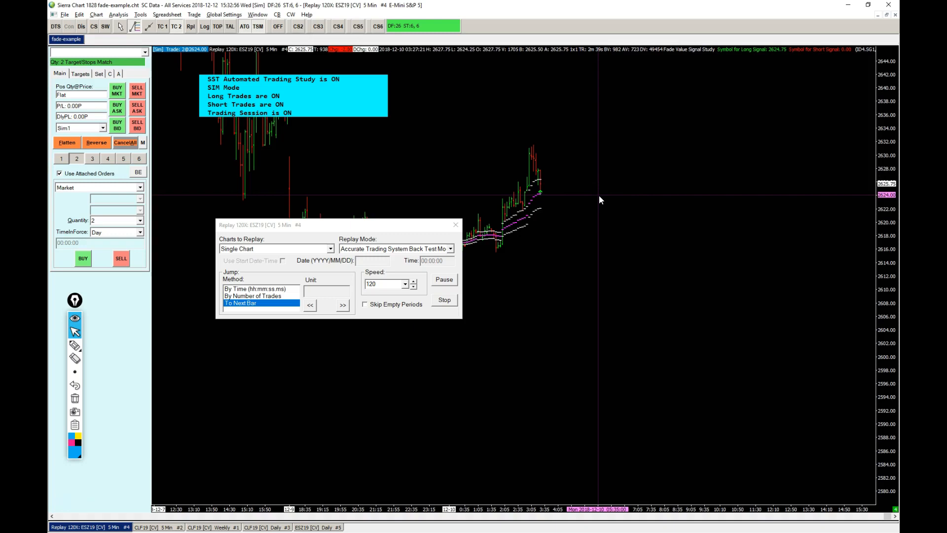
{"action": "left_click", "coordinate": [342, 305]}
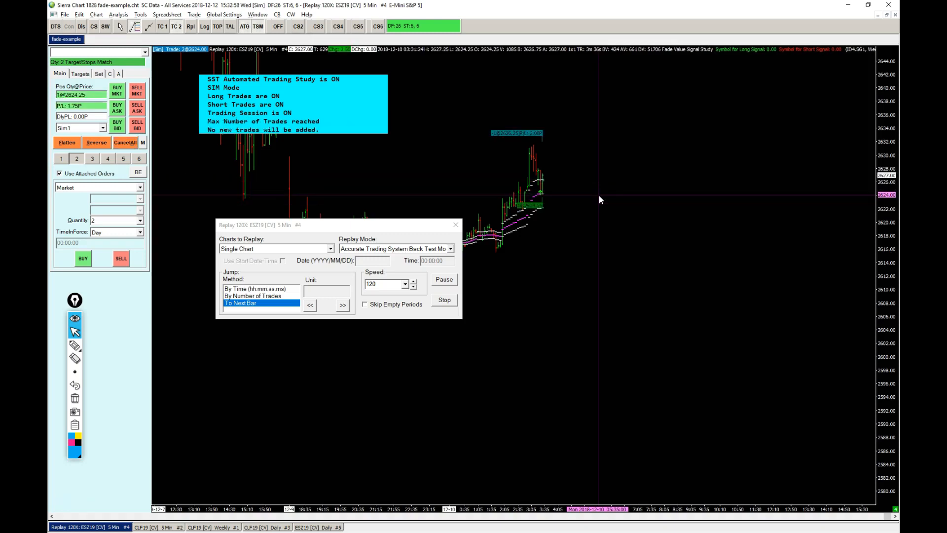
{"action": "left_click", "coordinate": [343, 305]}
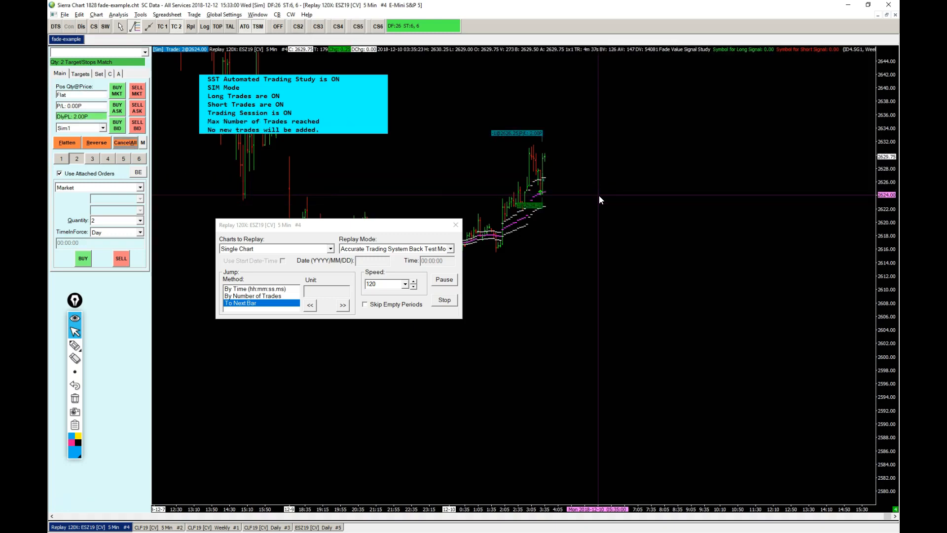
{"action": "left_click", "coordinate": [343, 304]}
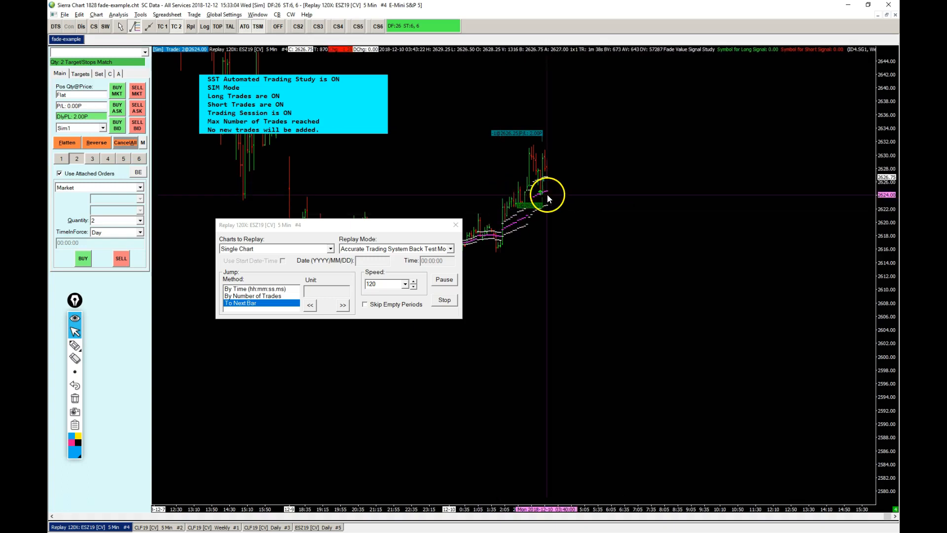
{"action": "left_click", "coordinate": [343, 305]}
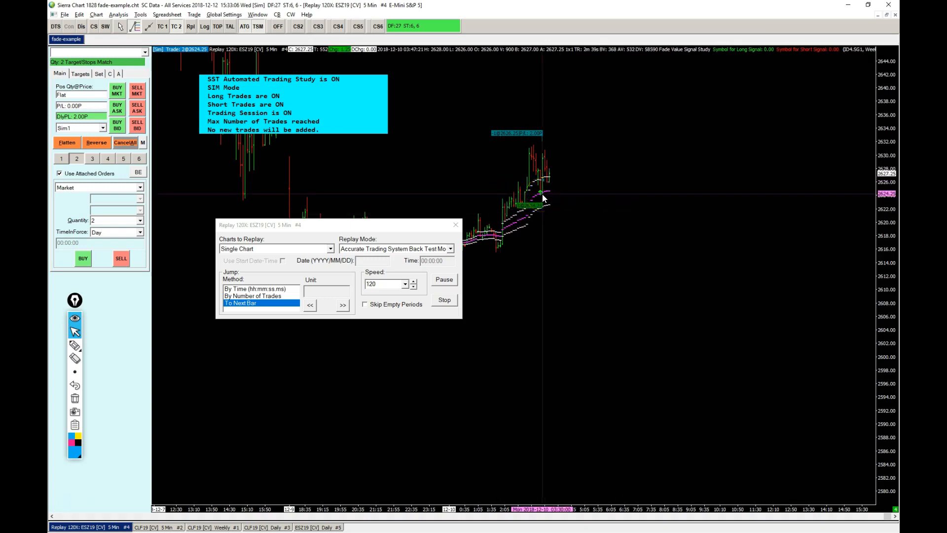
{"action": "left_click", "coordinate": [343, 305]}
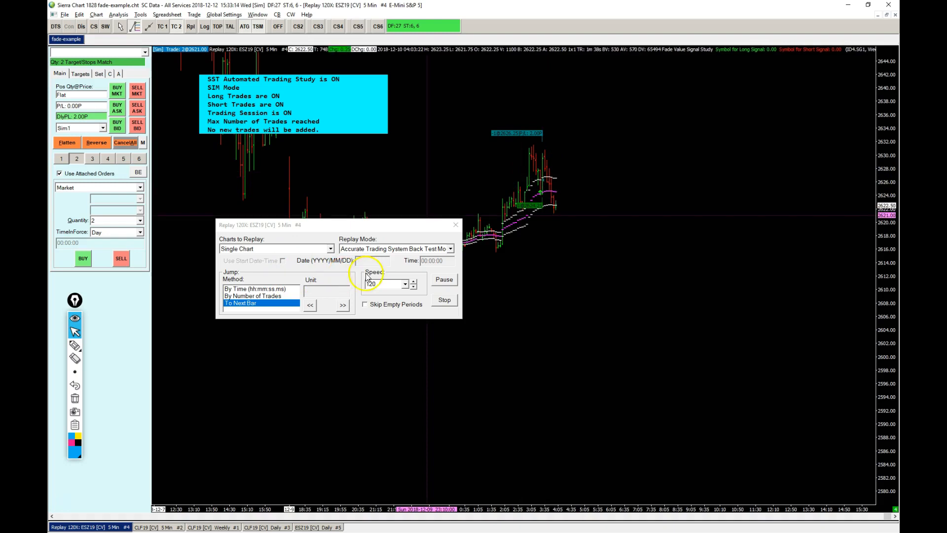
- Set the replay speed to 480 and let it run into the next session with no new trades
{"action": "left_click", "coordinate": [414, 284]}
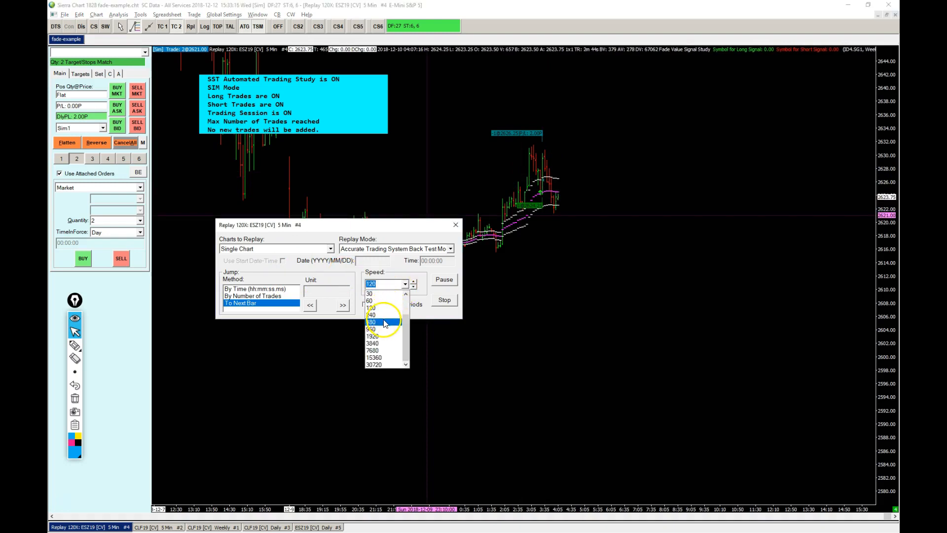
{"action": "left_click", "coordinate": [372, 322]}
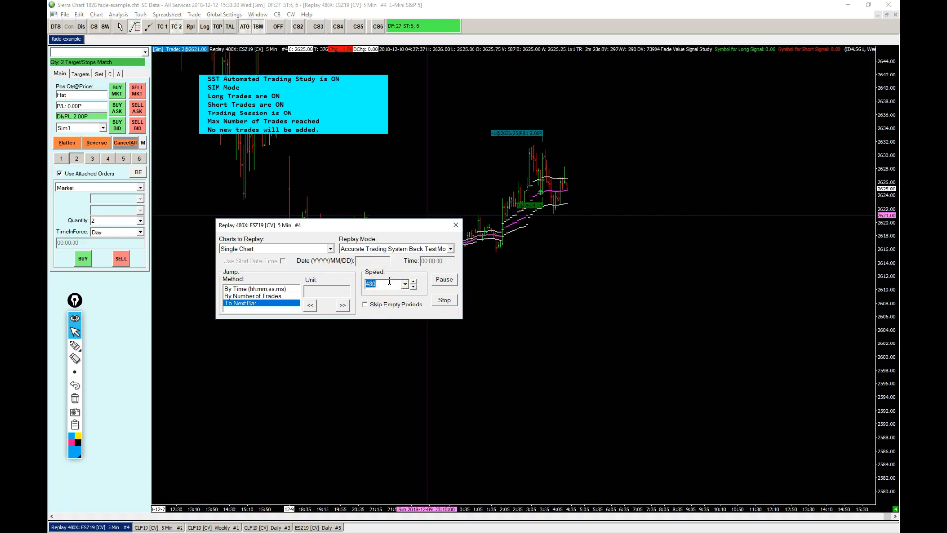
{"action": "left_click", "coordinate": [343, 305]}
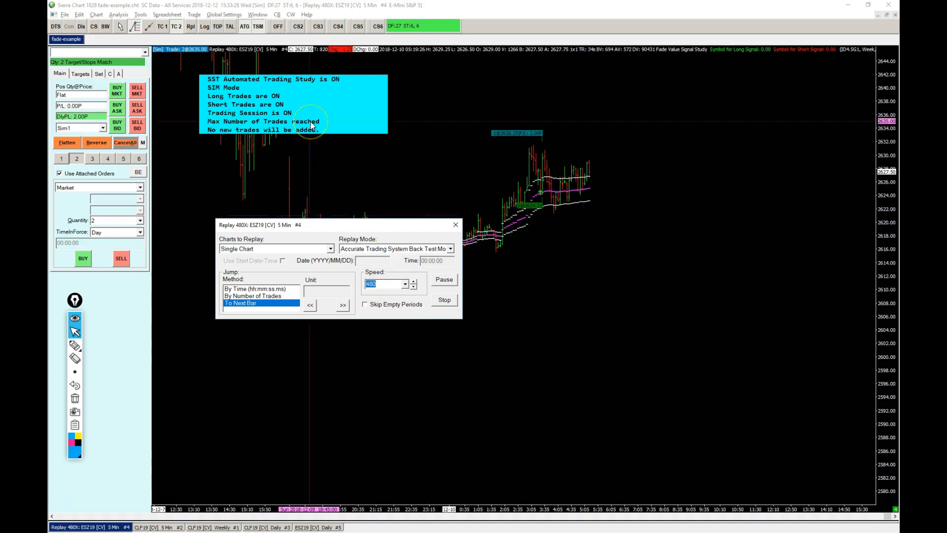
{"action": "left_click", "coordinate": [342, 305]}
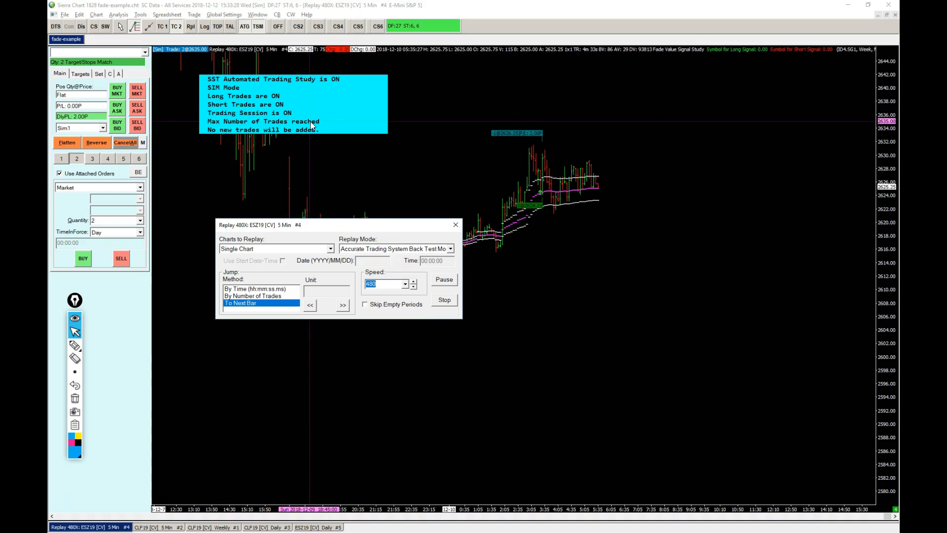
{"action": "left_click", "coordinate": [343, 305]}
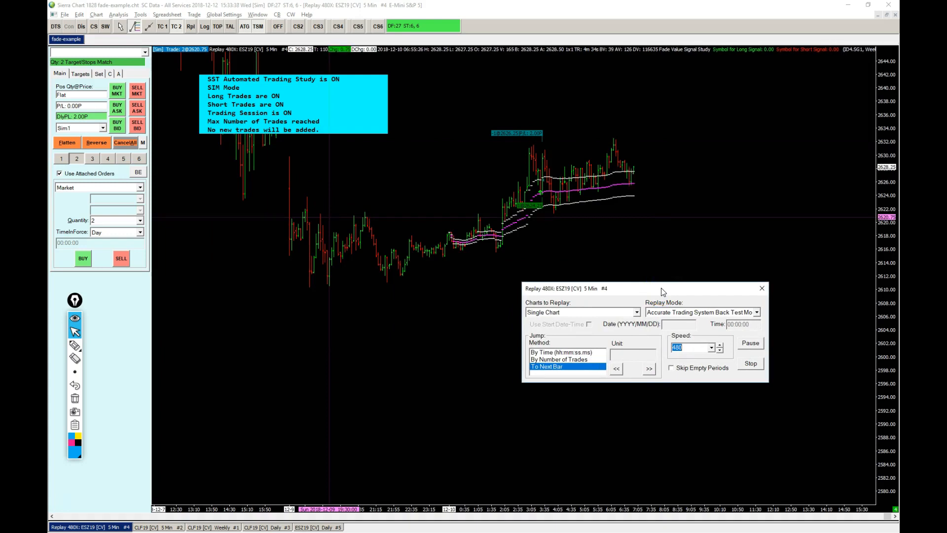
{"action": "left_click", "coordinate": [649, 368]}
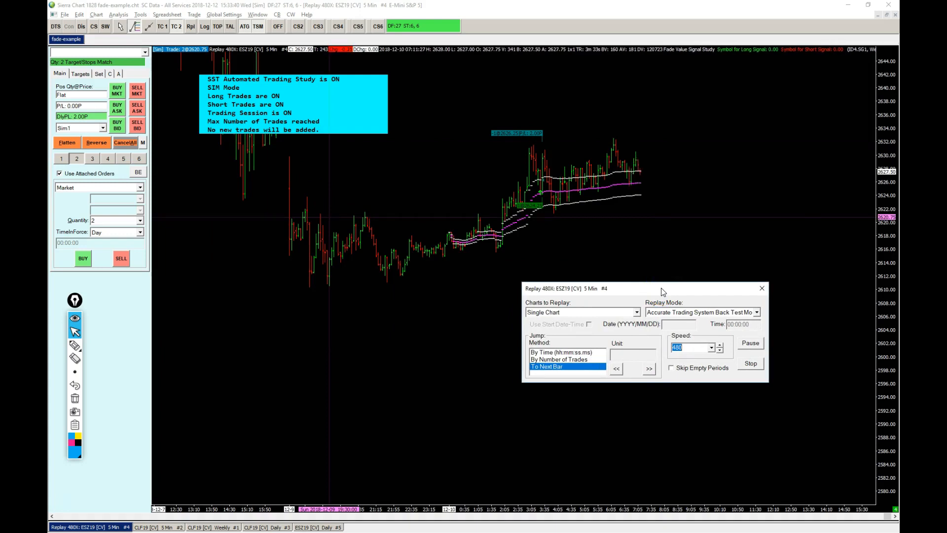
{"action": "left_click", "coordinate": [649, 368]}
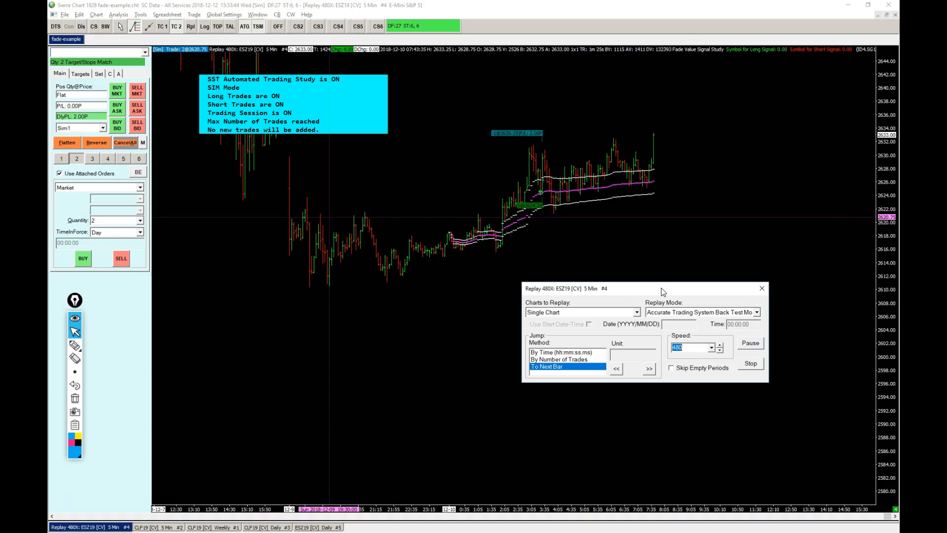
{"action": "left_click", "coordinate": [649, 368]}
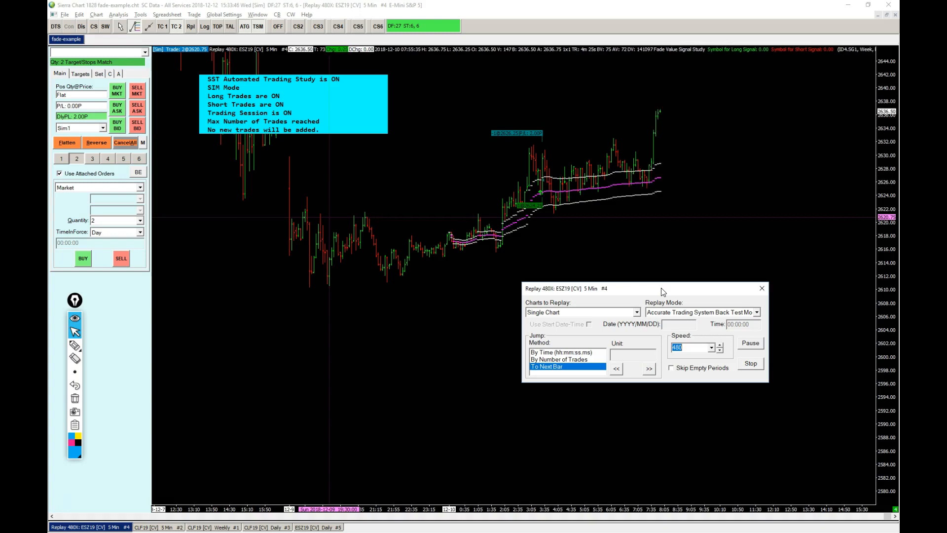